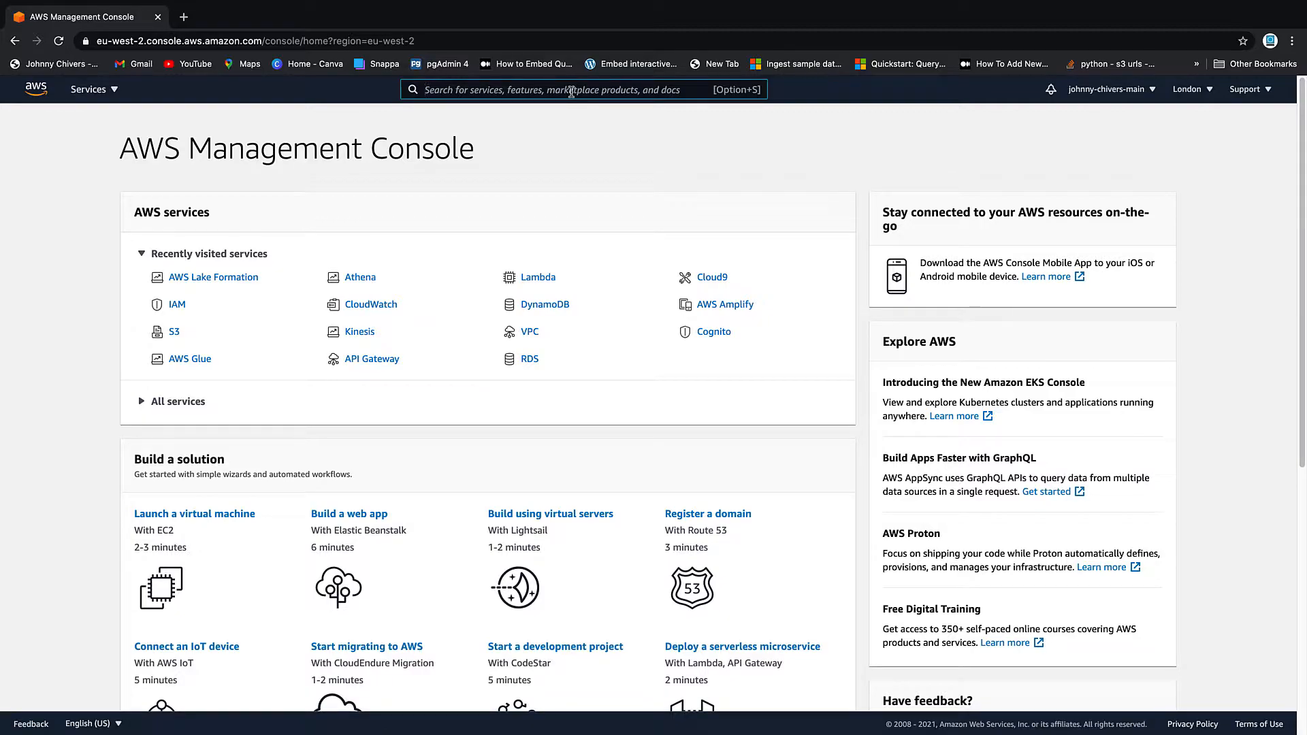
# Find IAM via the console search and show the account's list of IAM users.
pyautogui.write('iam')
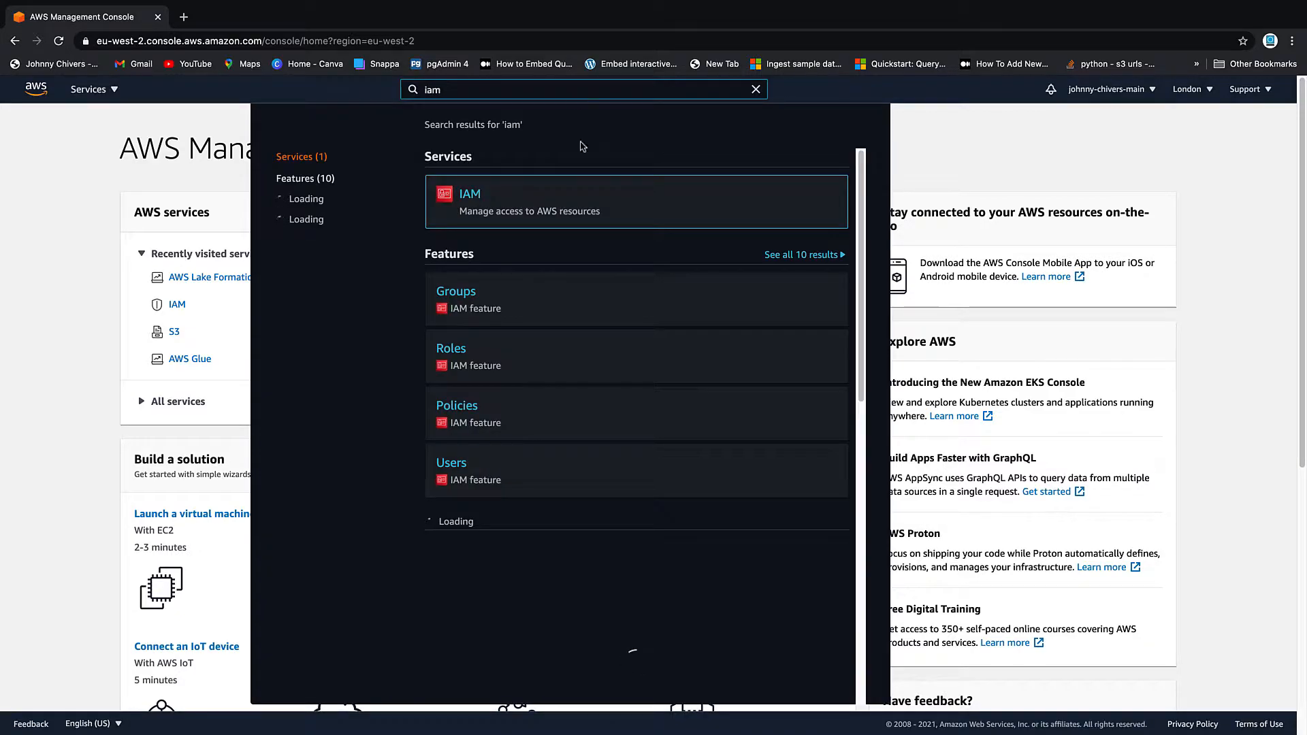
pyautogui.click(469, 194)
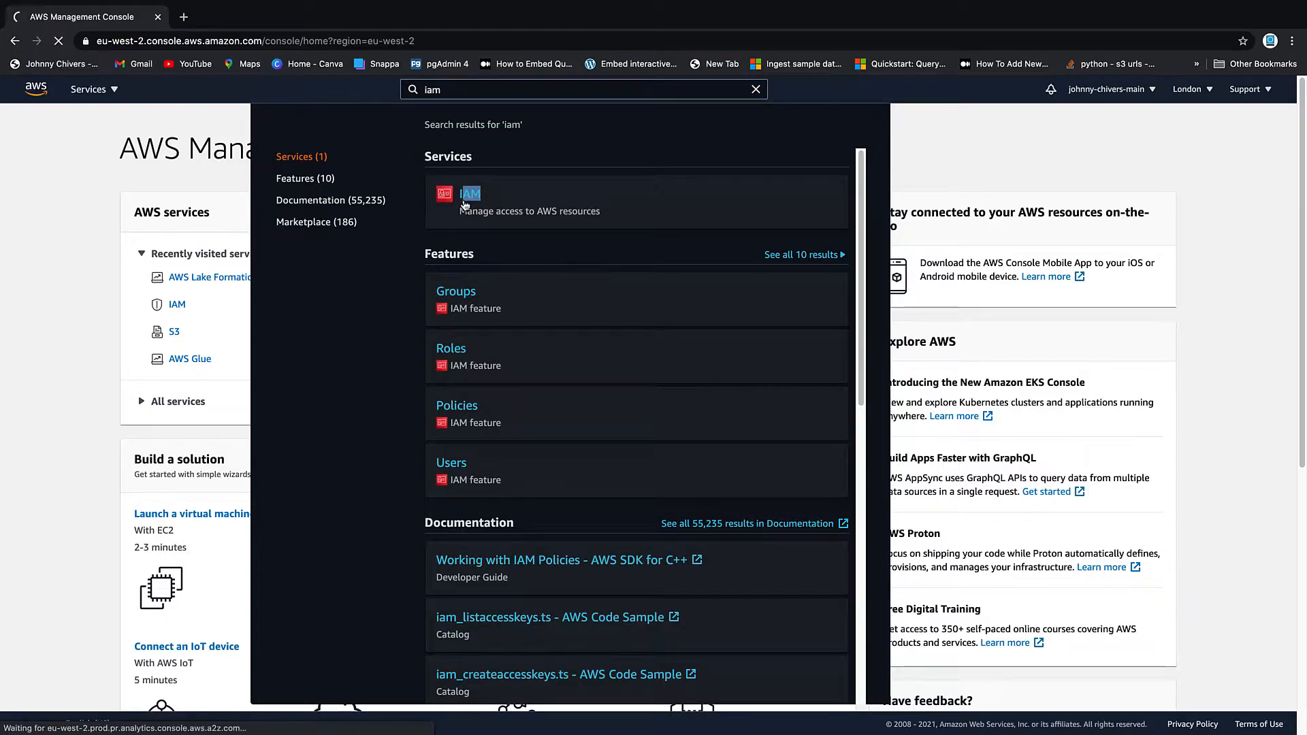
pyautogui.click(470, 194)
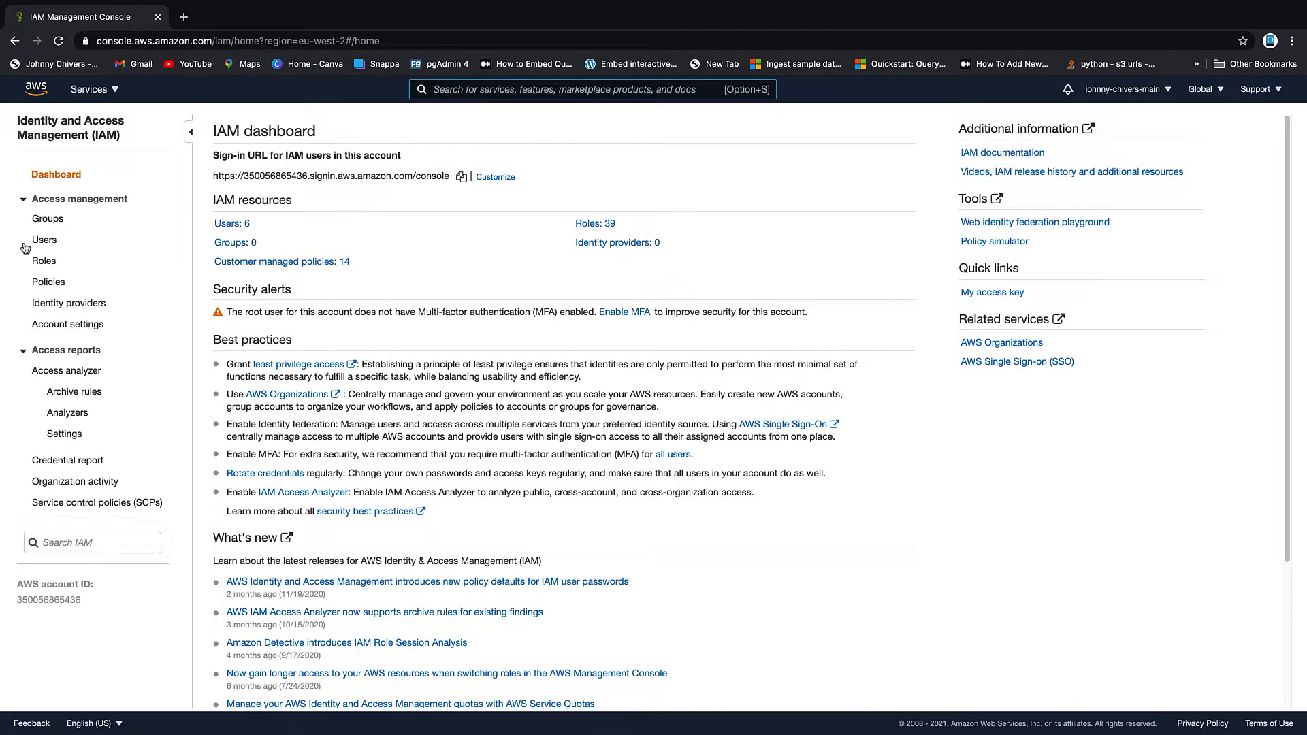
pyautogui.click(44, 240)
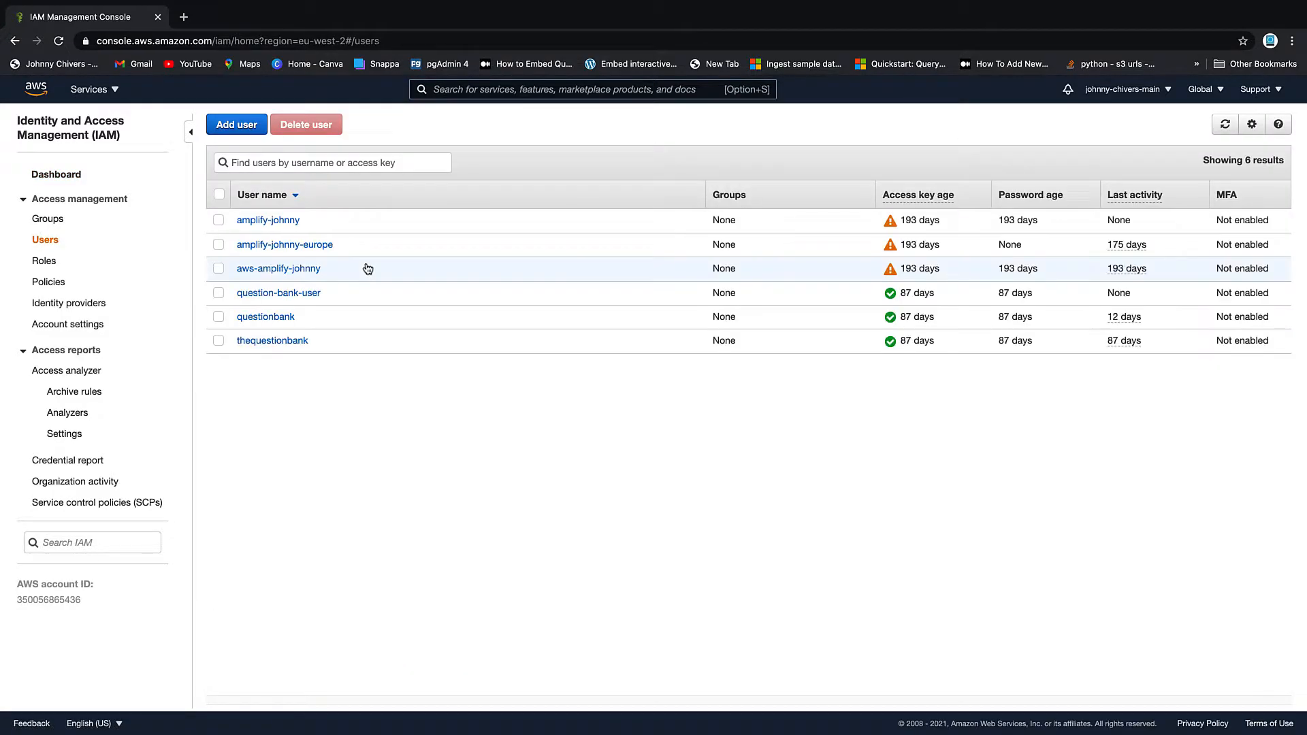
pyautogui.moveTo(354, 169)
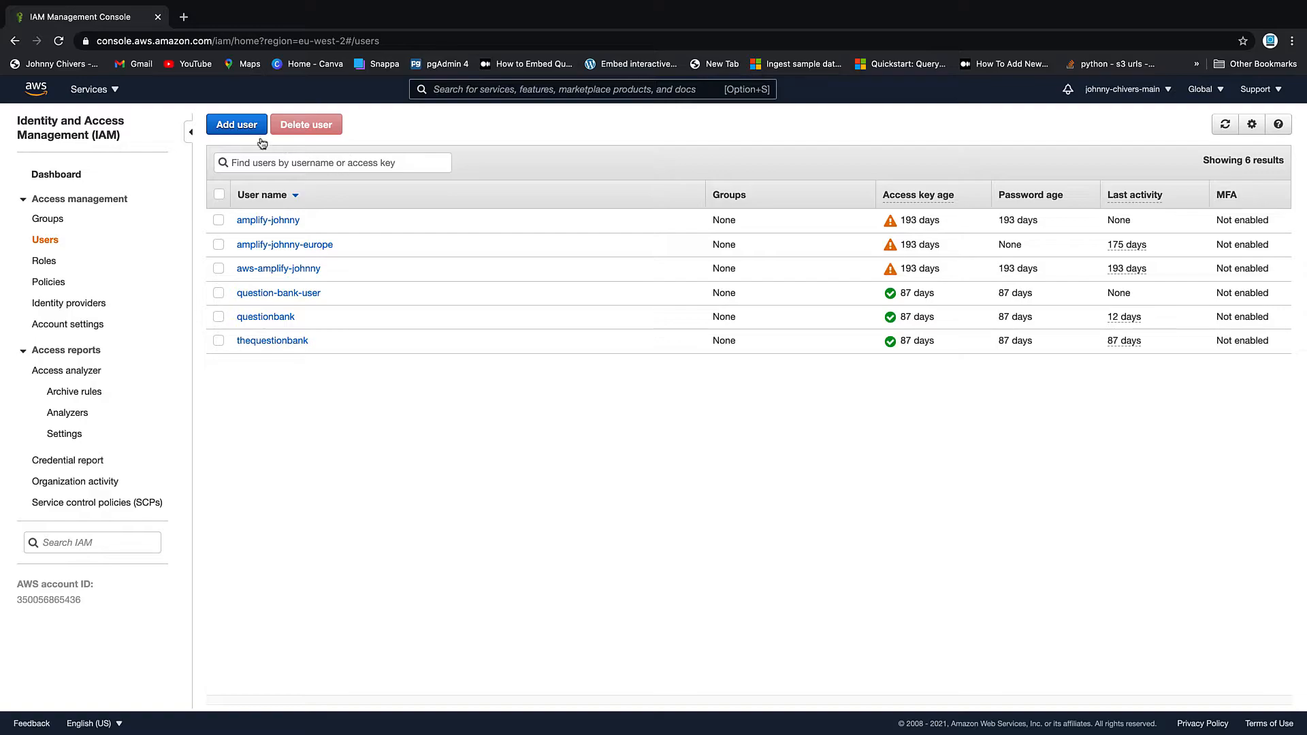
# Start a new IAM user named lakeformation-admin-user.
pyautogui.click(235, 124)
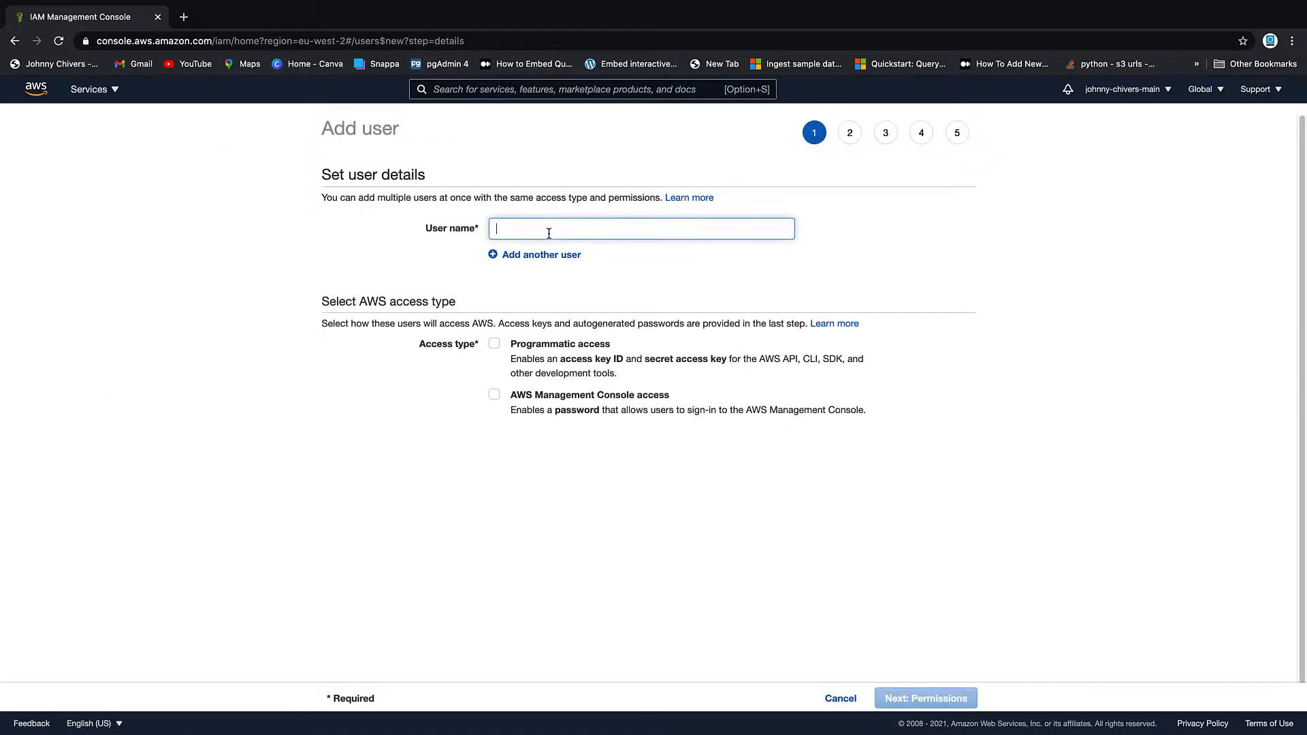
pyautogui.write('lakeforma')
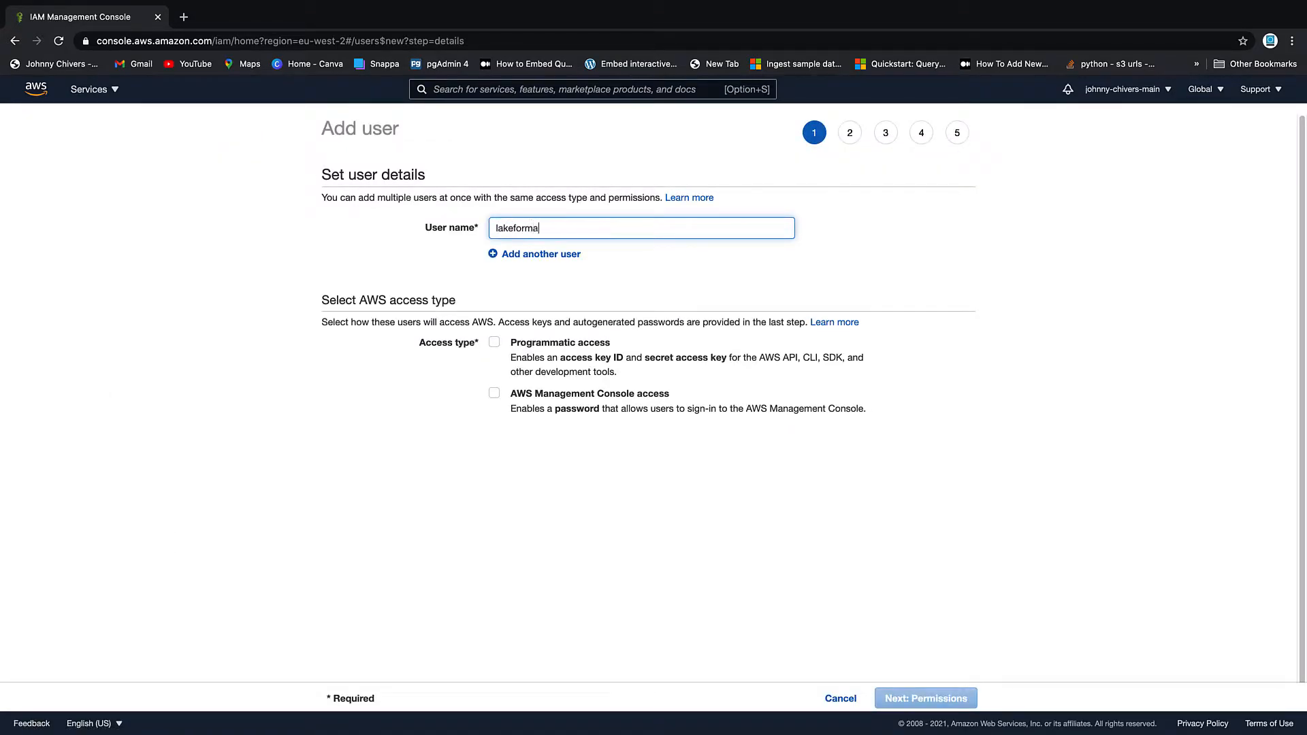
pyautogui.write('tion')
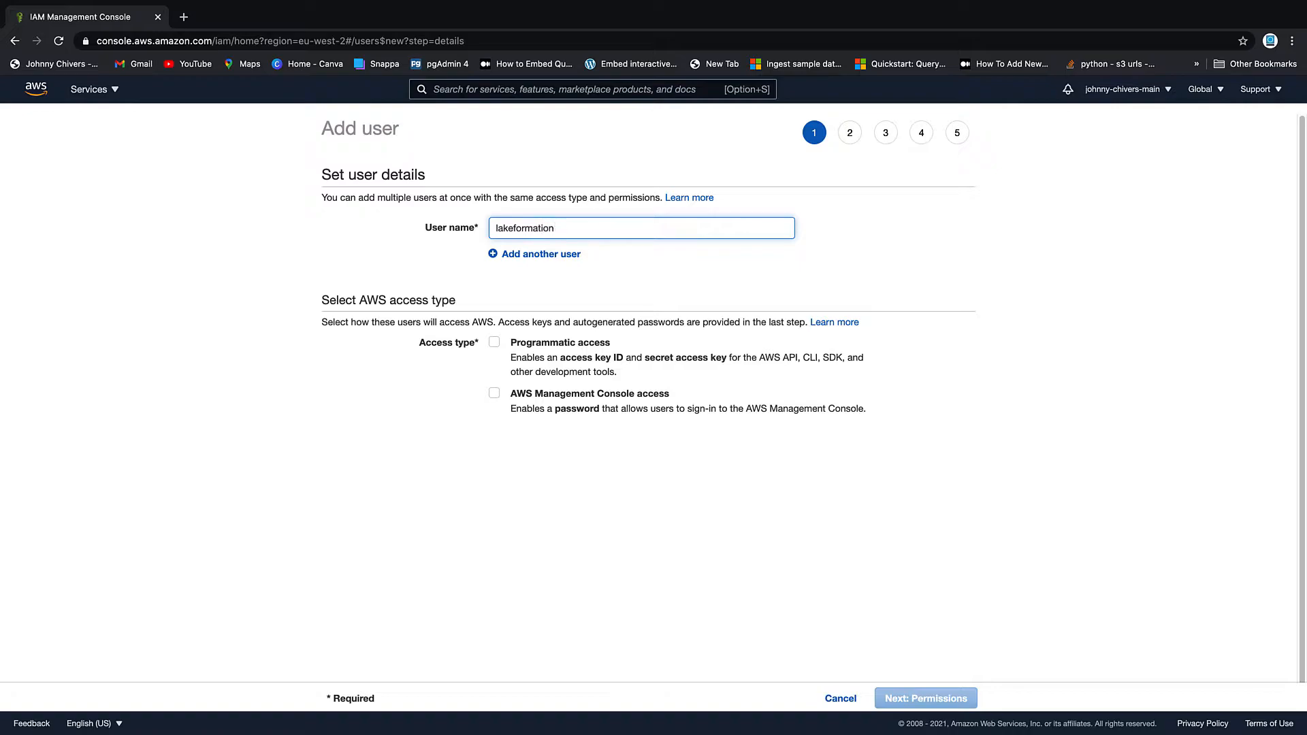
pyautogui.write('-admin')
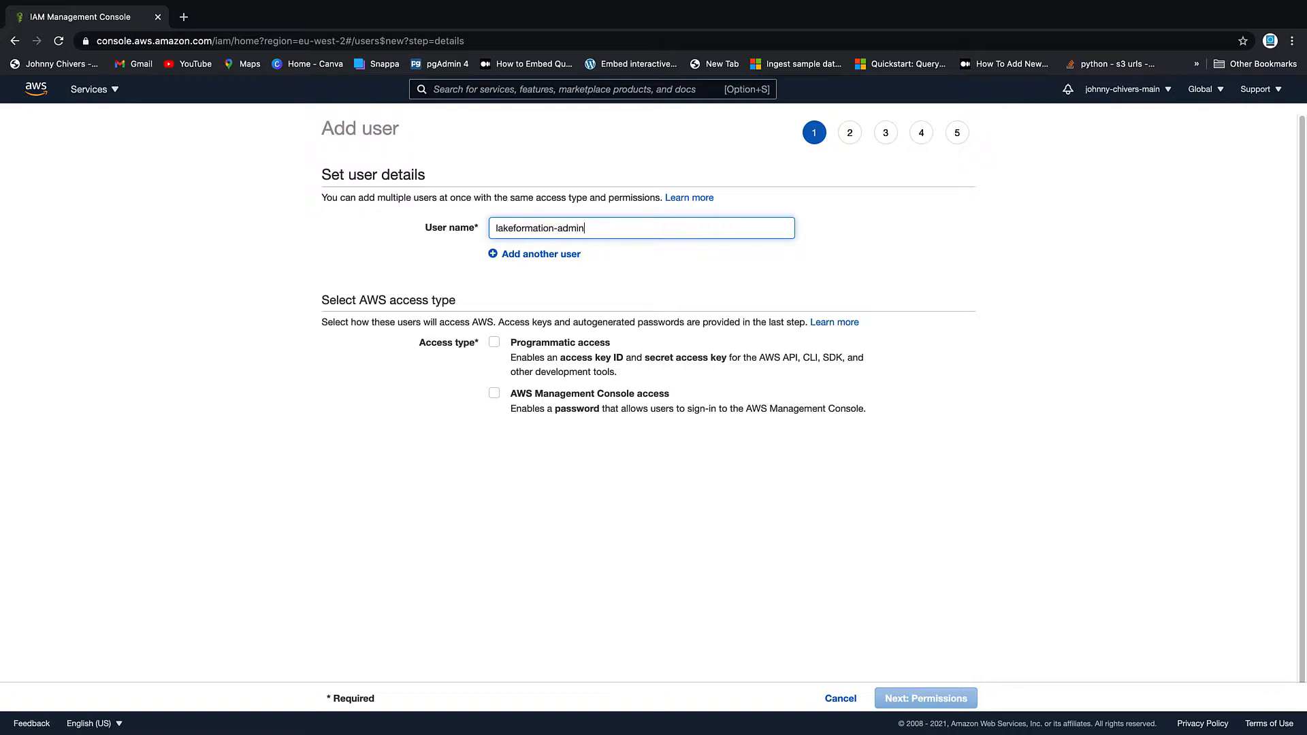
pyautogui.write('-user')
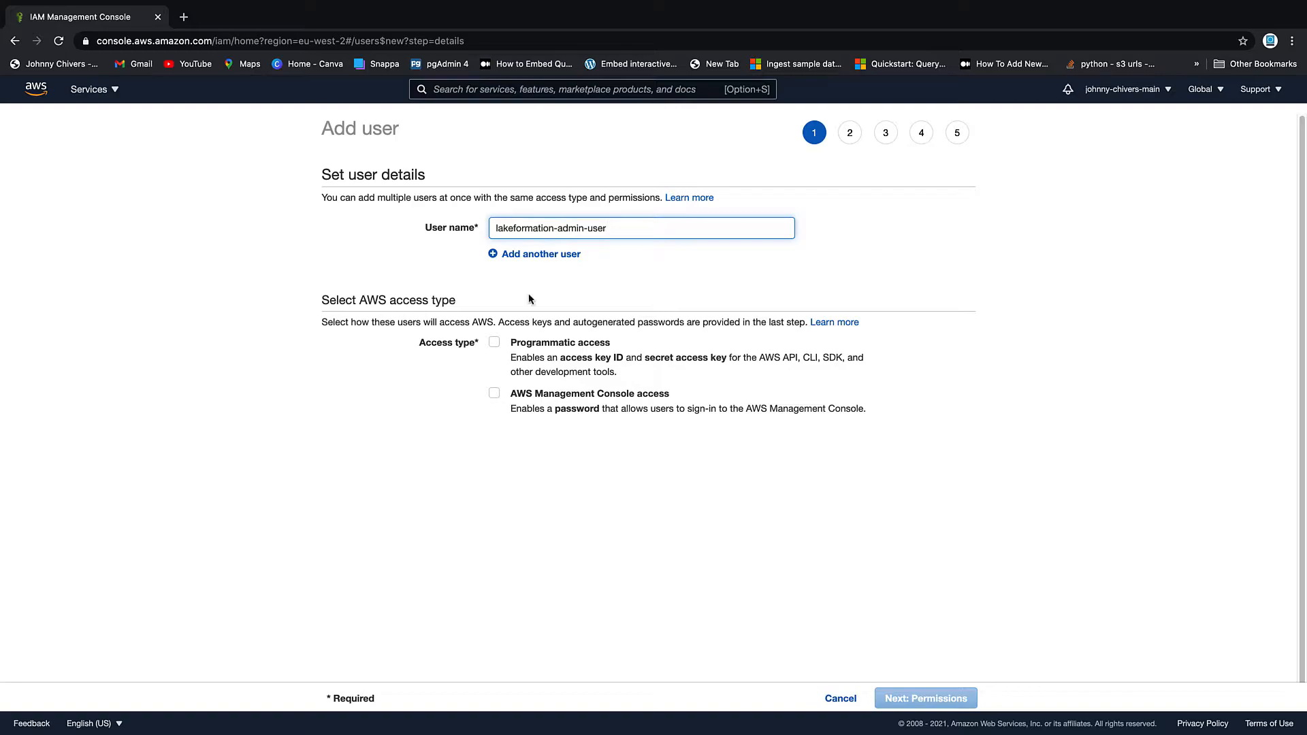
pyautogui.doubleClick(549, 227)
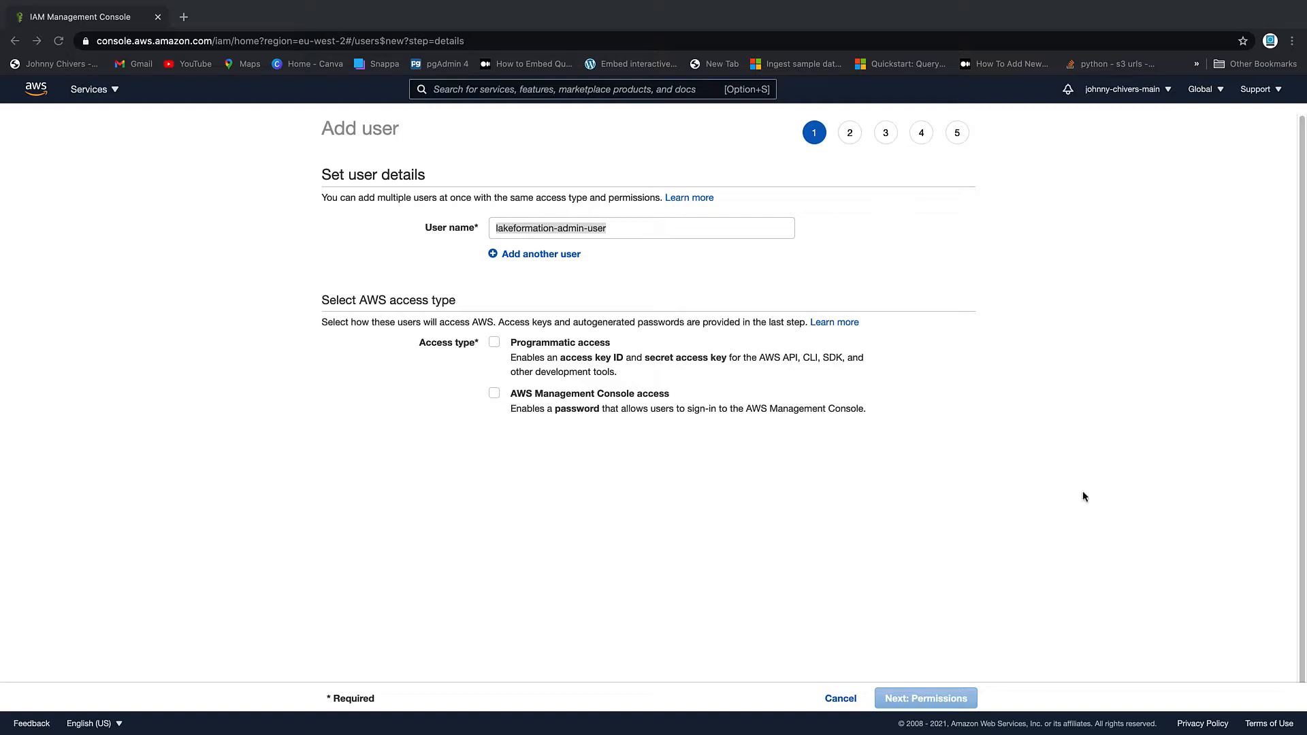
# Grant programmatic and console access with a custom password and no forced reset.
pyautogui.click(492, 343)
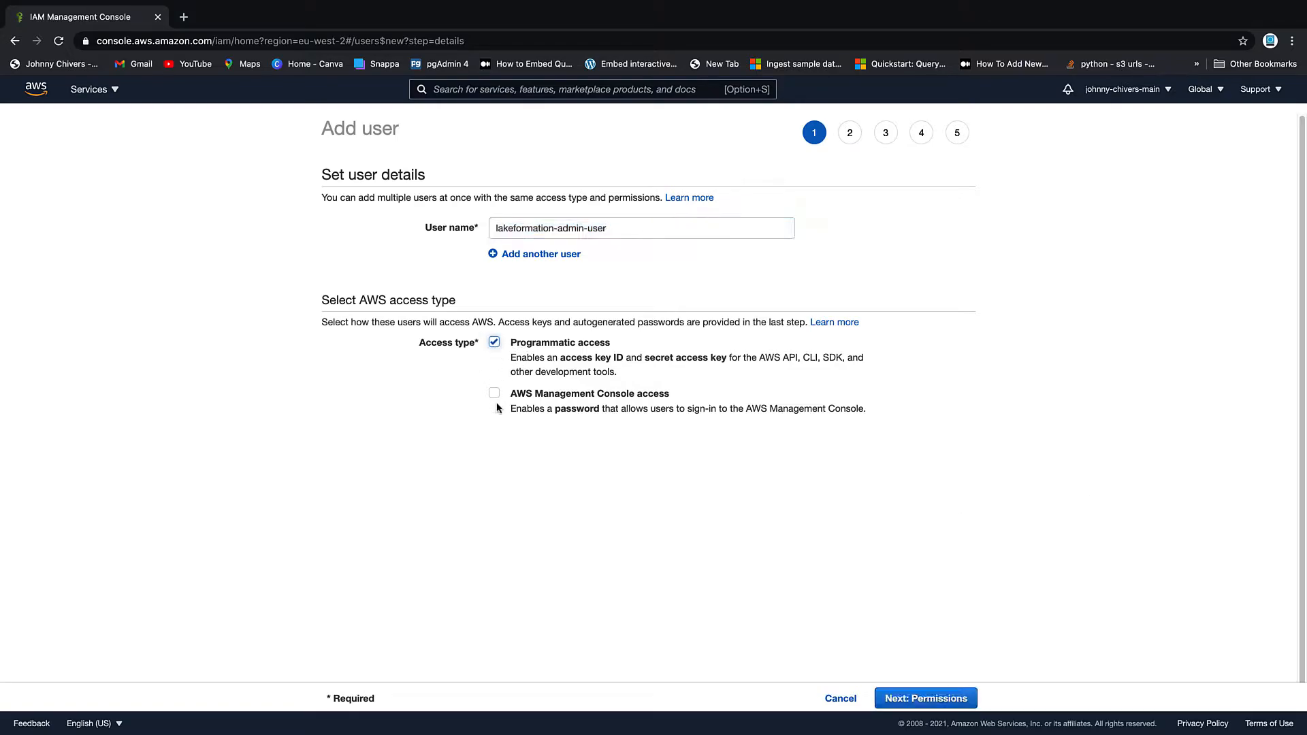
pyautogui.click(493, 392)
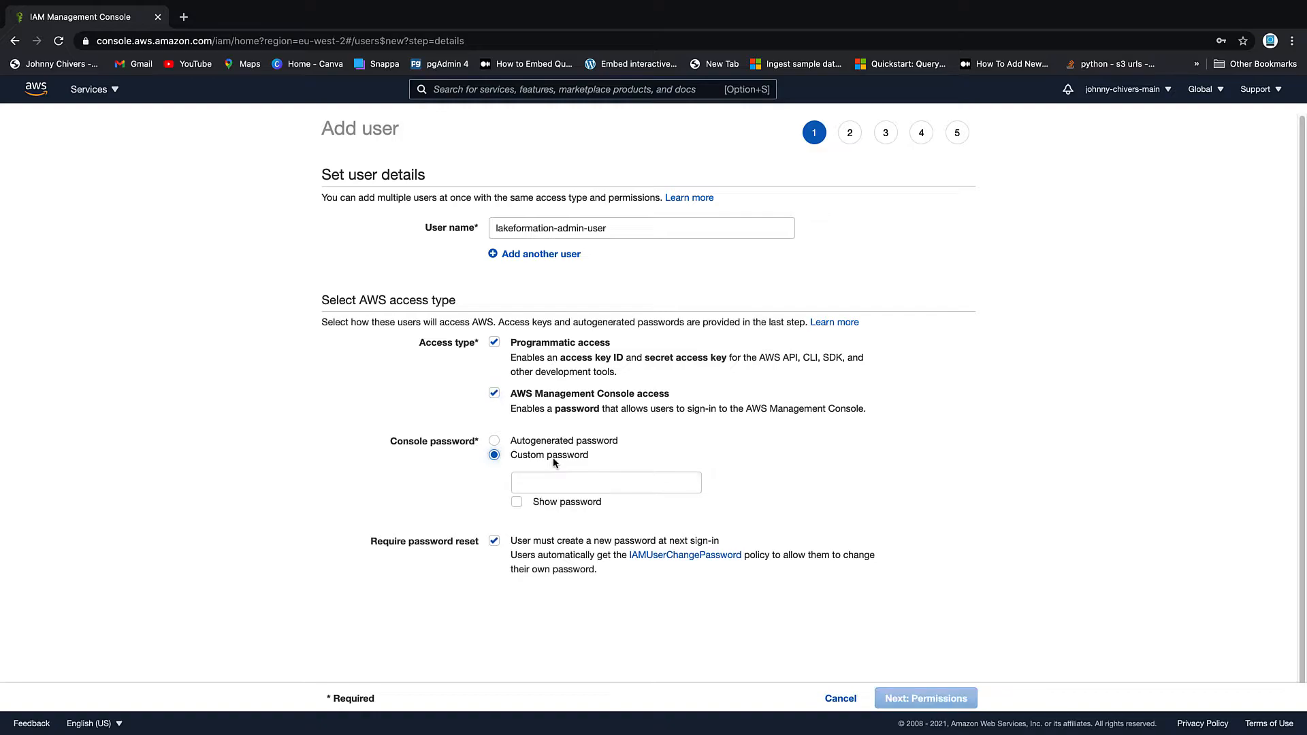
pyautogui.click(605, 482)
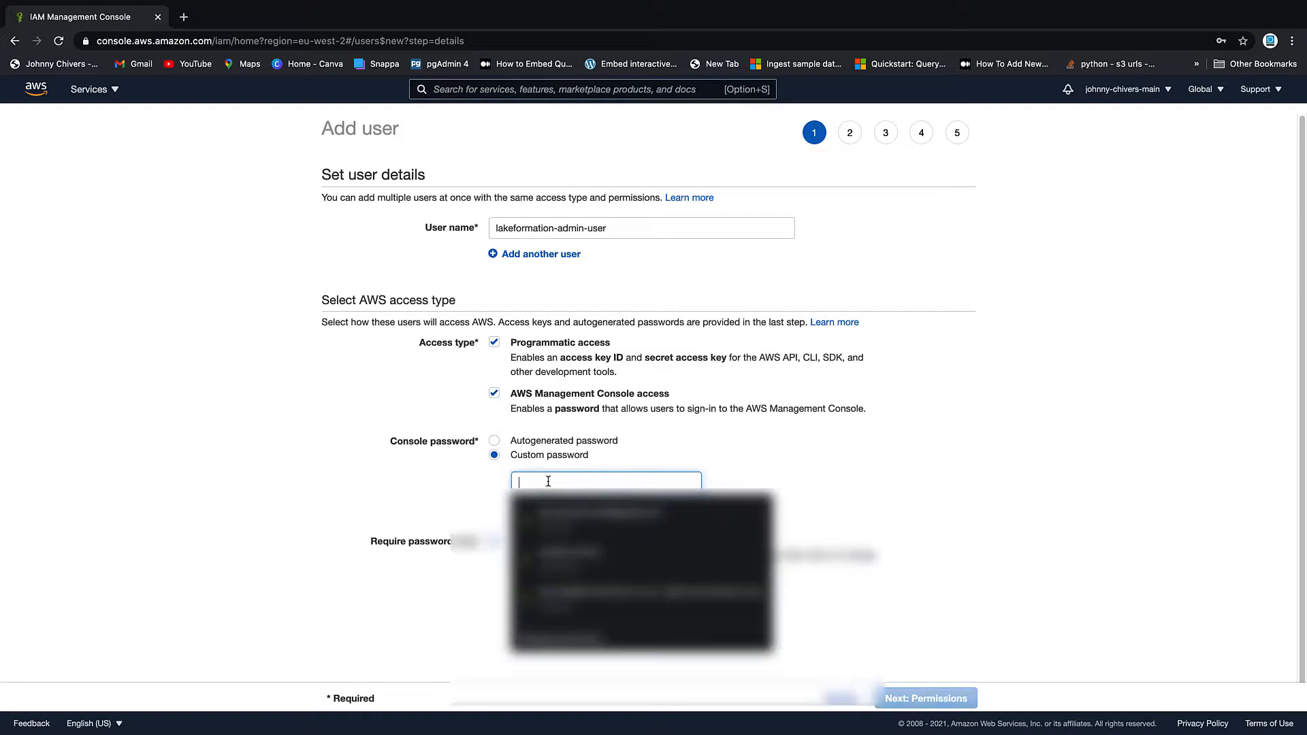
pyautogui.write('••')
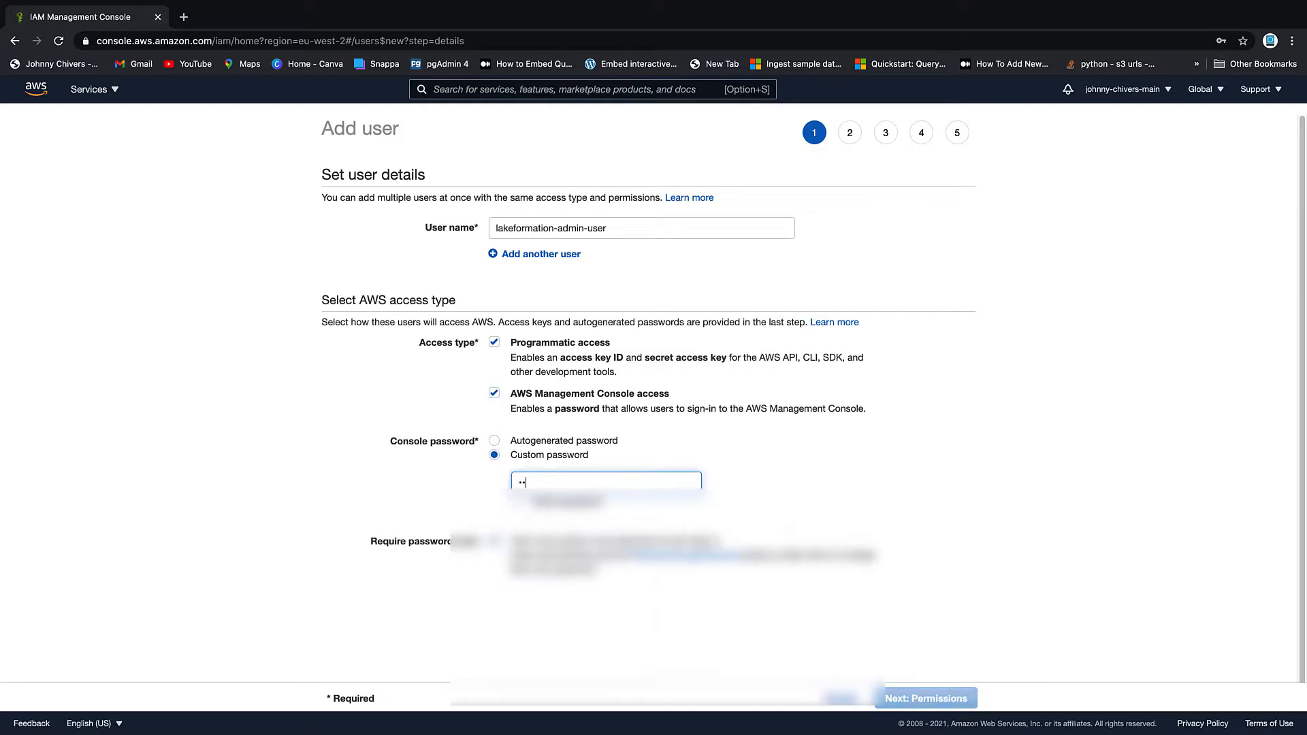
pyautogui.write('password')
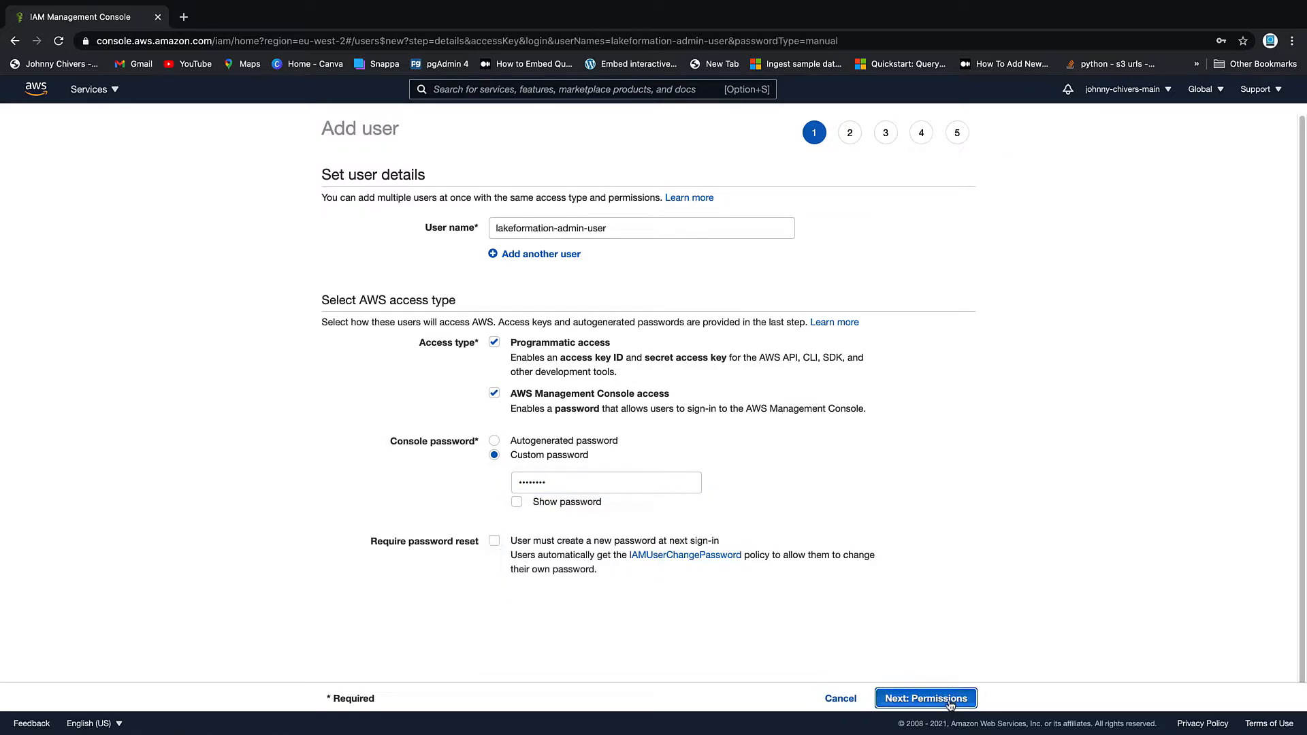
# Attach AdministratorAccess and AWSLakeFormationDataAdmin policies directly and continue to the review page.
pyautogui.click(926, 697)
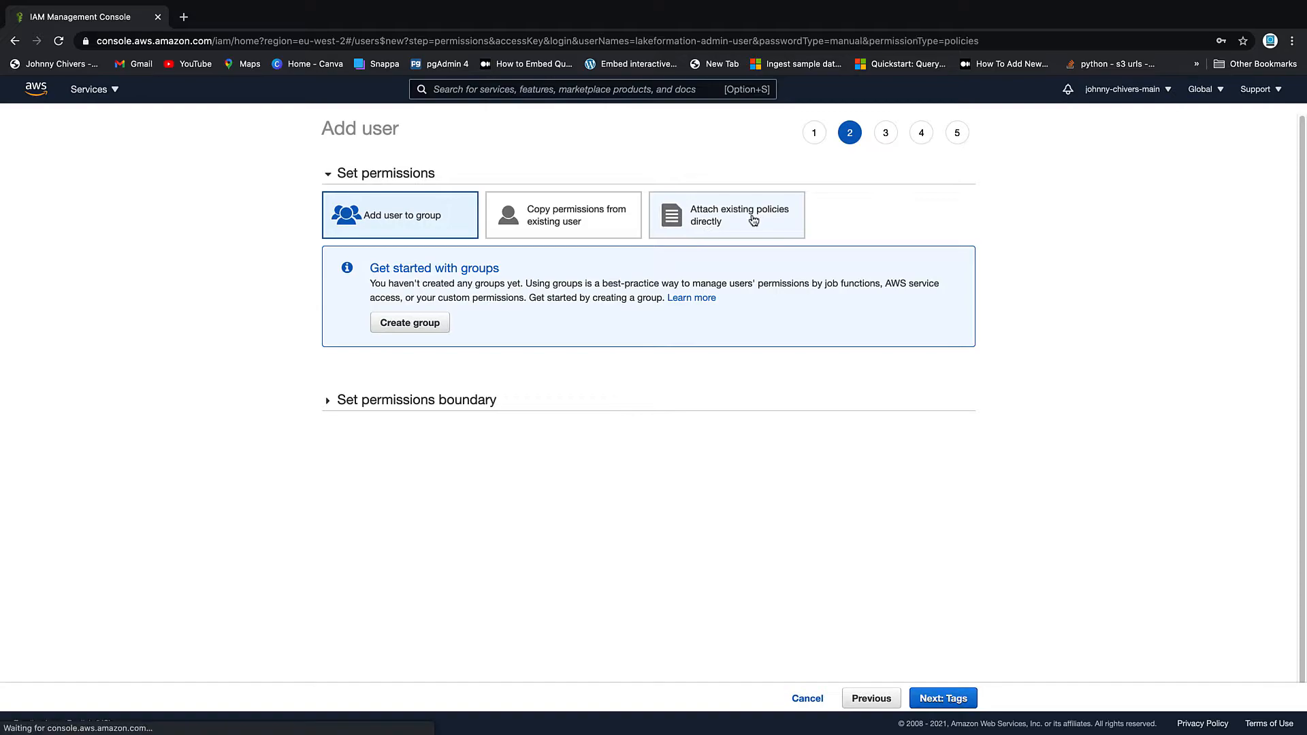
pyautogui.click(726, 213)
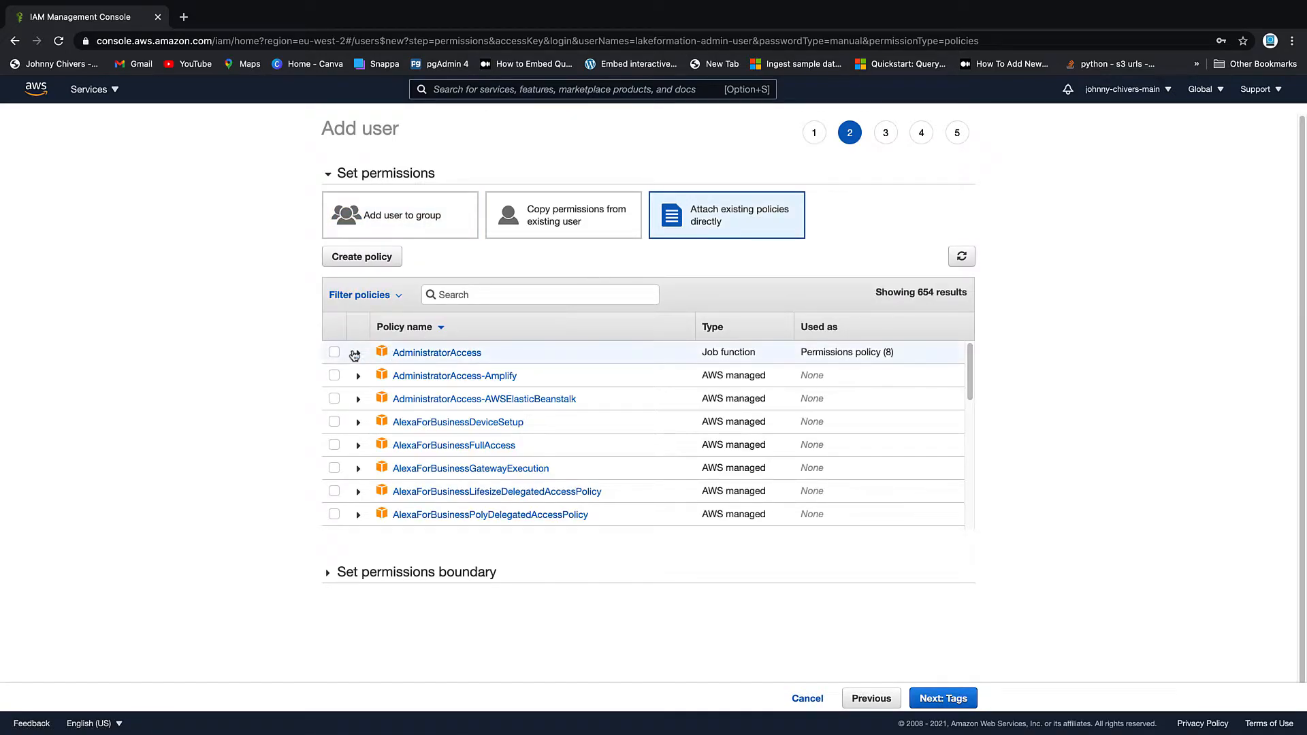
pyautogui.click(334, 352)
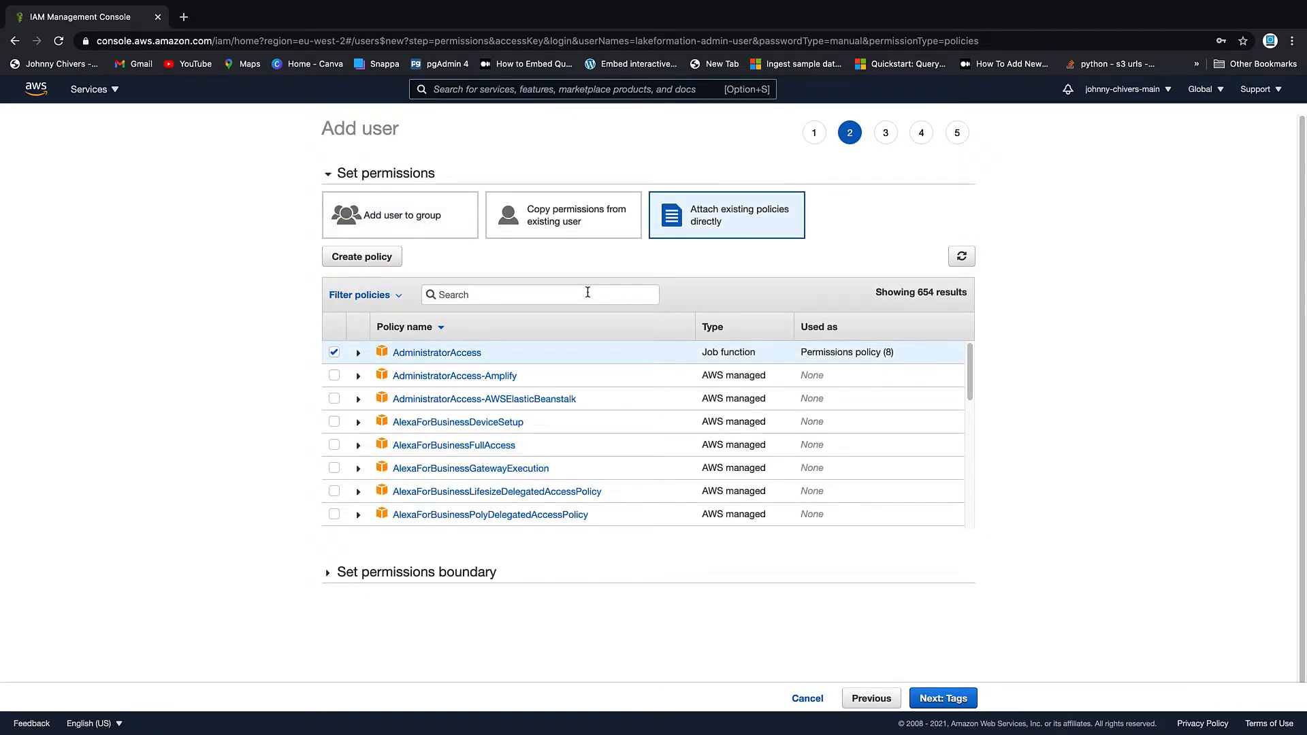
pyautogui.write('lake')
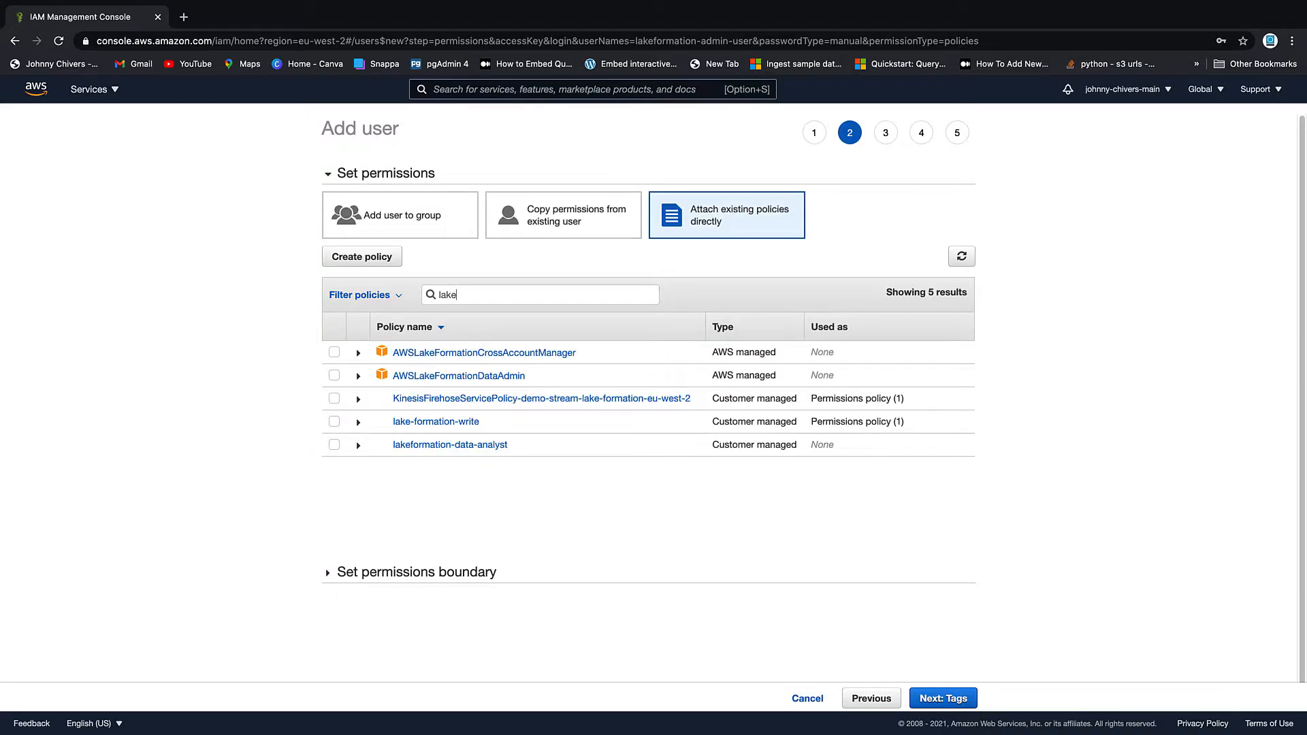
pyautogui.click(335, 376)
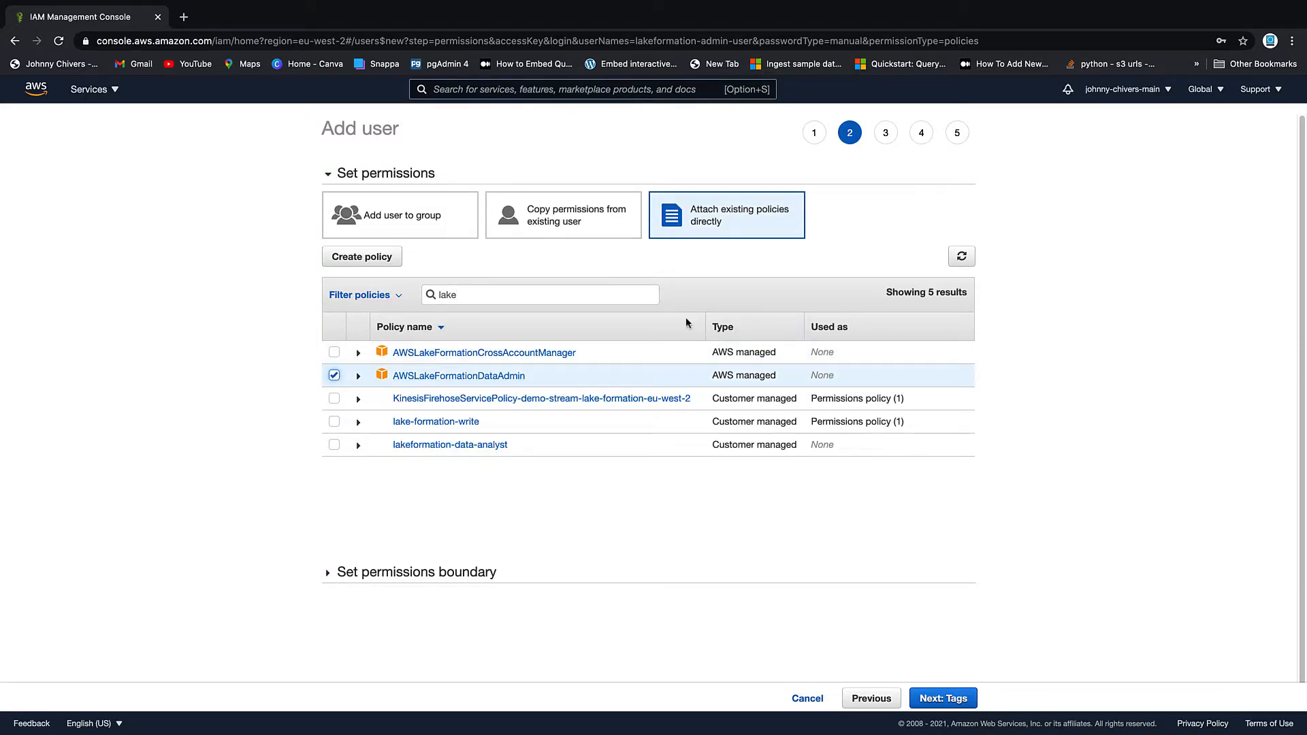
pyautogui.click(942, 699)
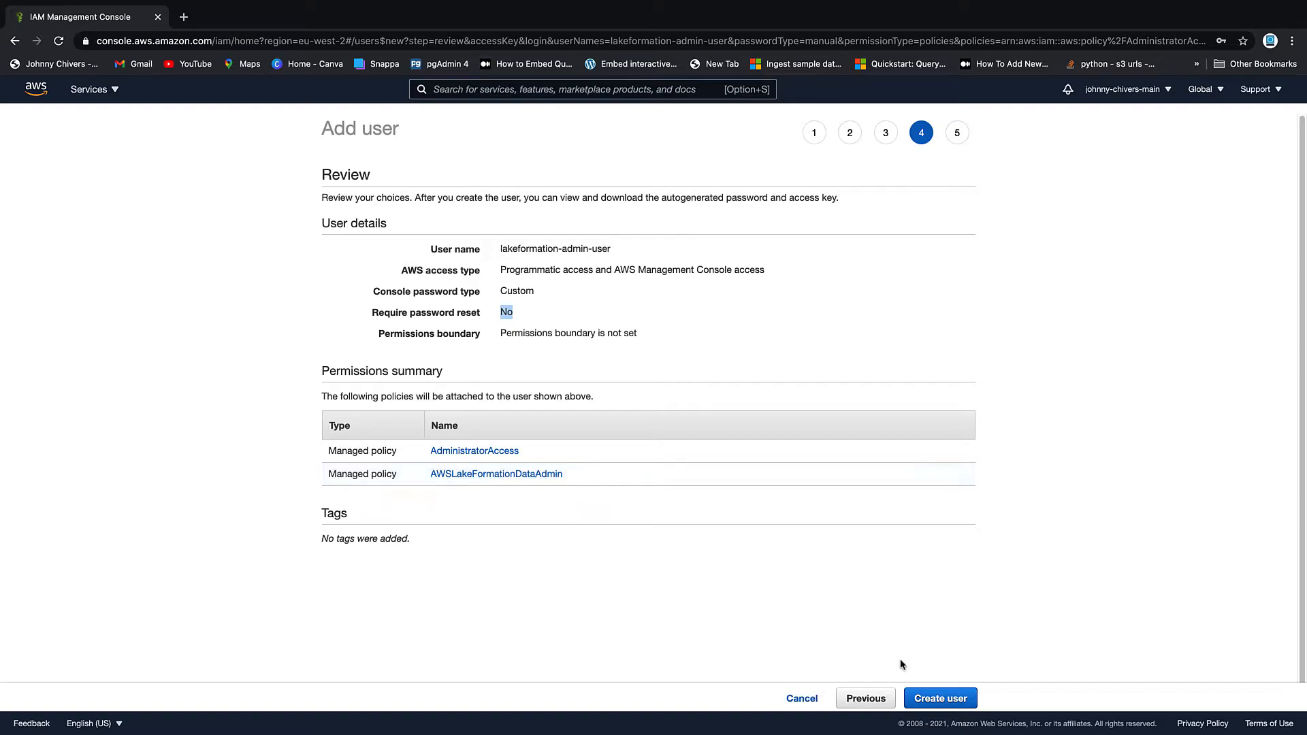
# Create lakeformation-admin-user and return to the users list, now showing seven users.
pyautogui.click(940, 697)
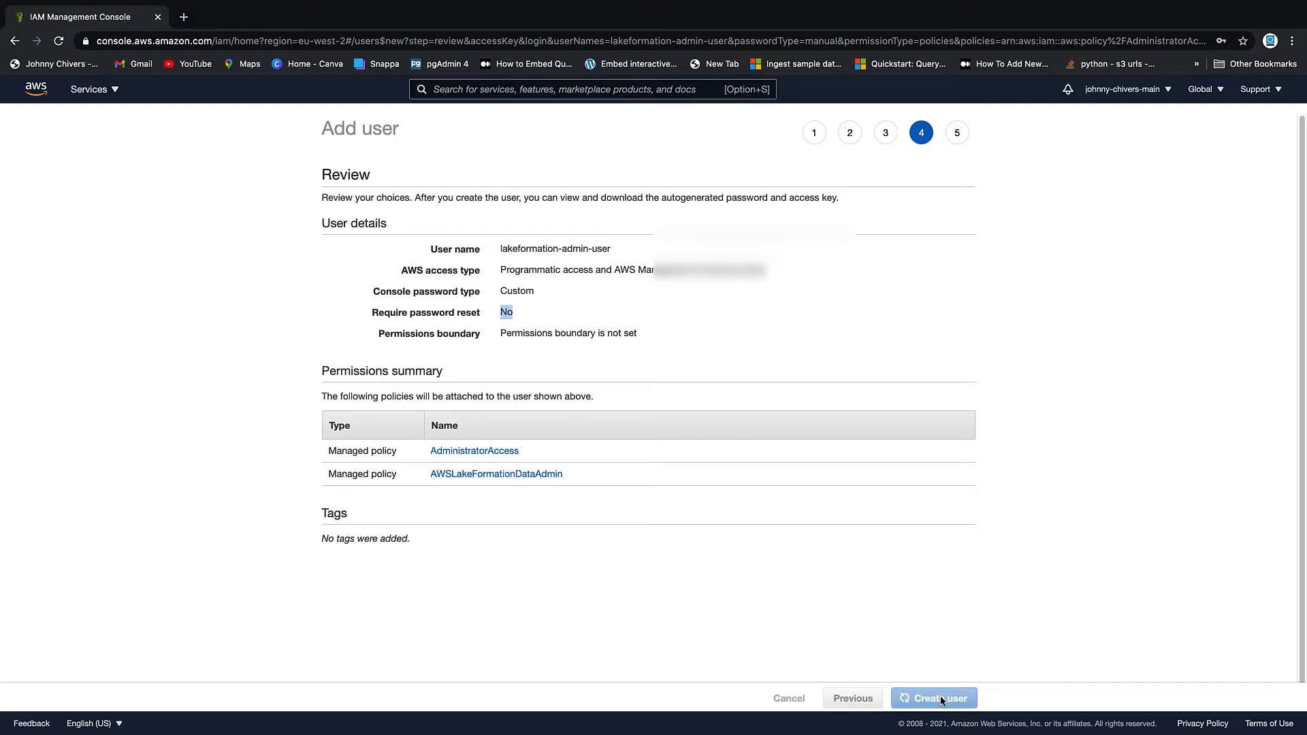
pyautogui.click(933, 697)
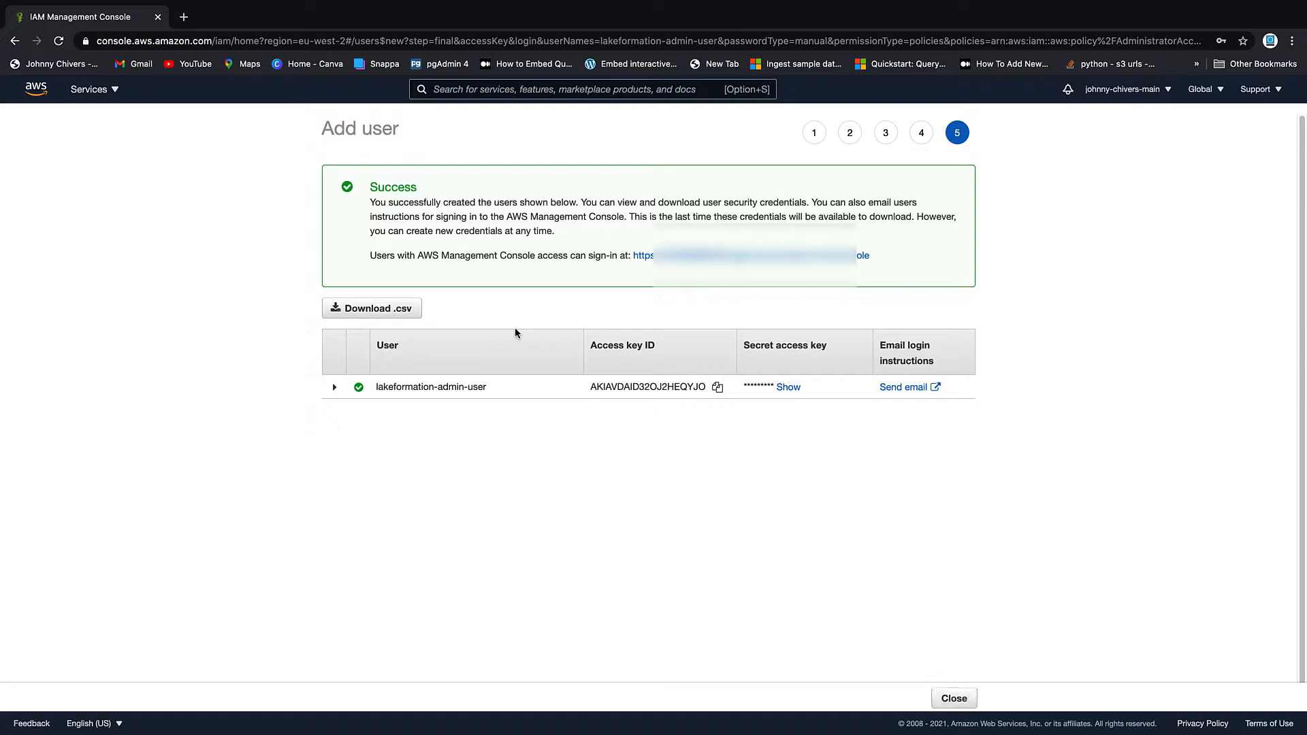
pyautogui.click(953, 698)
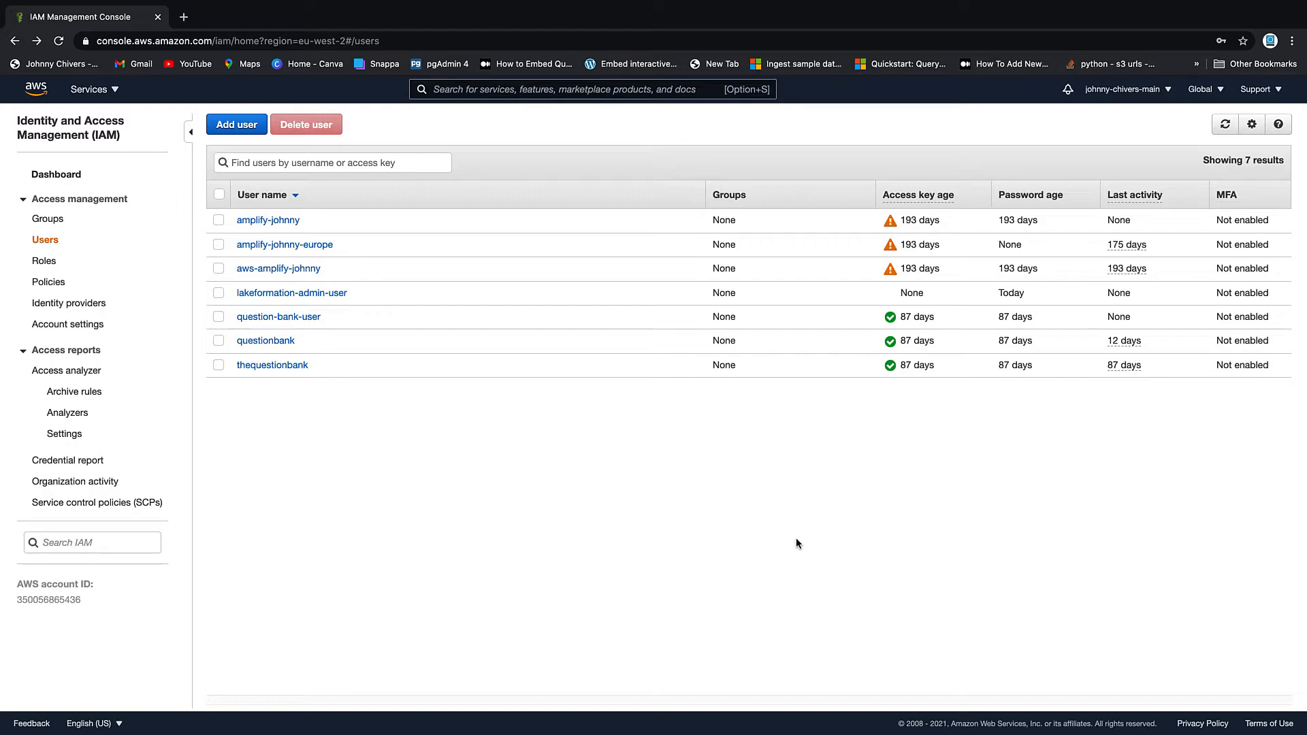
# Find Lake Formation via the console search and show its Admins and database creators page.
pyautogui.write('lake')
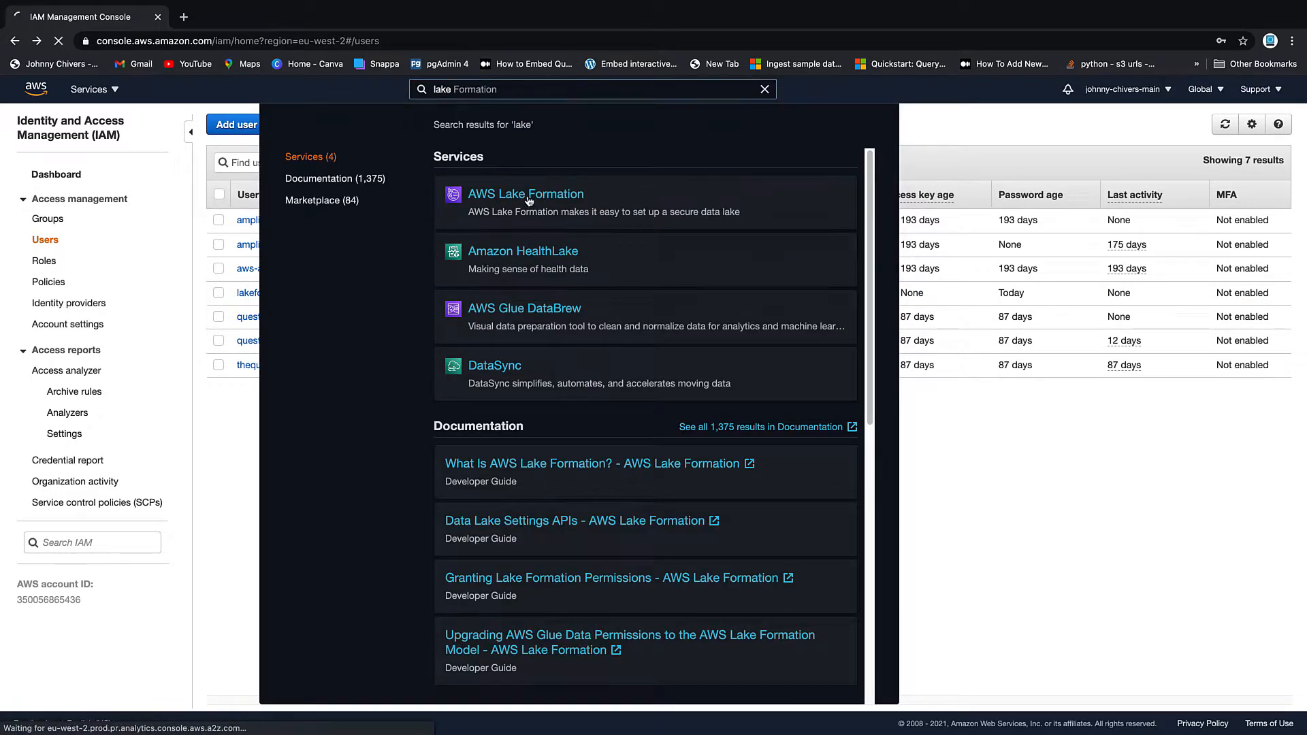
pyautogui.click(526, 193)
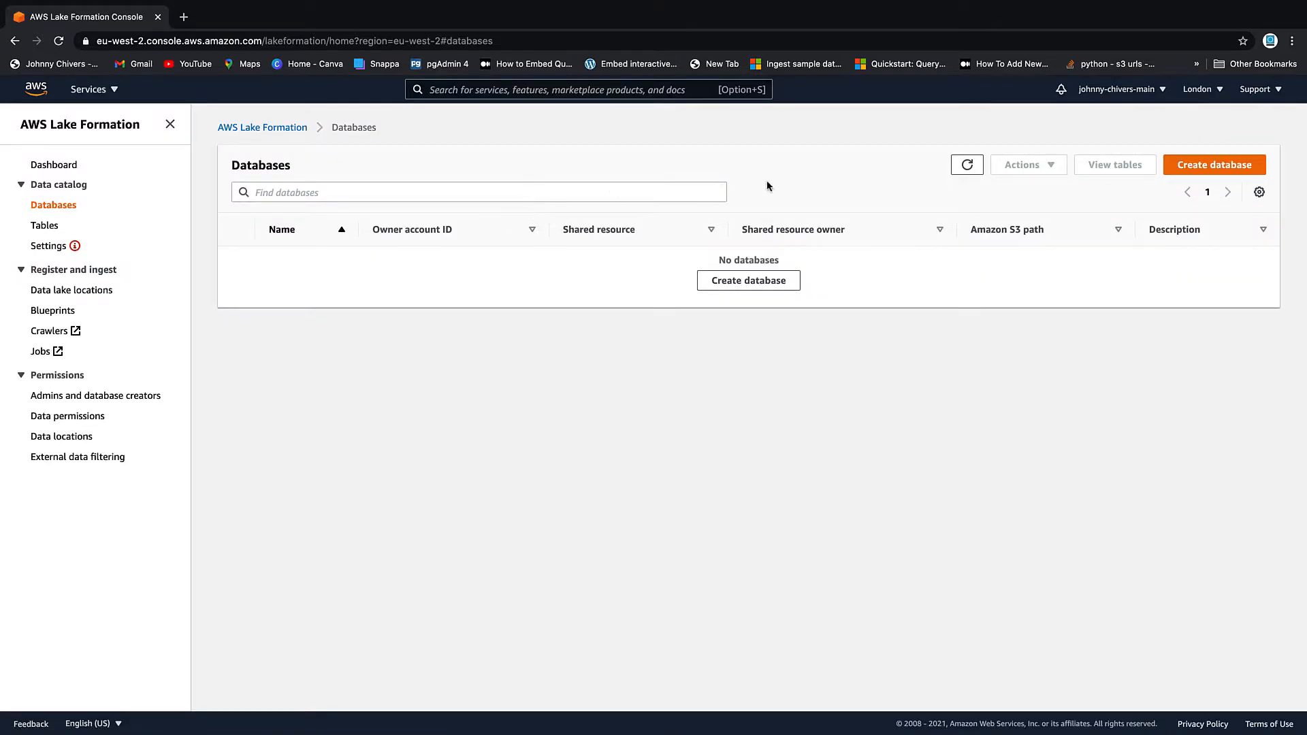
pyautogui.moveTo(796, 120)
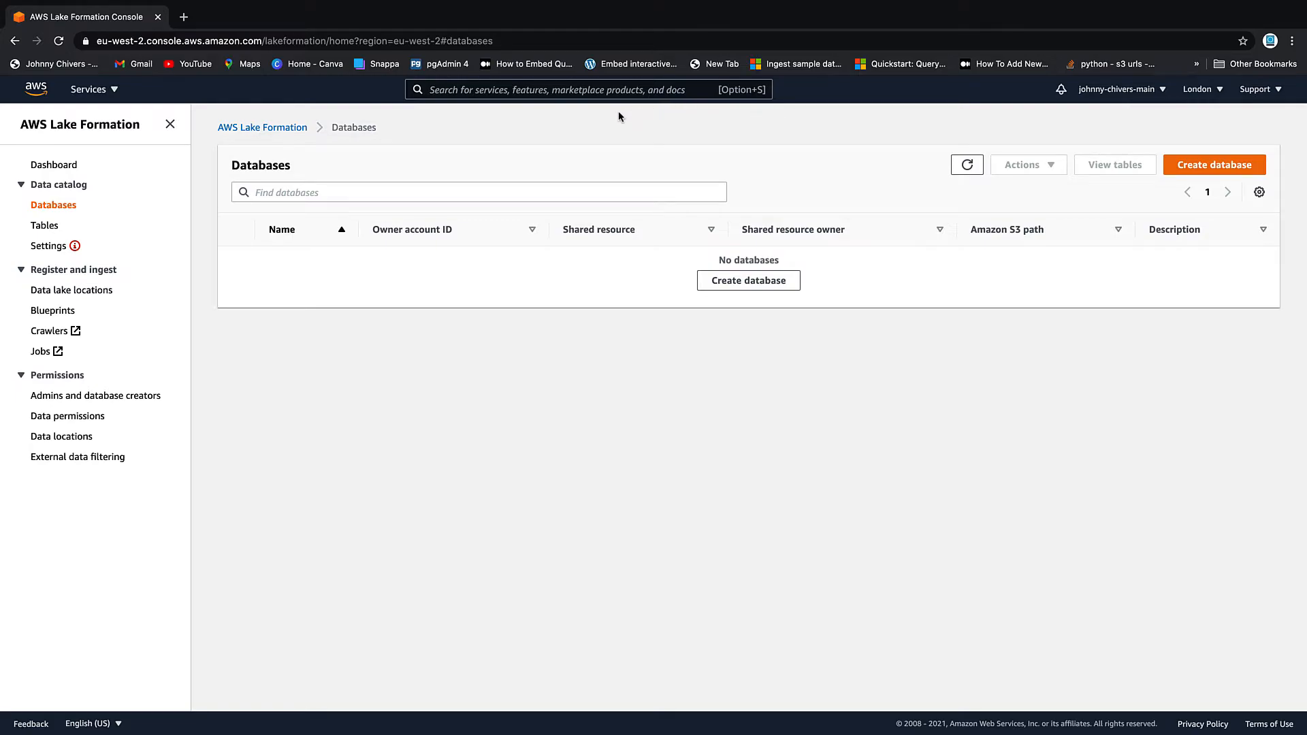
pyautogui.moveTo(690, 142)
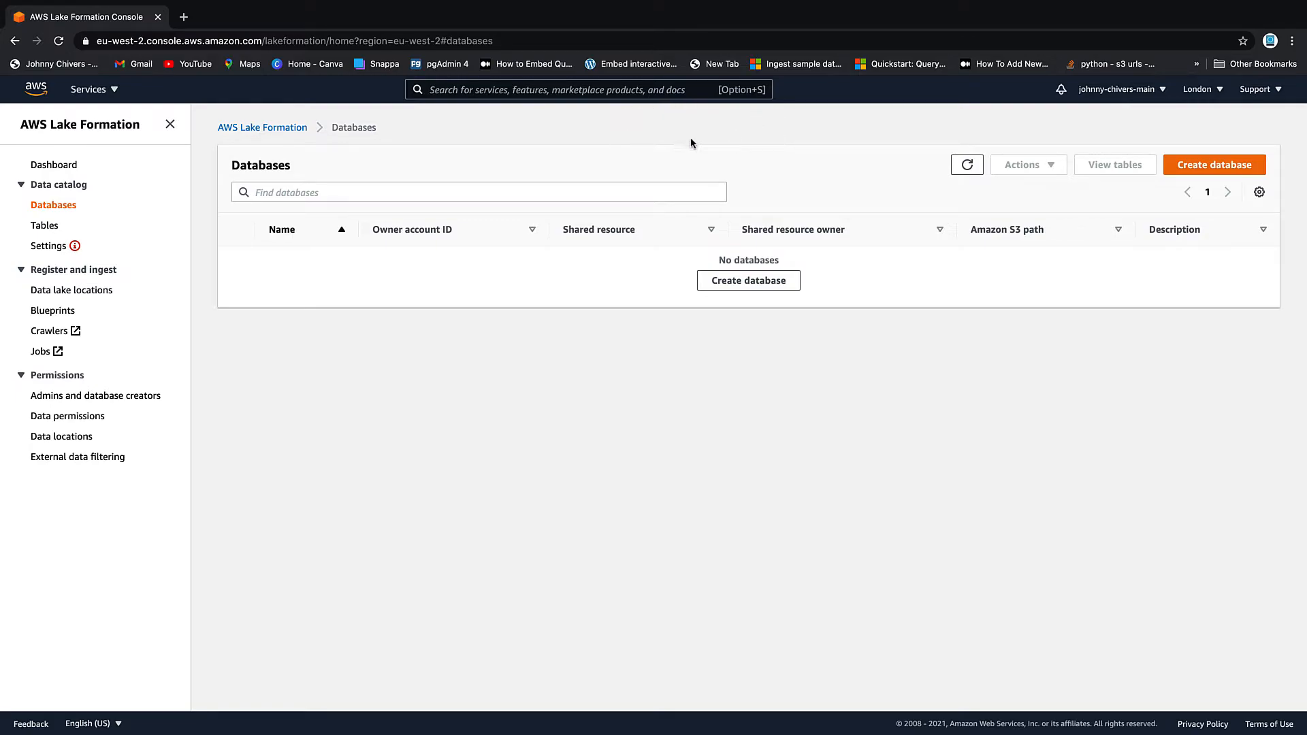
pyautogui.click(95, 395)
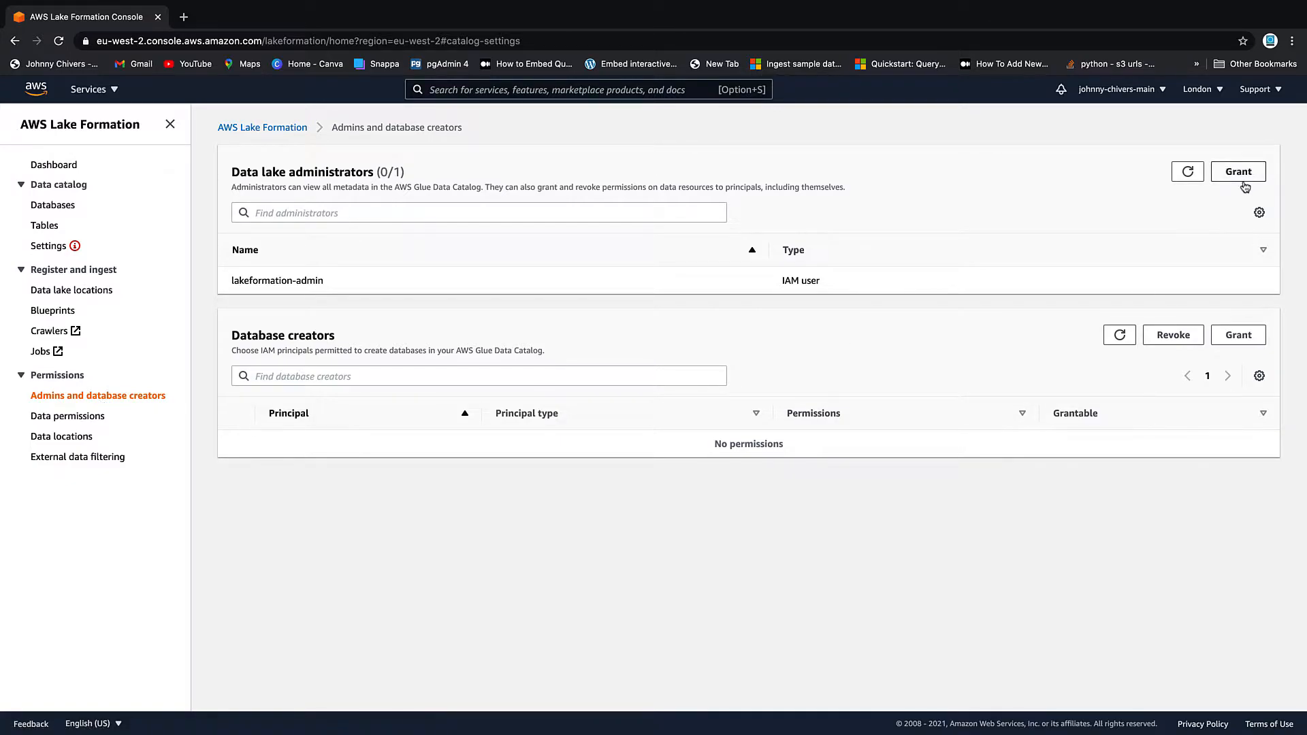
# Grant lakeformation-admin-user the data lake administrator role and save, replacing lakeformation-admin.
pyautogui.click(1238, 171)
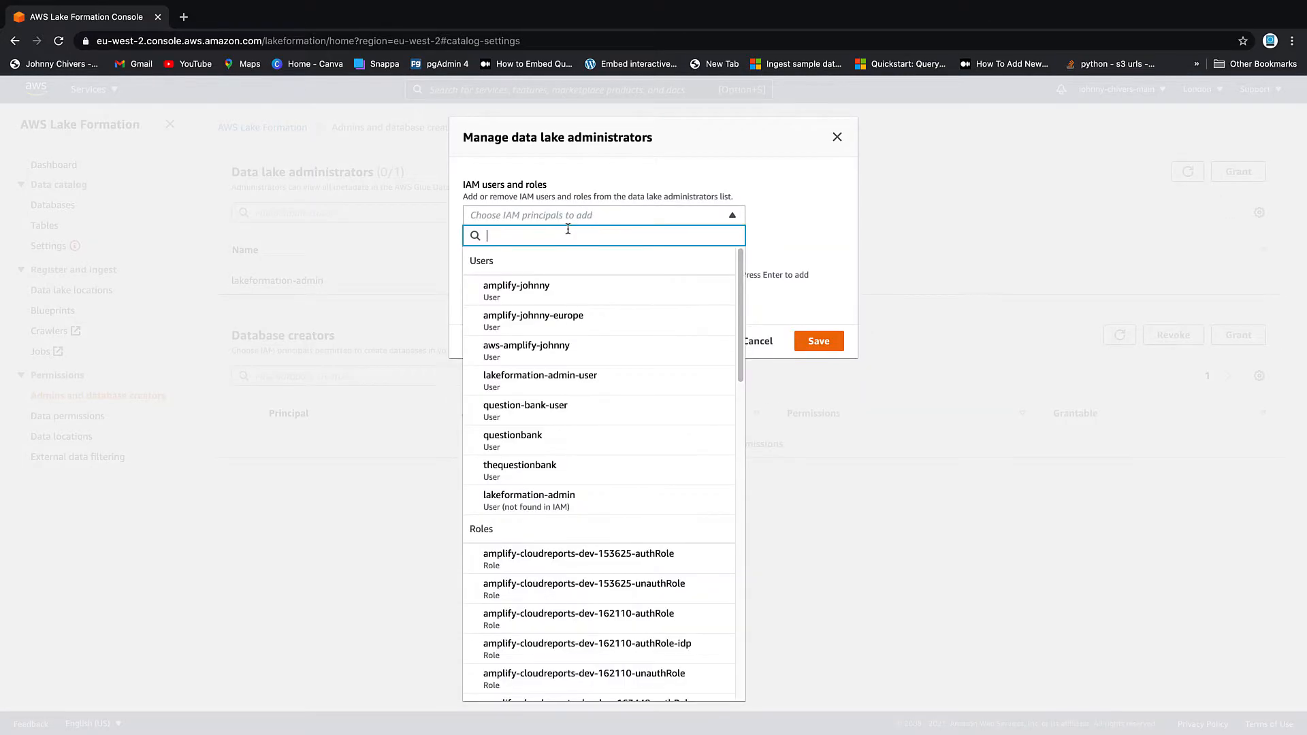
pyautogui.moveTo(625, 486)
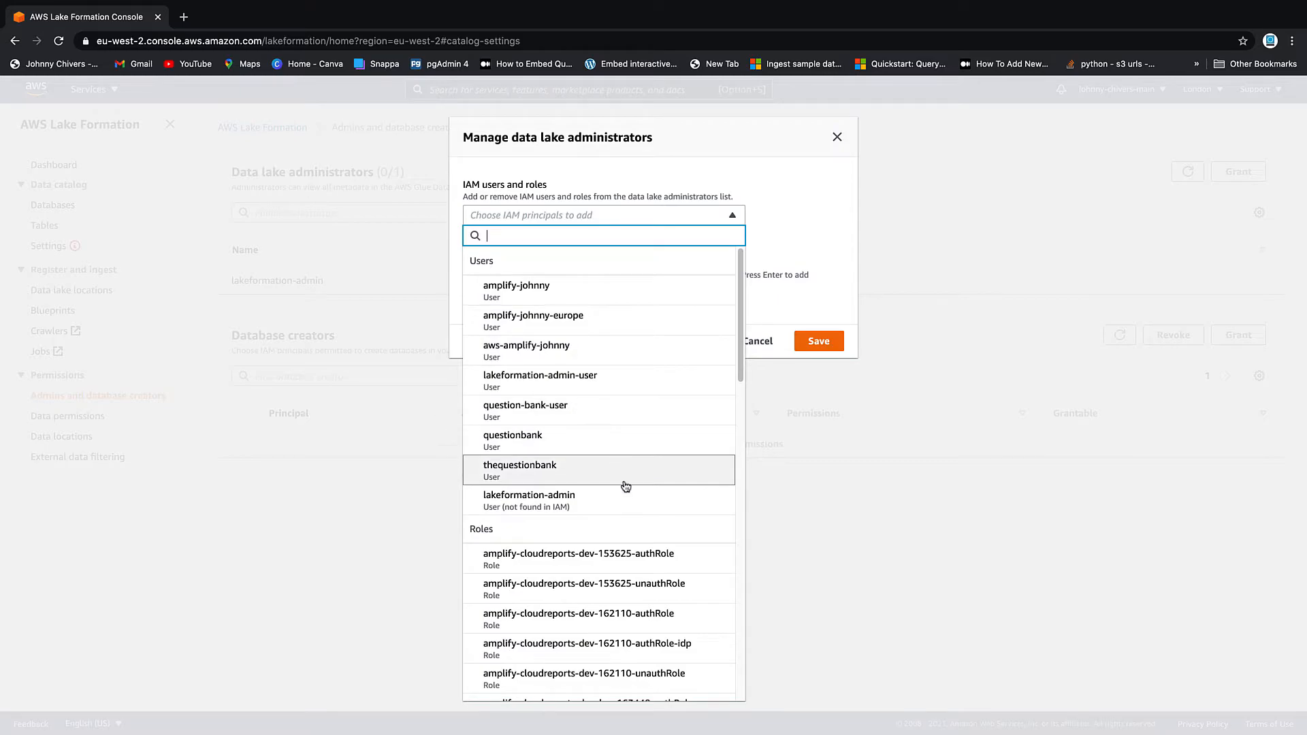
pyautogui.moveTo(625, 387)
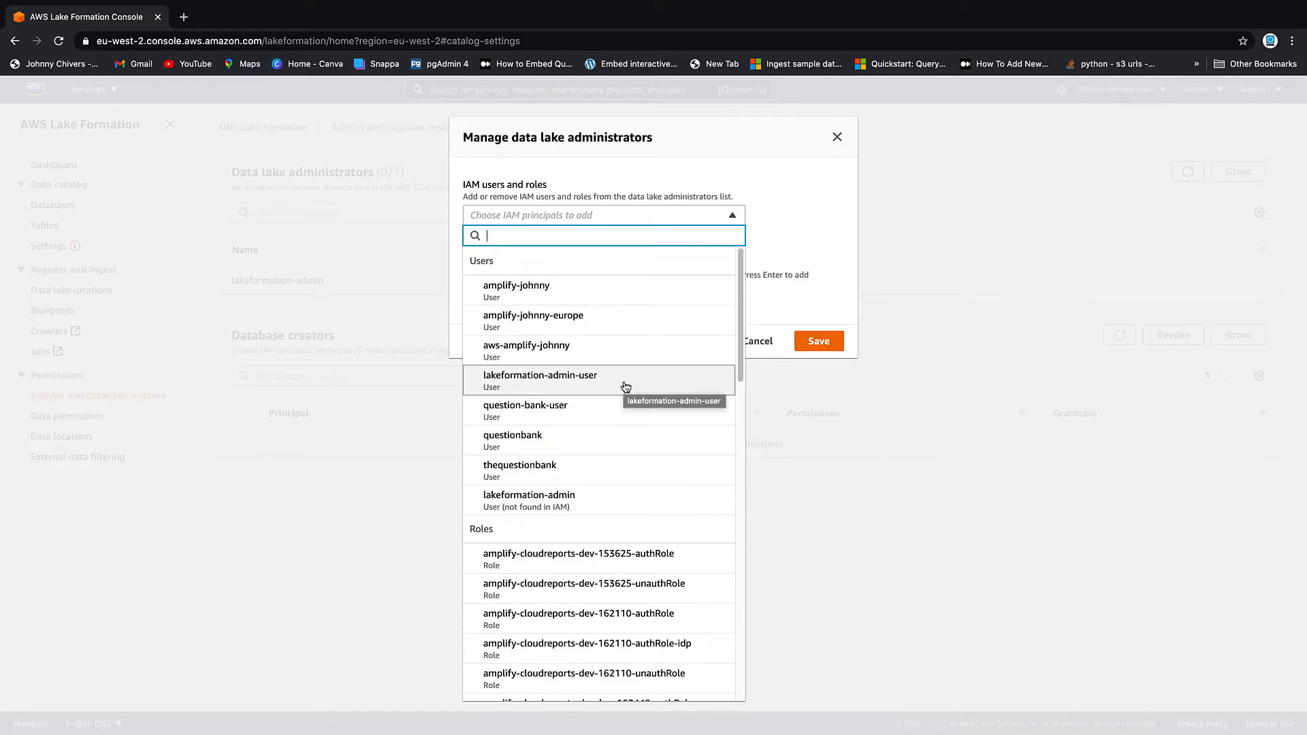
pyautogui.click(540, 376)
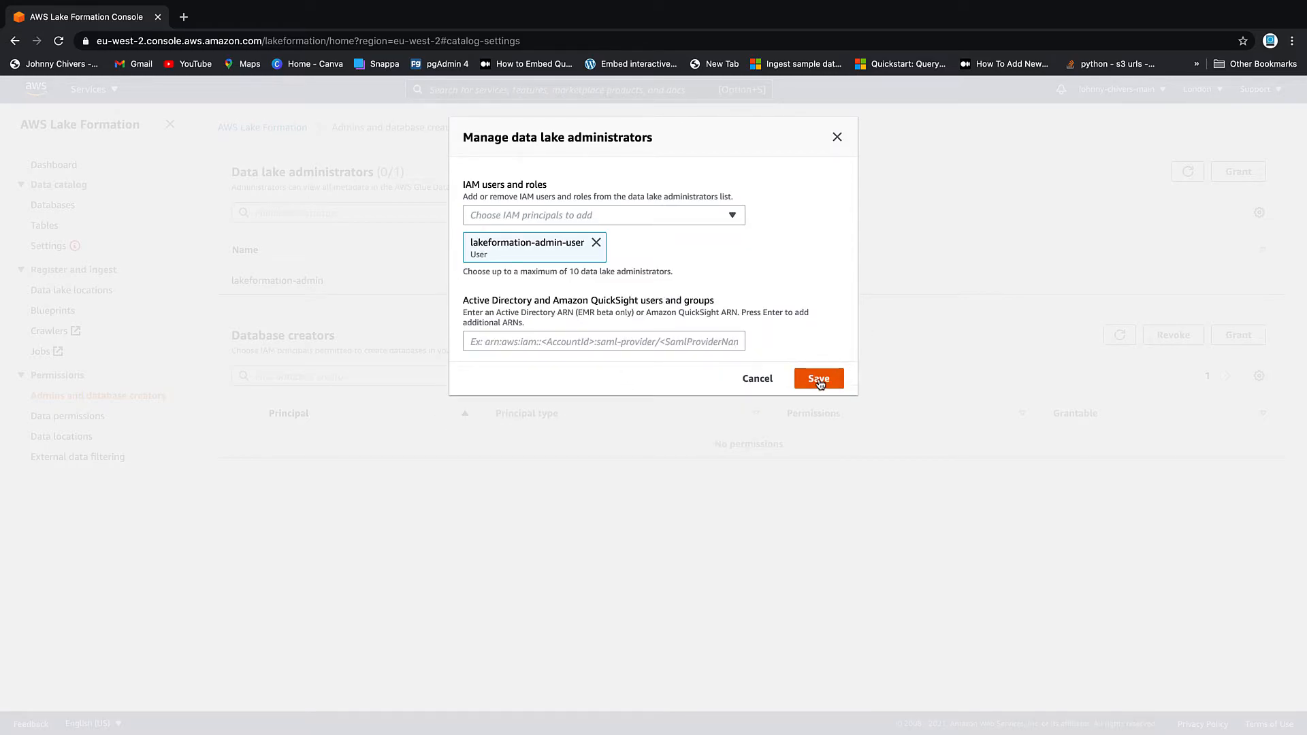
pyautogui.click(818, 378)
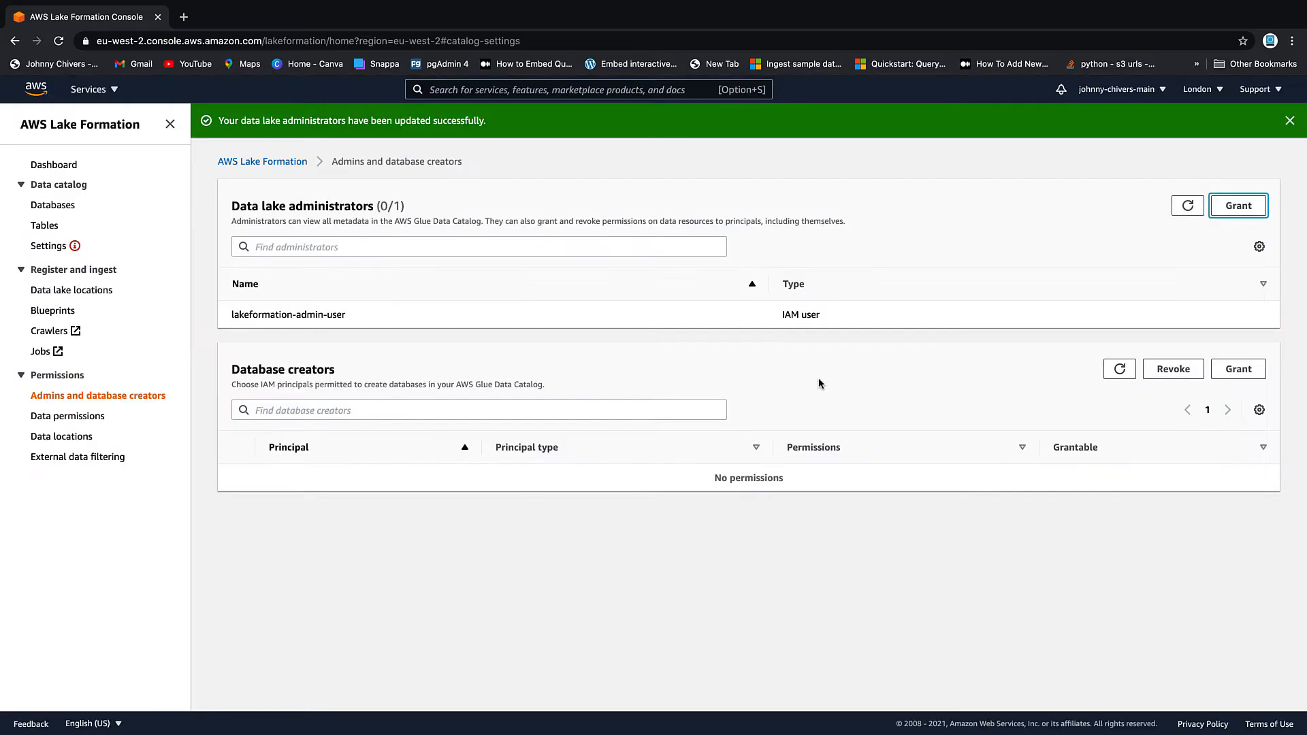
pyautogui.doubleClick(335, 315)
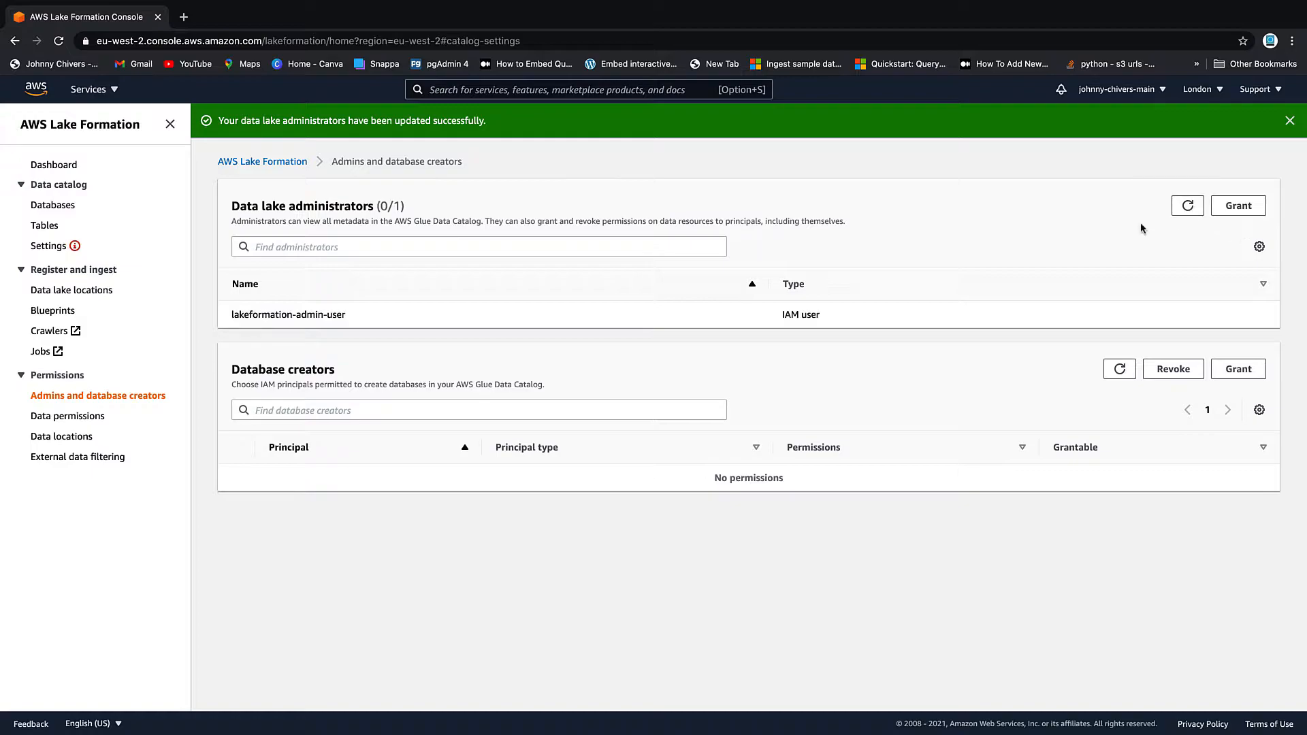
pyautogui.moveTo(915, 190)
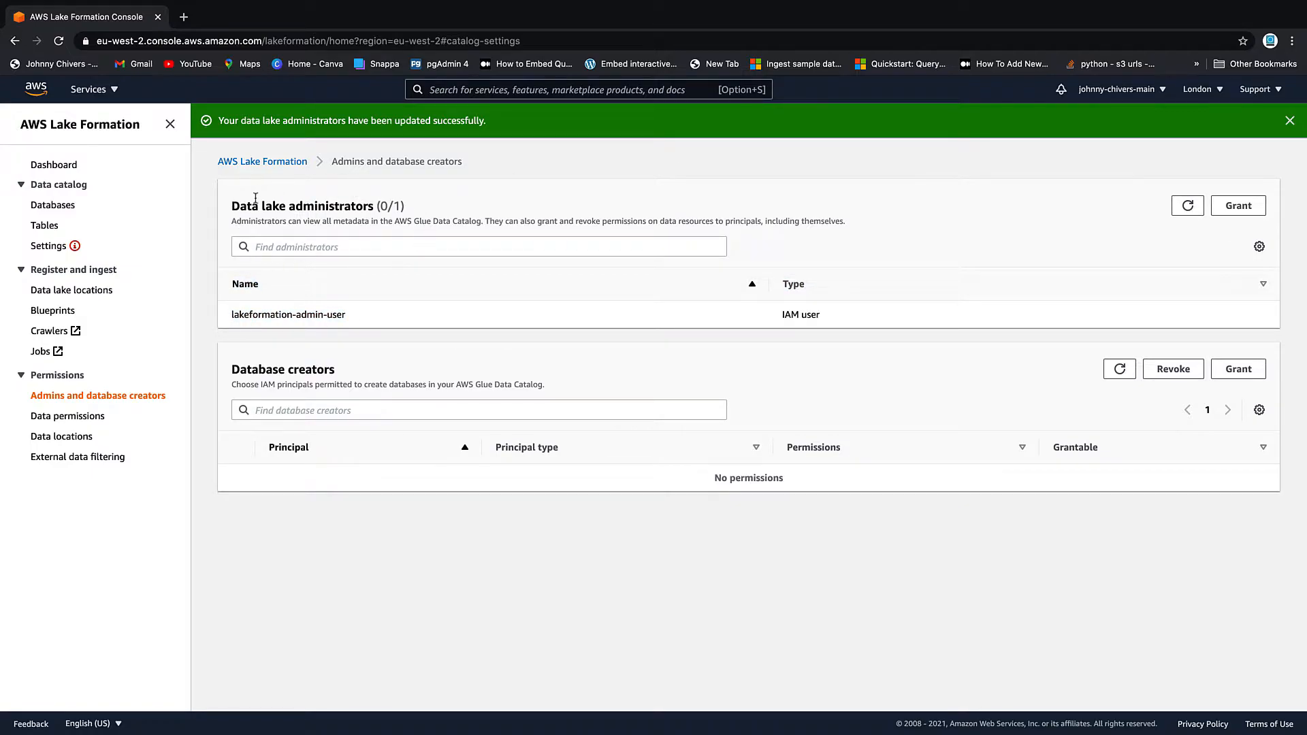
pyautogui.click(1291, 120)
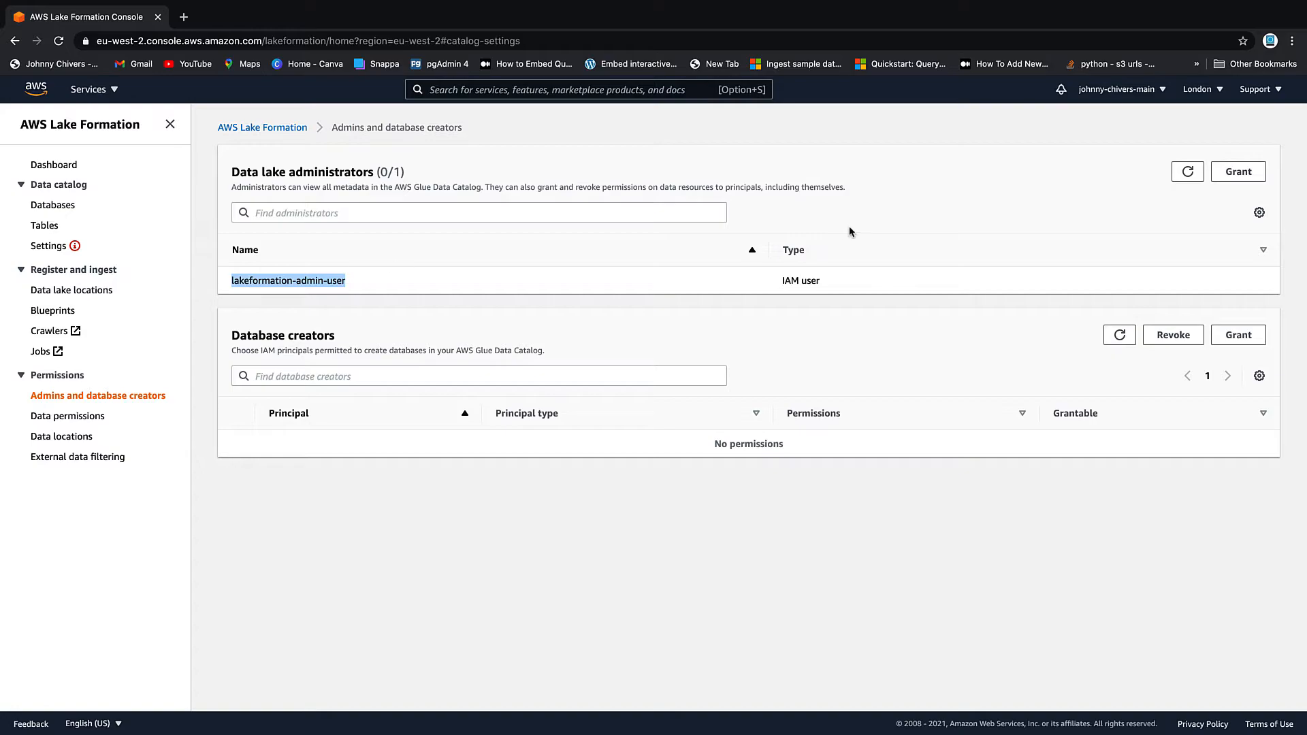
# Sign out, sign back in as lakeformation-admin-user, and return to Lake Formation's Admins and database creators page.
pyautogui.click(1119, 89)
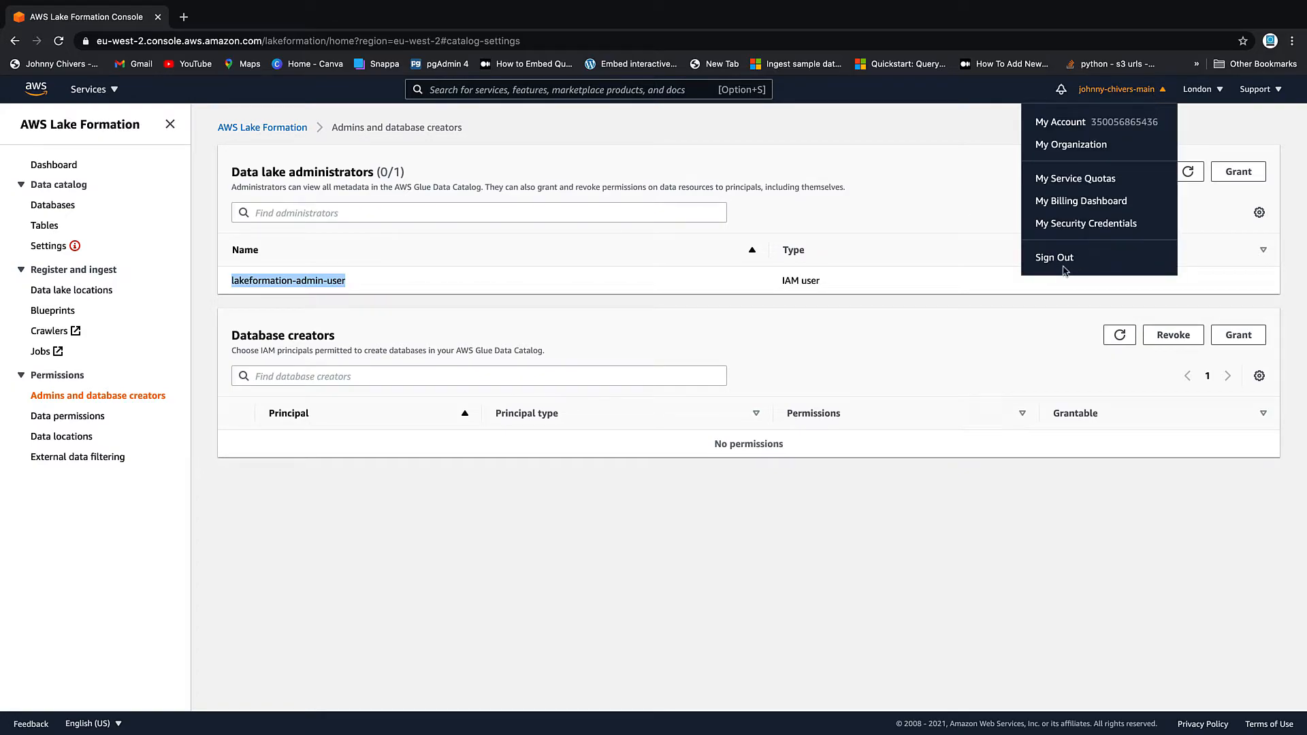
pyautogui.click(1053, 258)
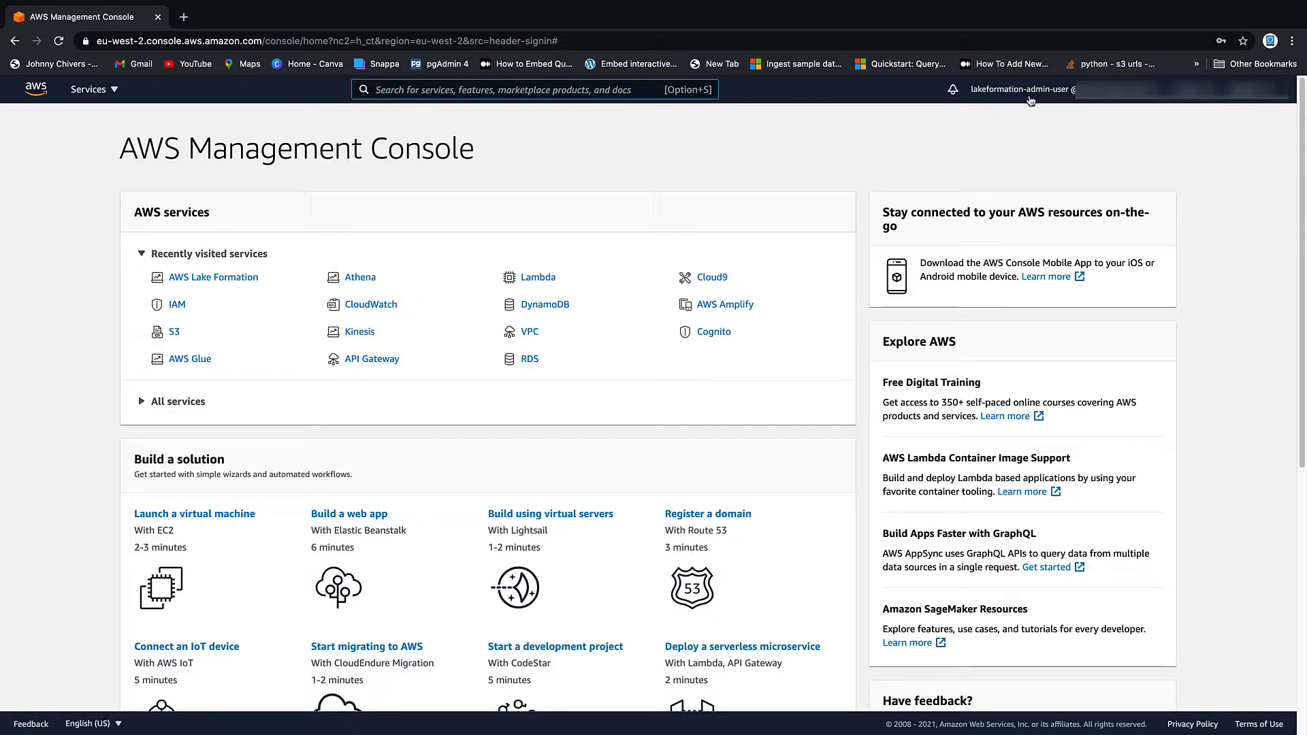
pyautogui.moveTo(1090, 106)
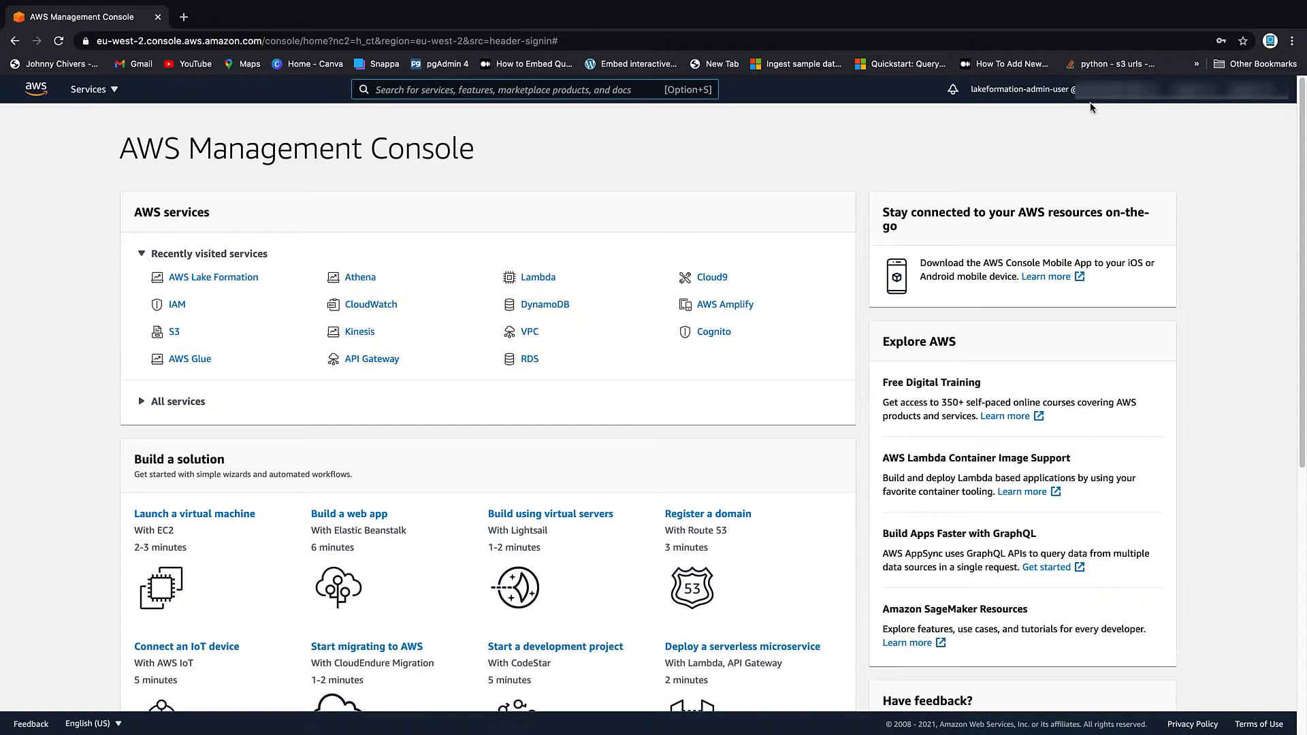
pyautogui.click(214, 276)
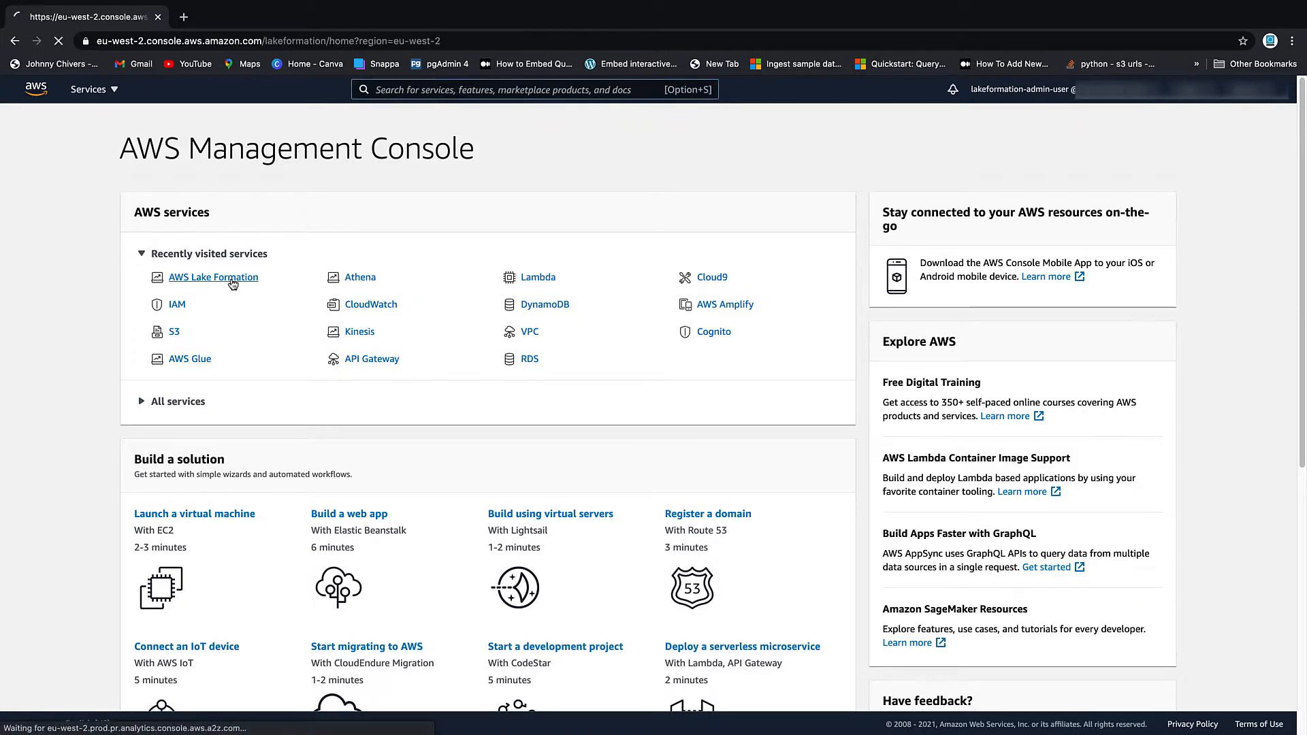
pyautogui.click(214, 277)
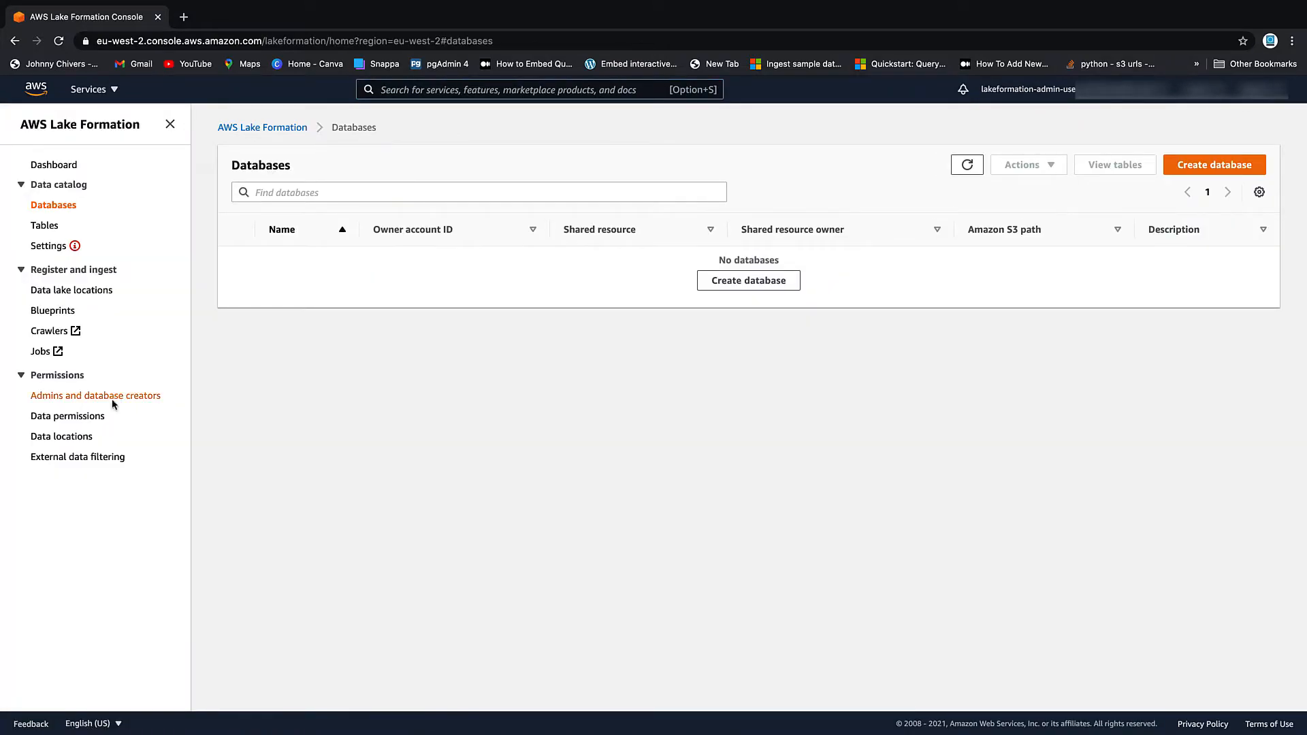
pyautogui.click(95, 395)
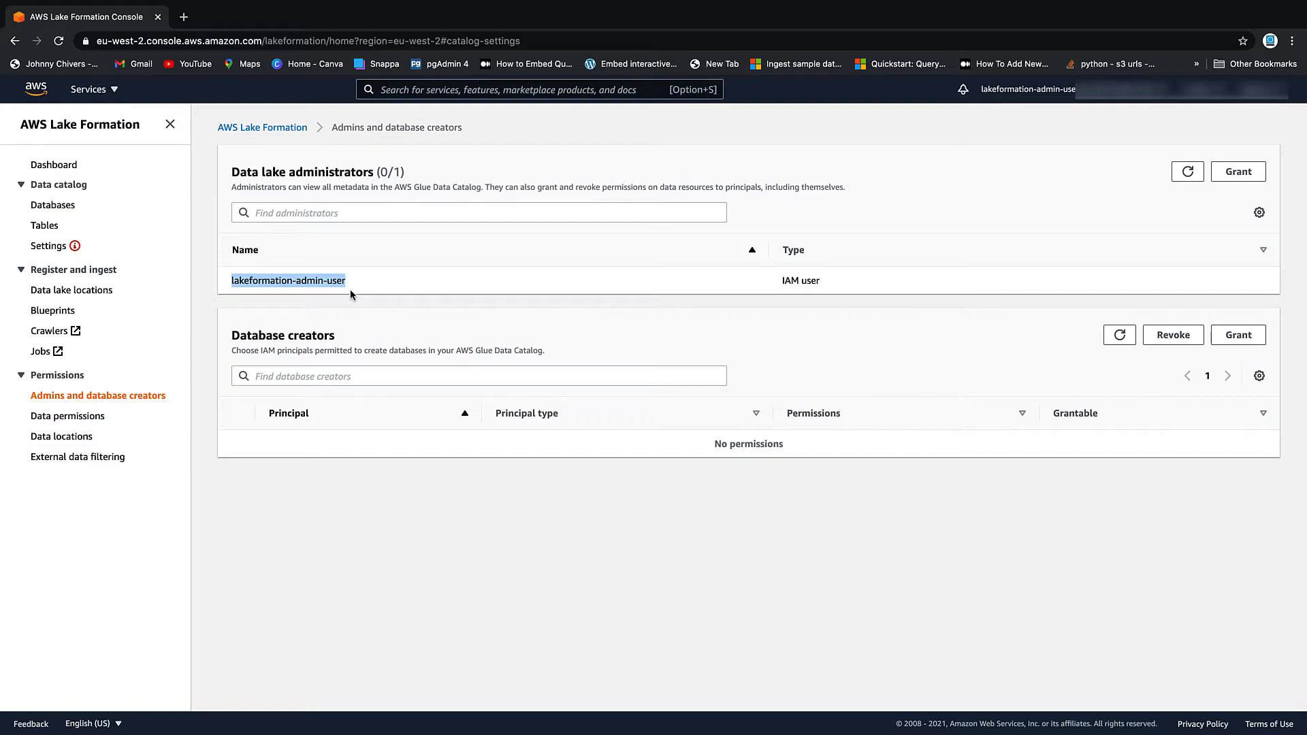
# Grant lakeformation-admin-user the Create database permission so it appears as a database creator.
pyautogui.click(1237, 335)
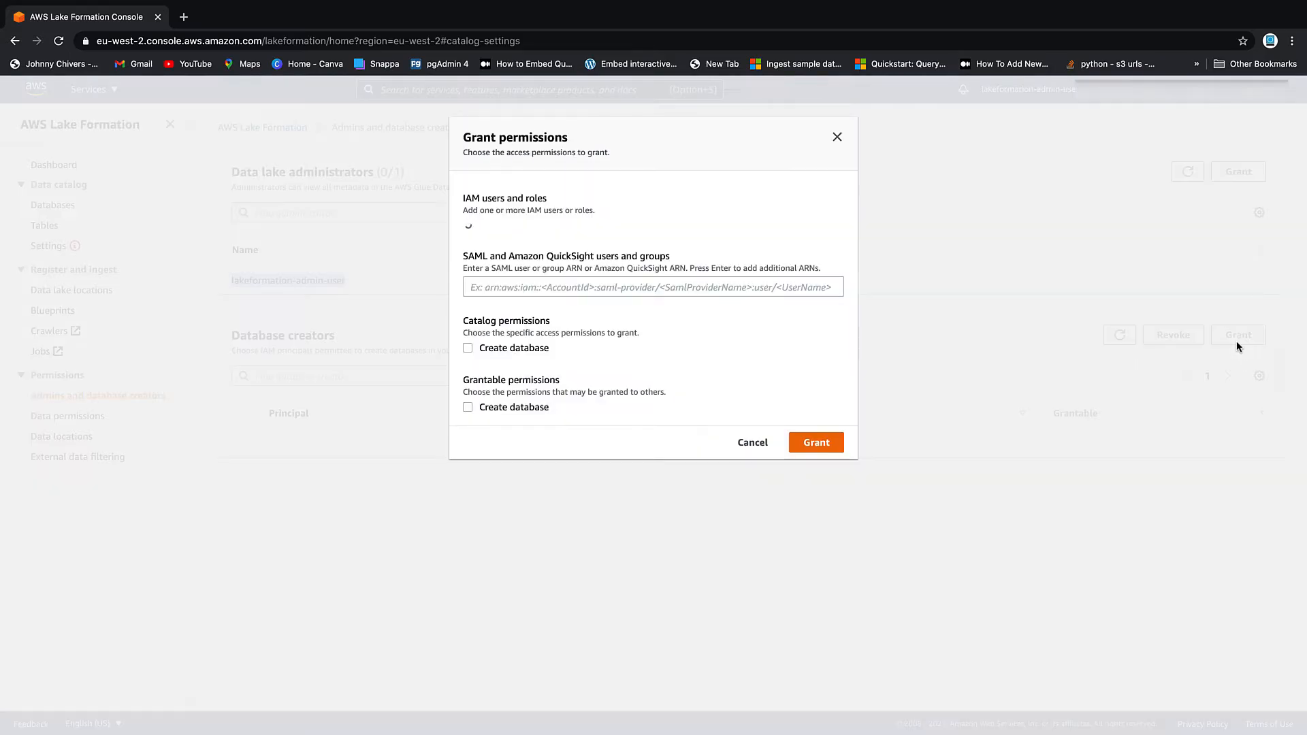
pyautogui.click(652, 229)
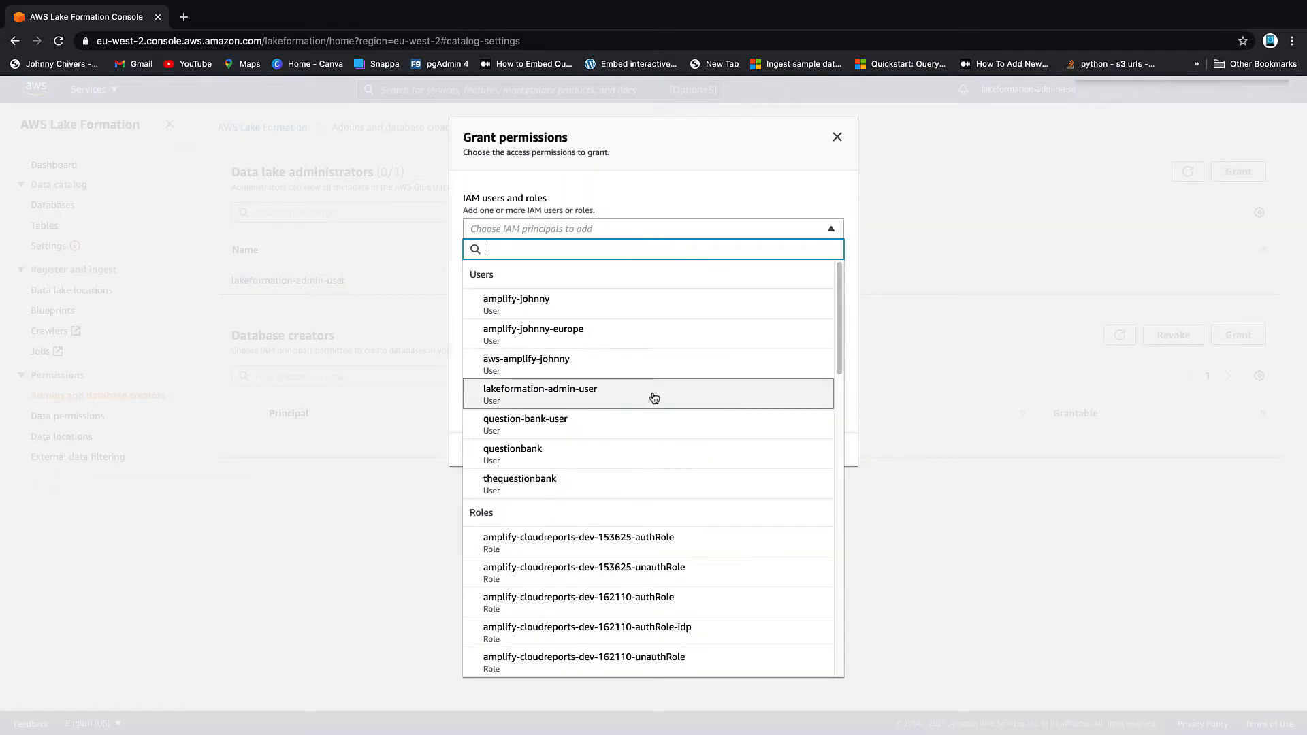
pyautogui.click(539, 388)
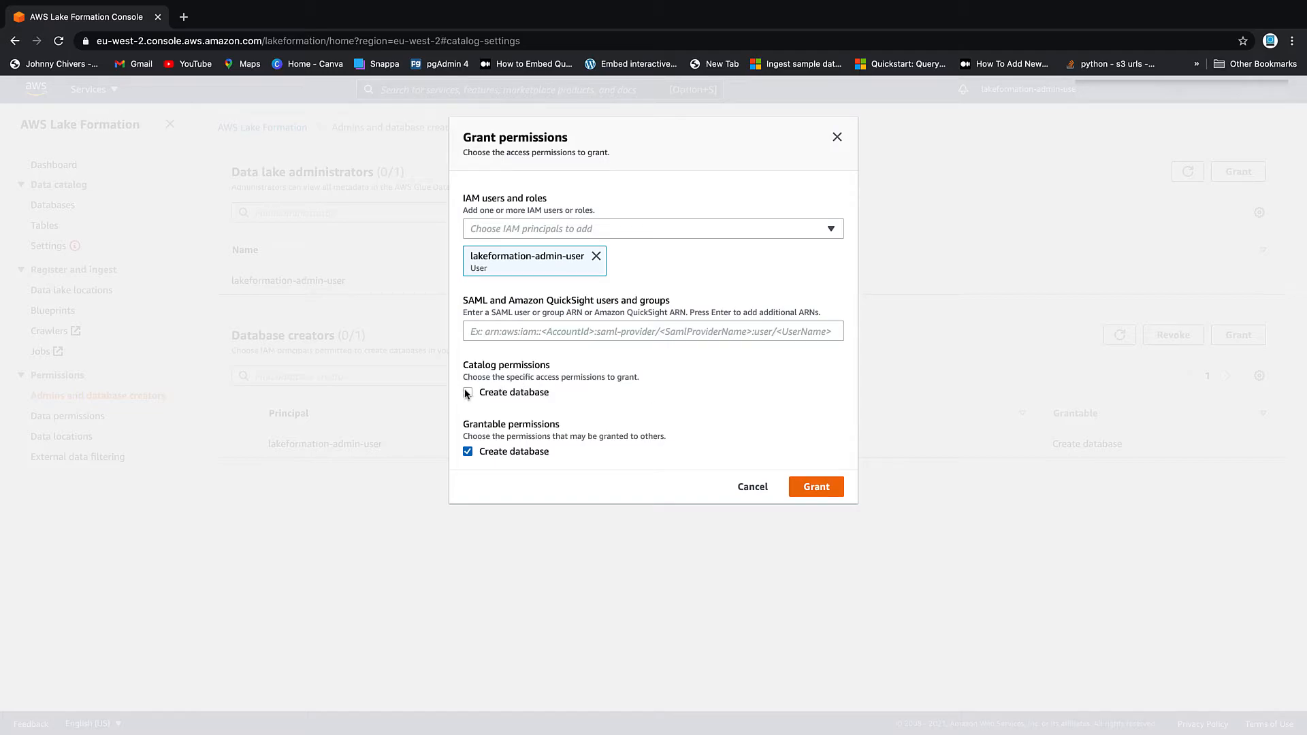
pyautogui.click(467, 392)
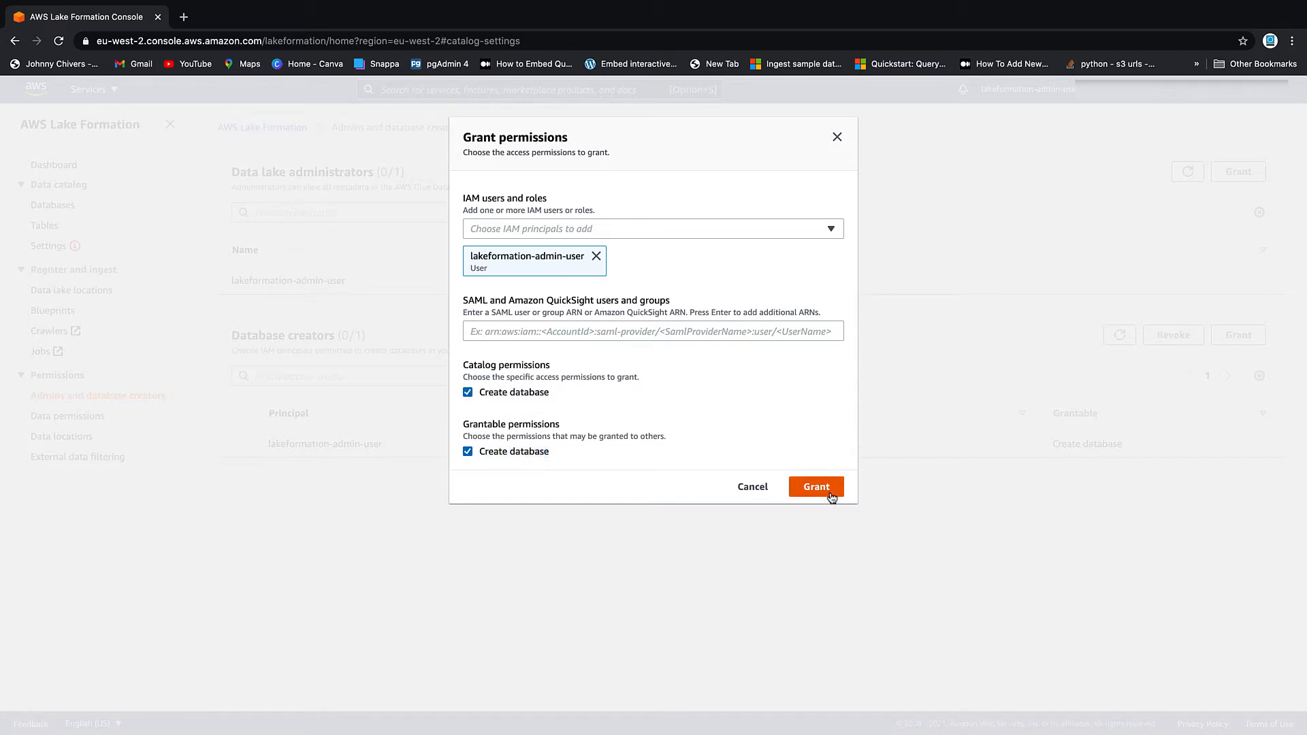
pyautogui.click(816, 487)
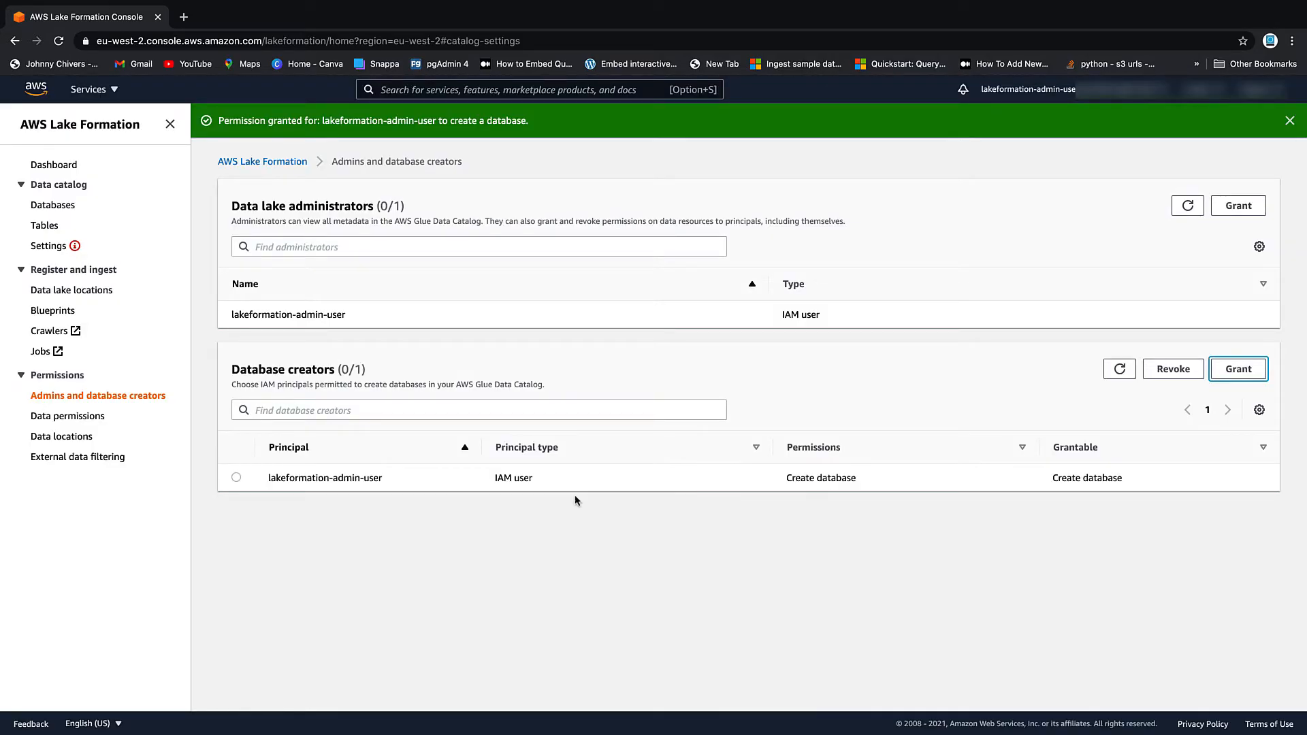
pyautogui.moveTo(488, 482)
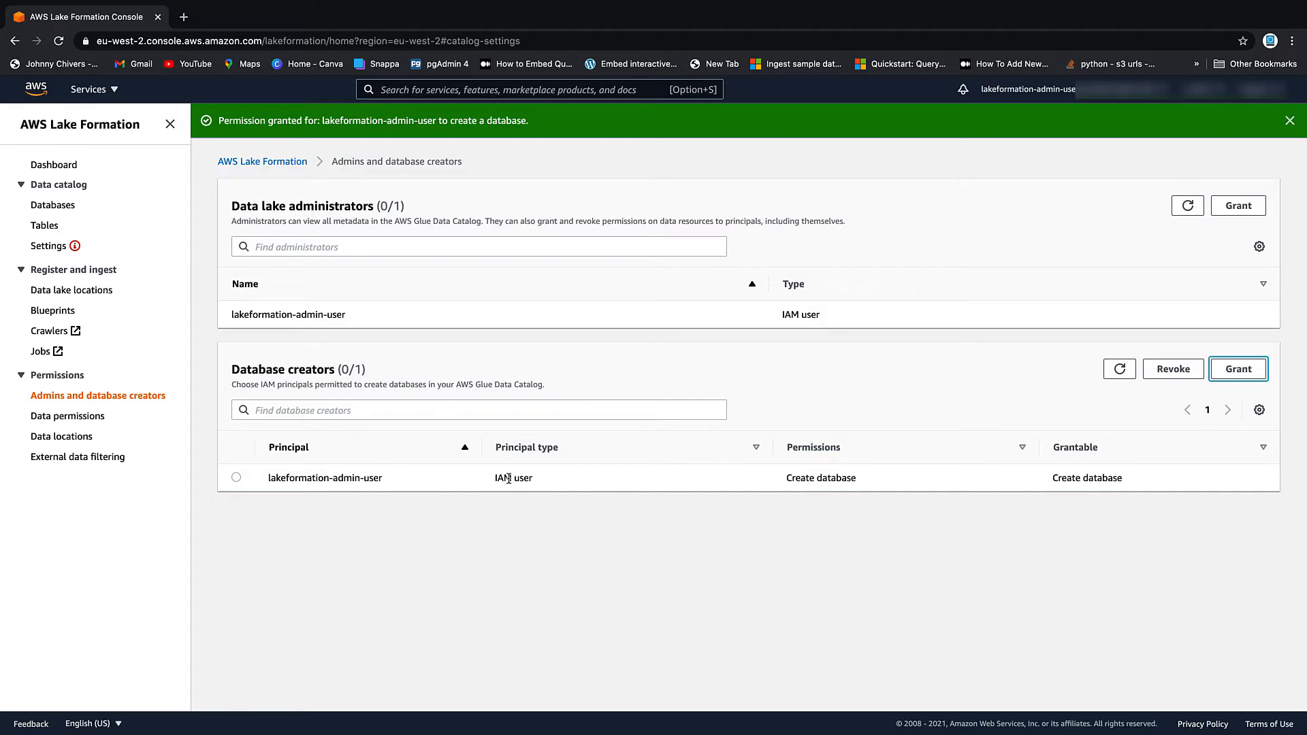
pyautogui.moveTo(904, 410)
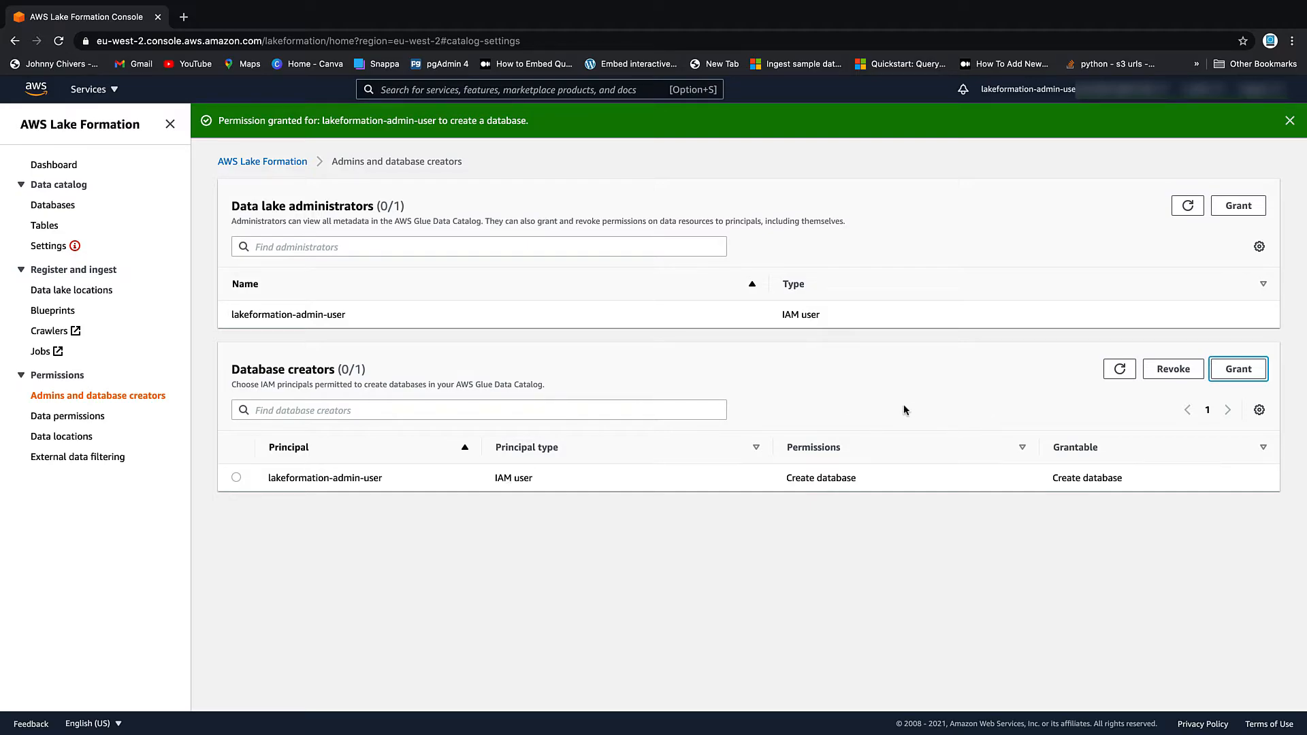
pyautogui.moveTo(902, 410)
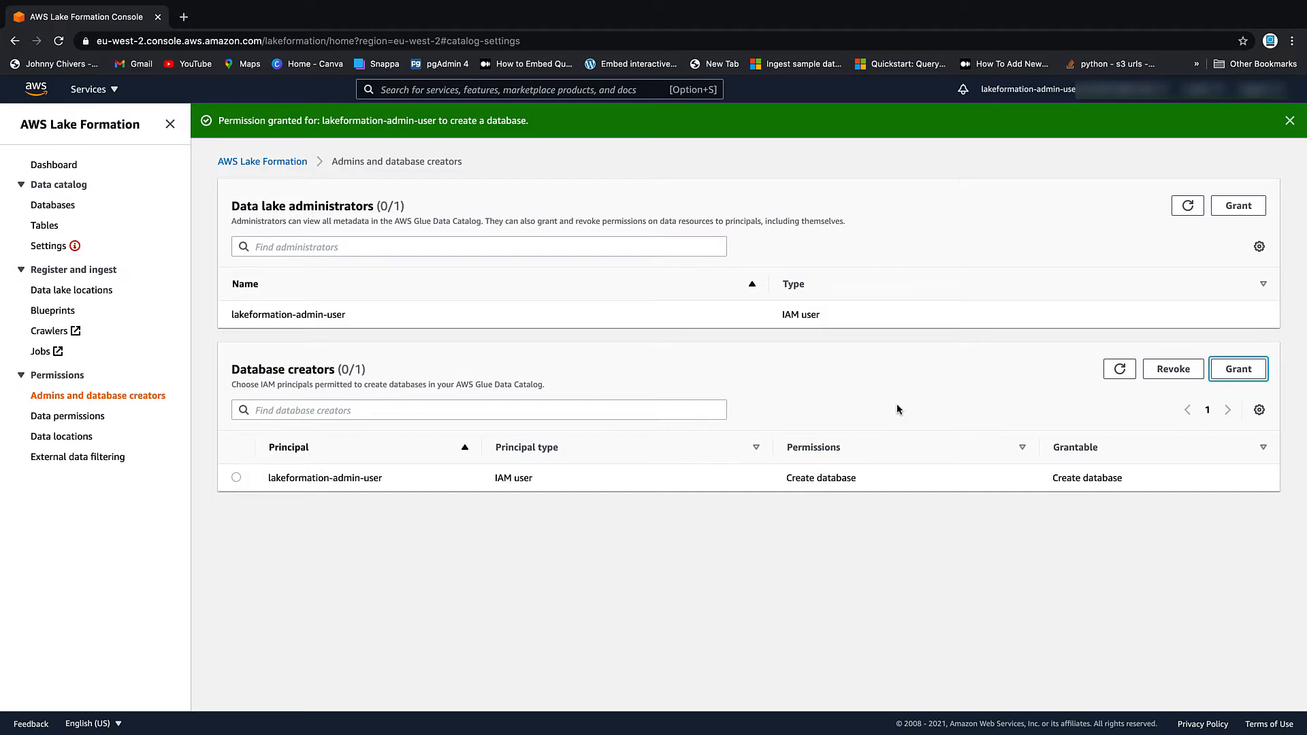
pyautogui.moveTo(892, 398)
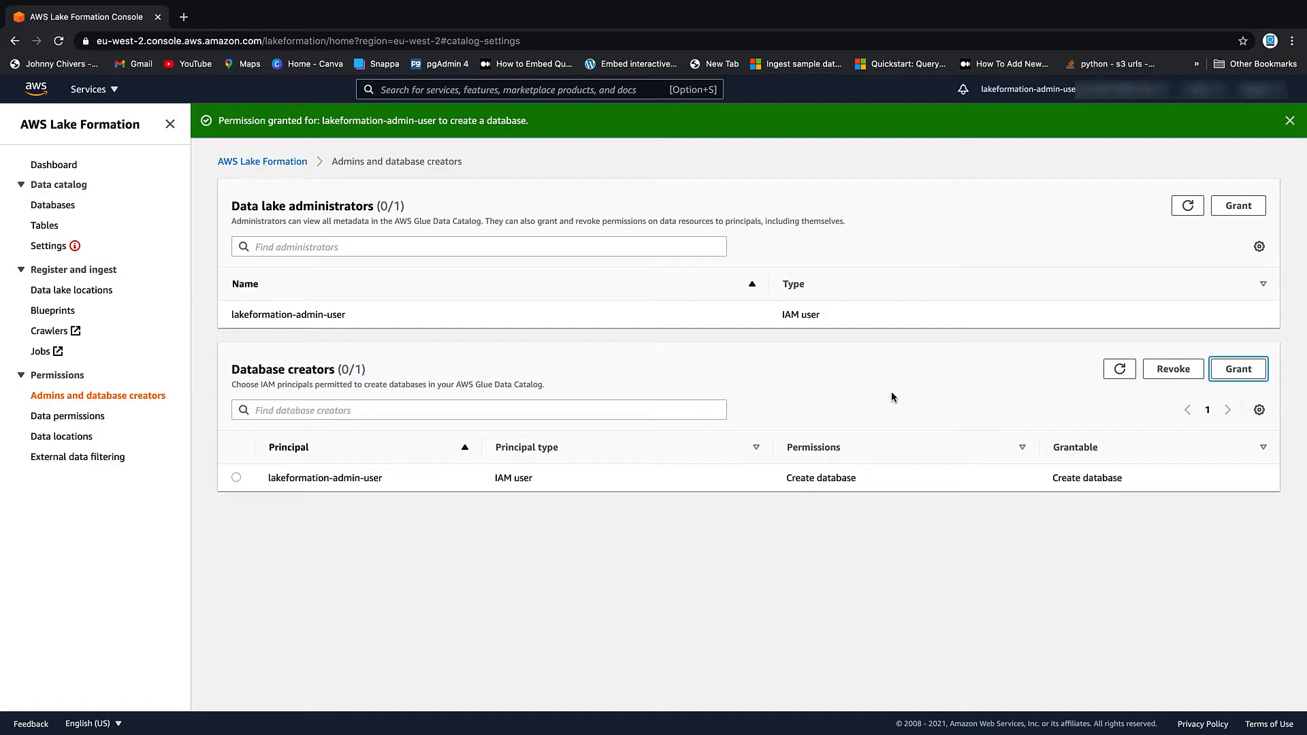
pyautogui.moveTo(641, 317)
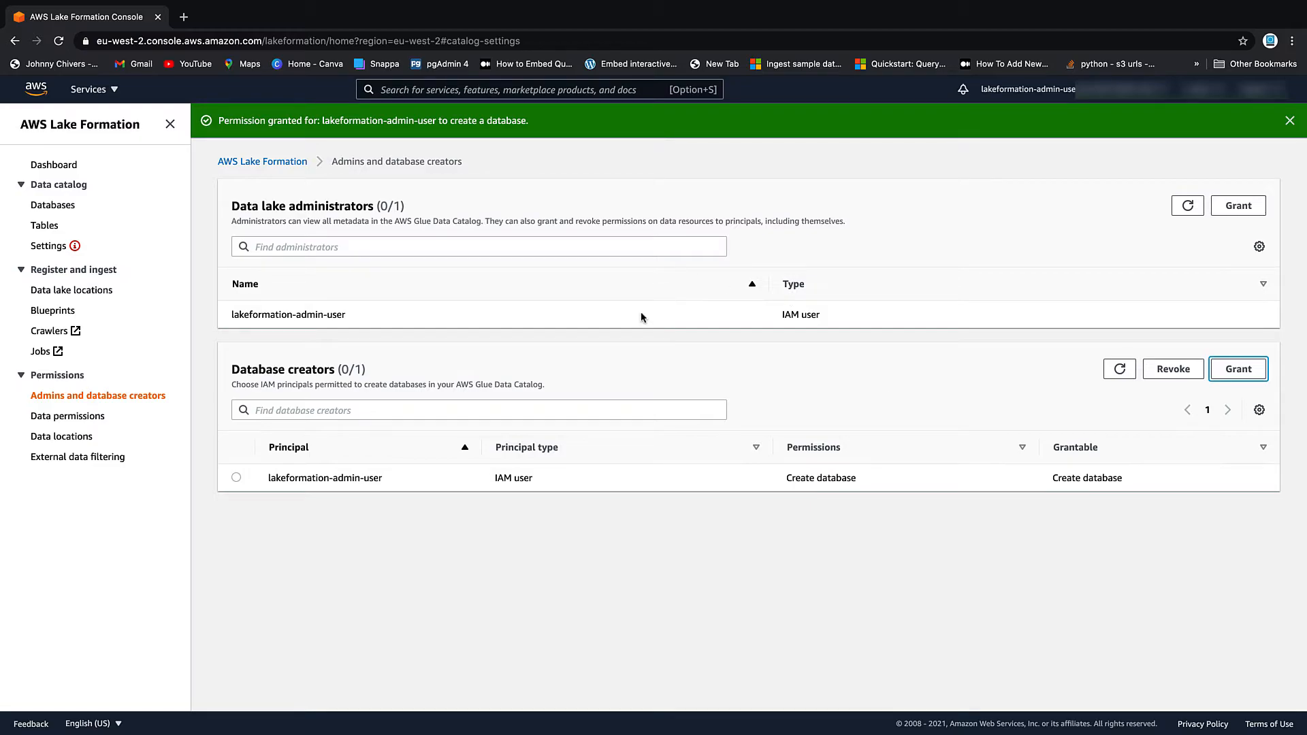
pyautogui.moveTo(175, 354)
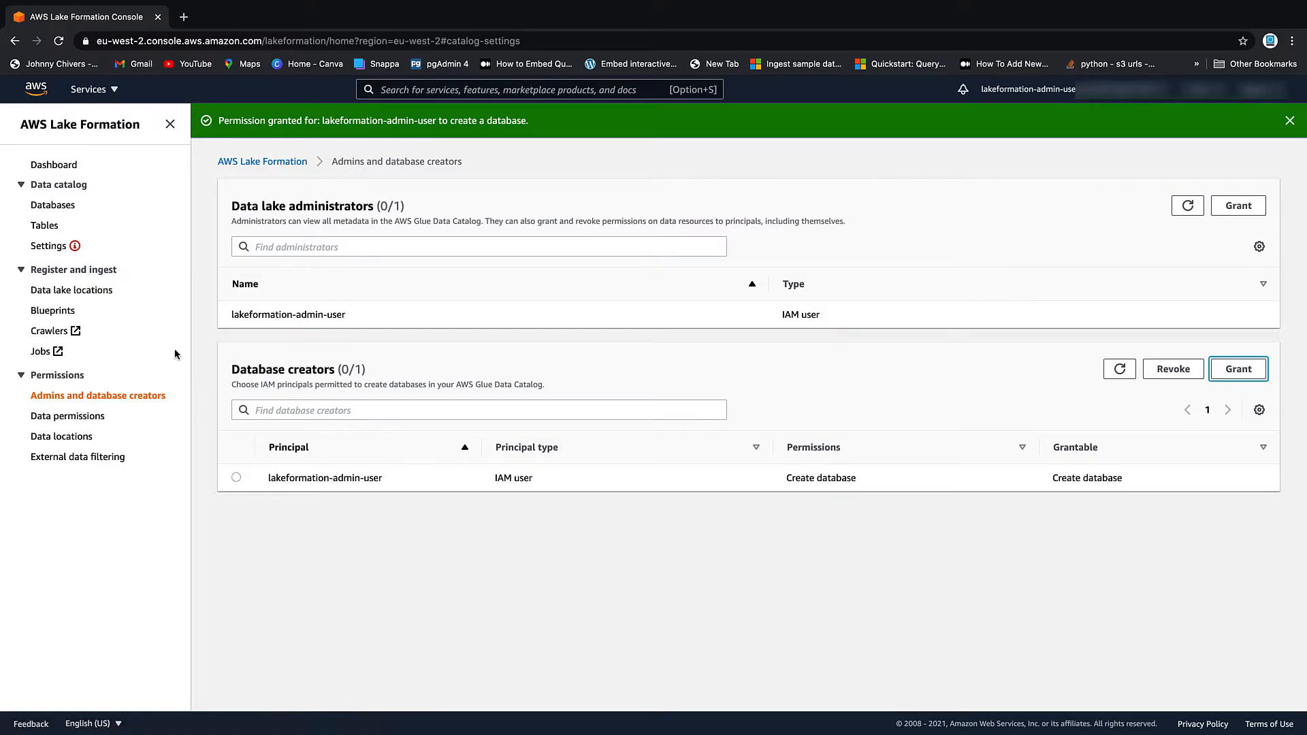
# Find S3 via the console search and show the account's list of buckets.
pyautogui.write('s')
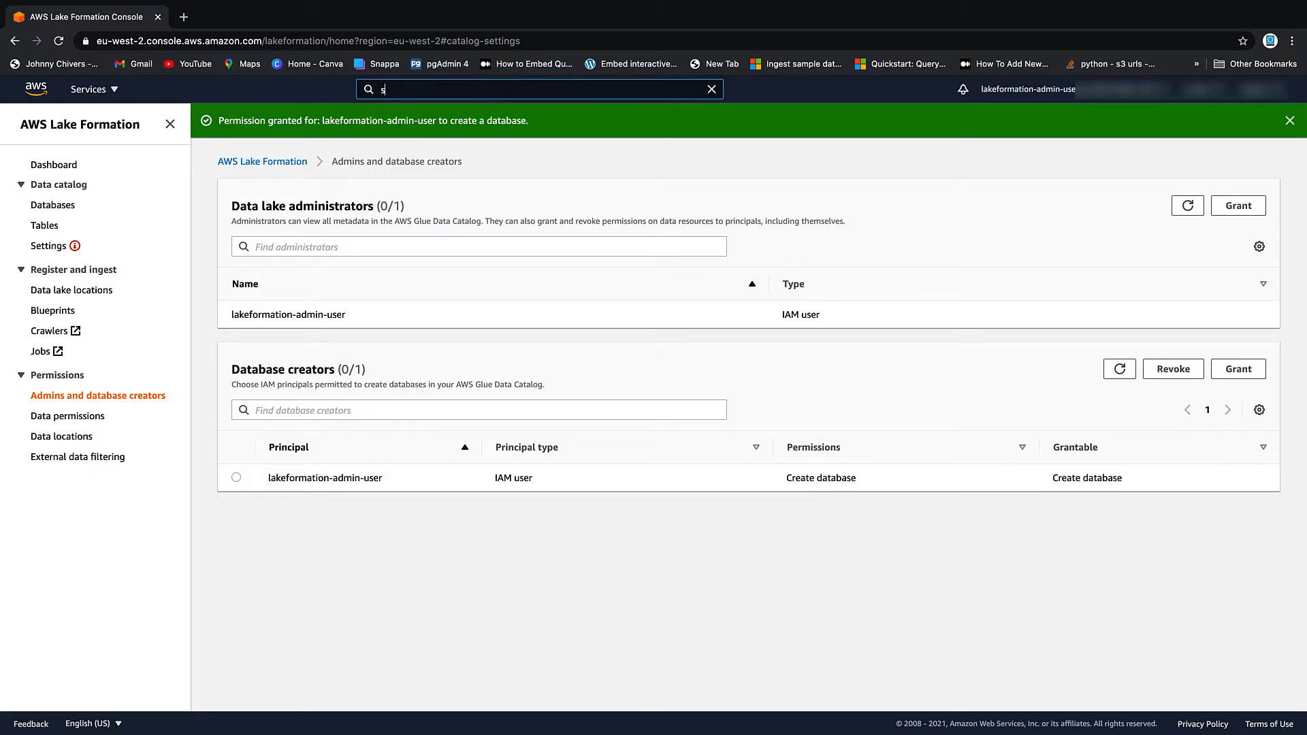
pyautogui.write('3')
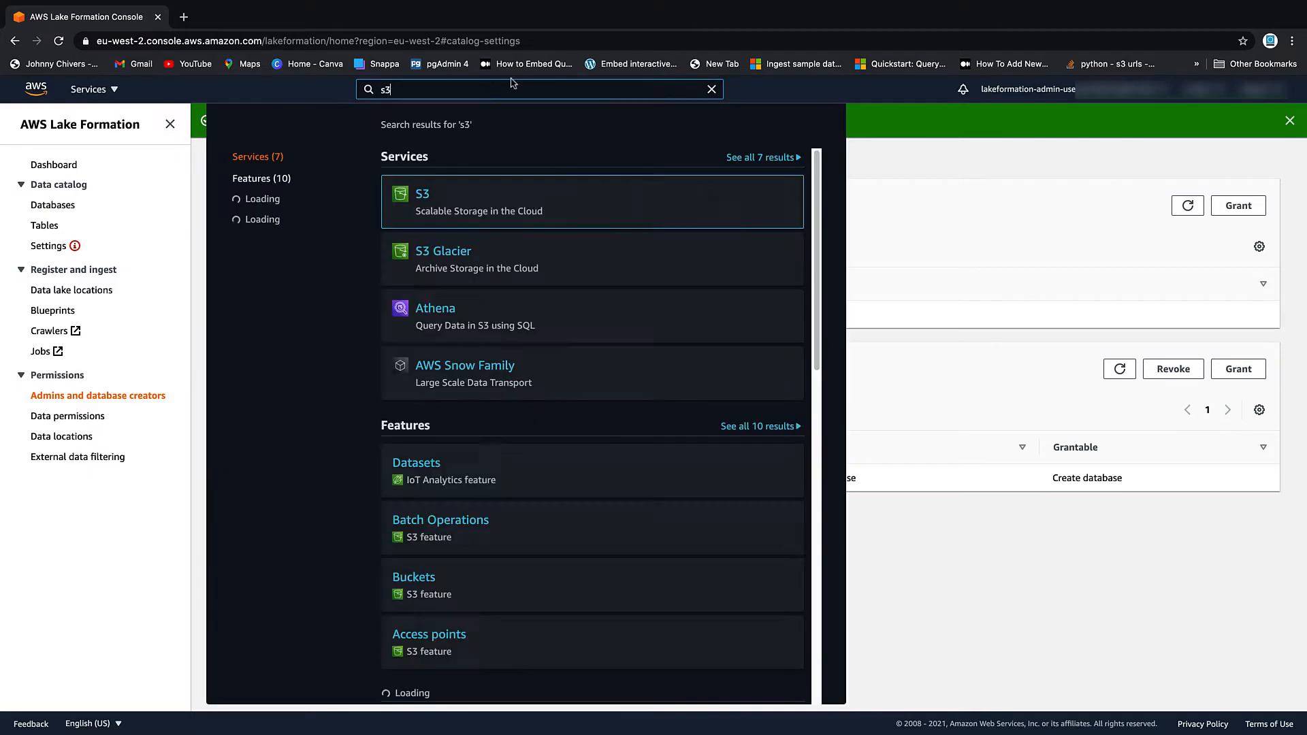
pyautogui.click(422, 193)
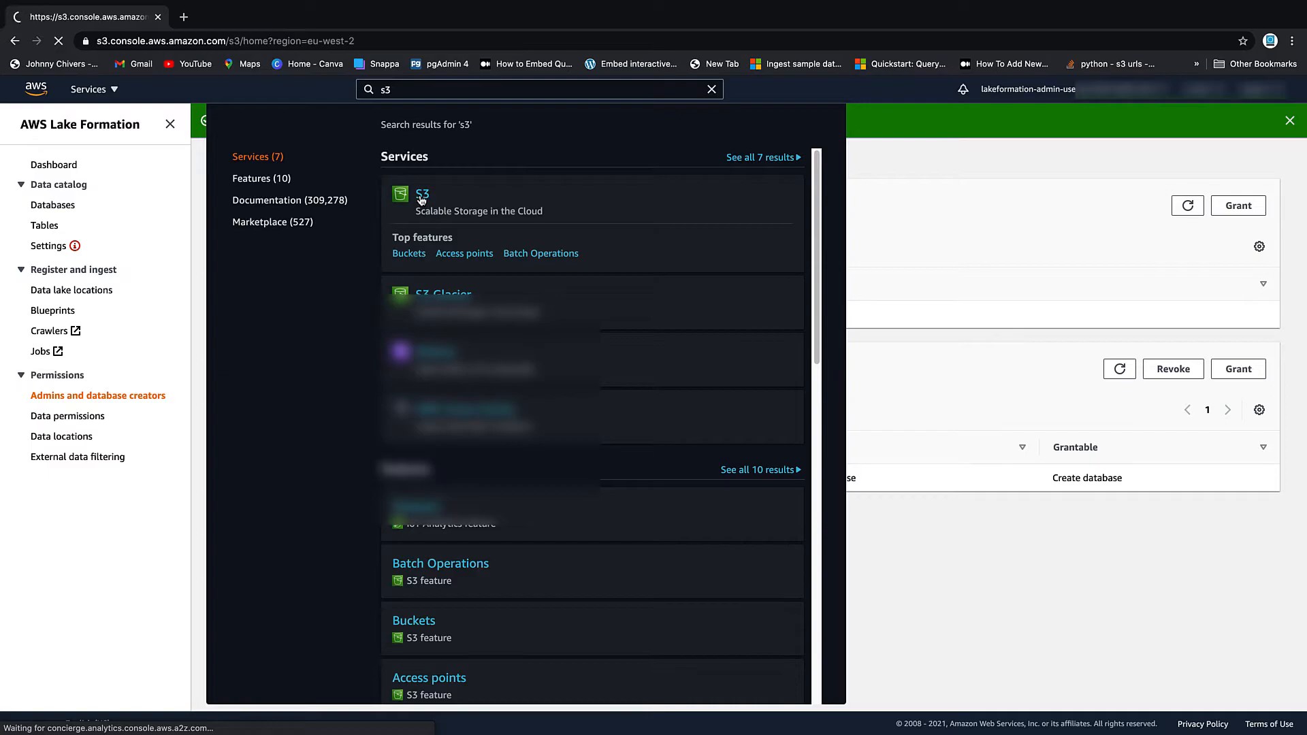
pyautogui.click(422, 195)
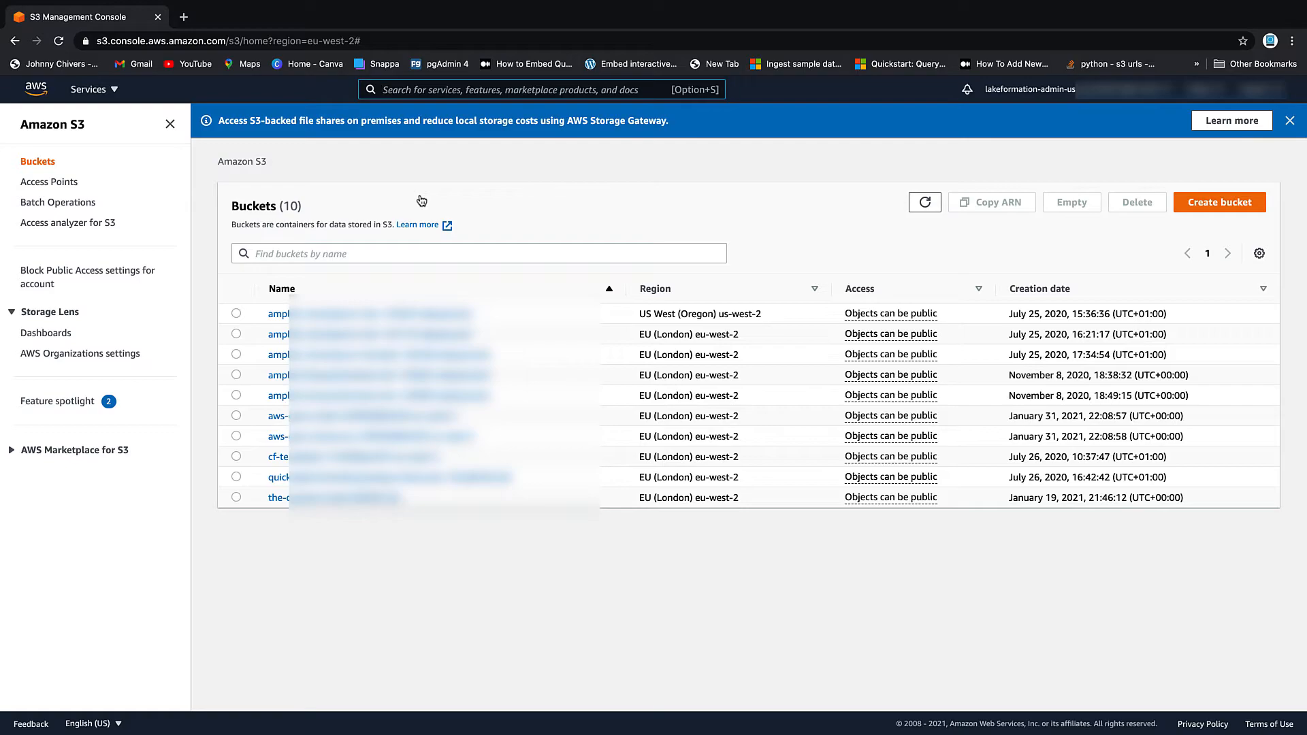
pyautogui.moveTo(660, 235)
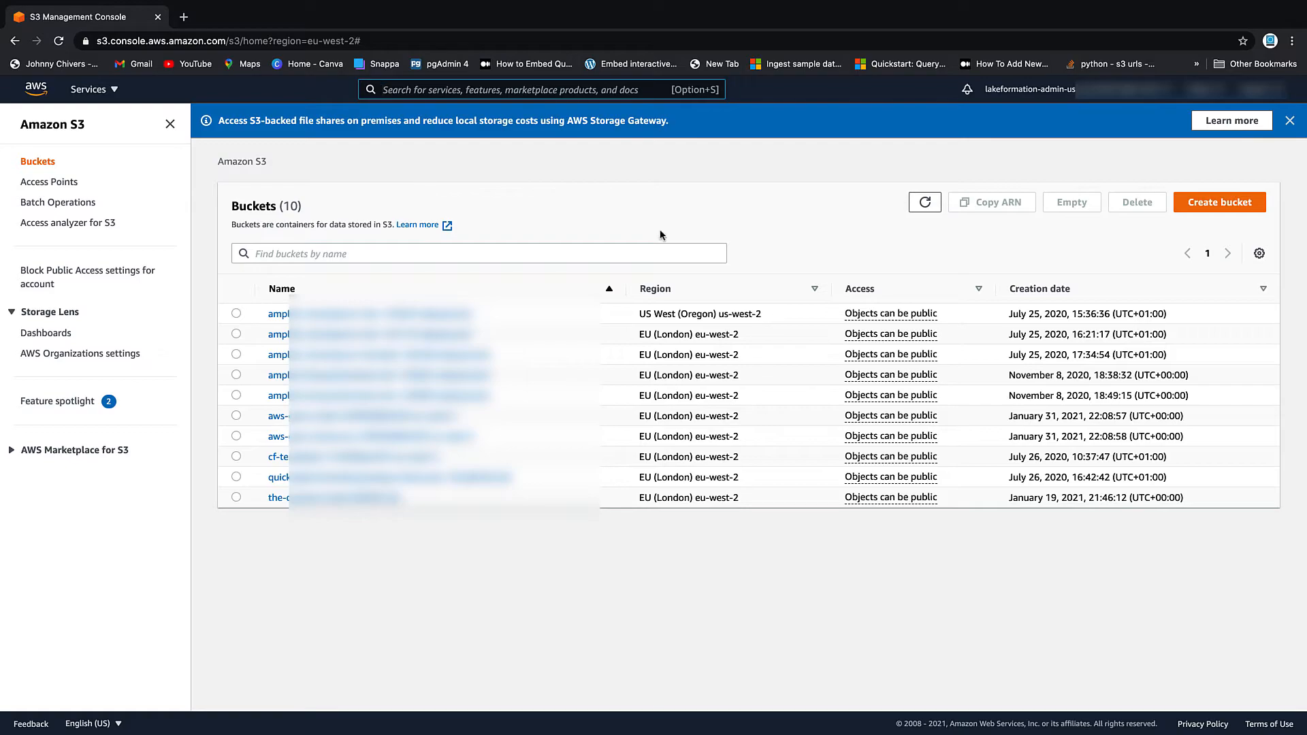
pyautogui.moveTo(1239, 211)
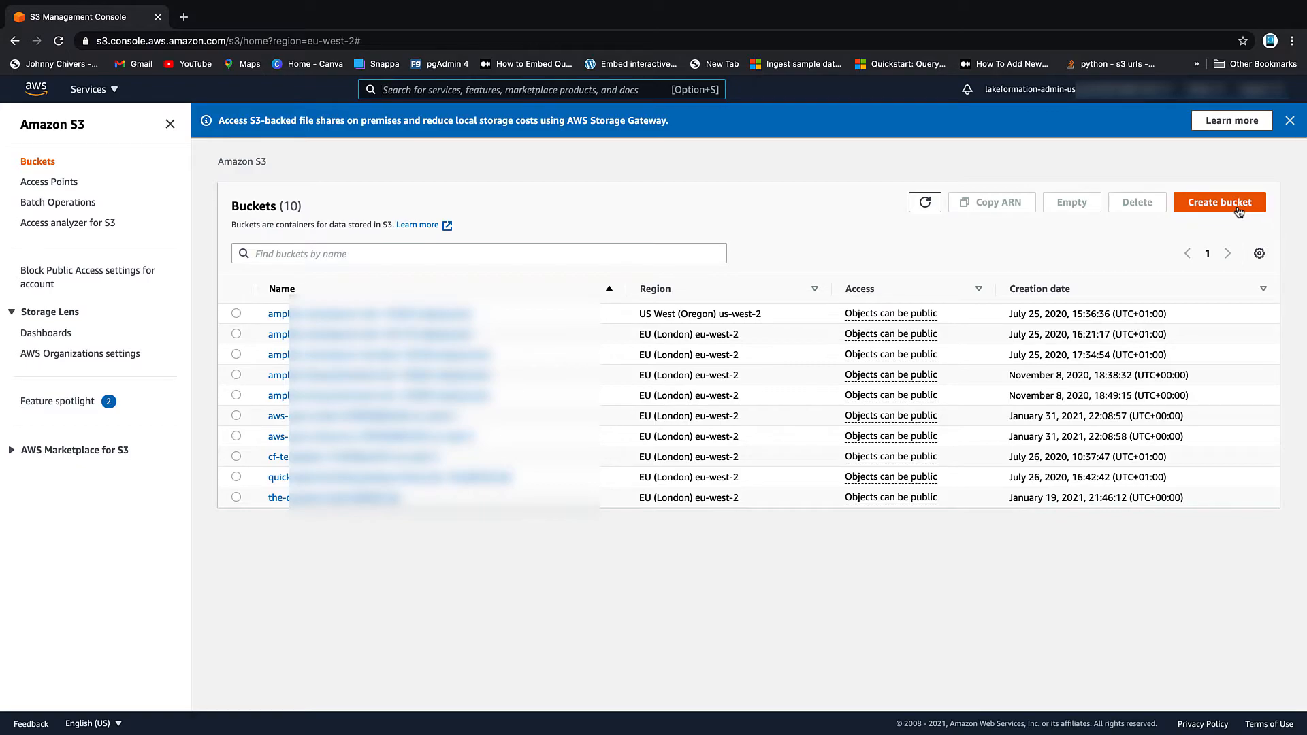
# Start a new S3 bucket named johnny-chivers-datalake-demo.
pyautogui.click(1217, 201)
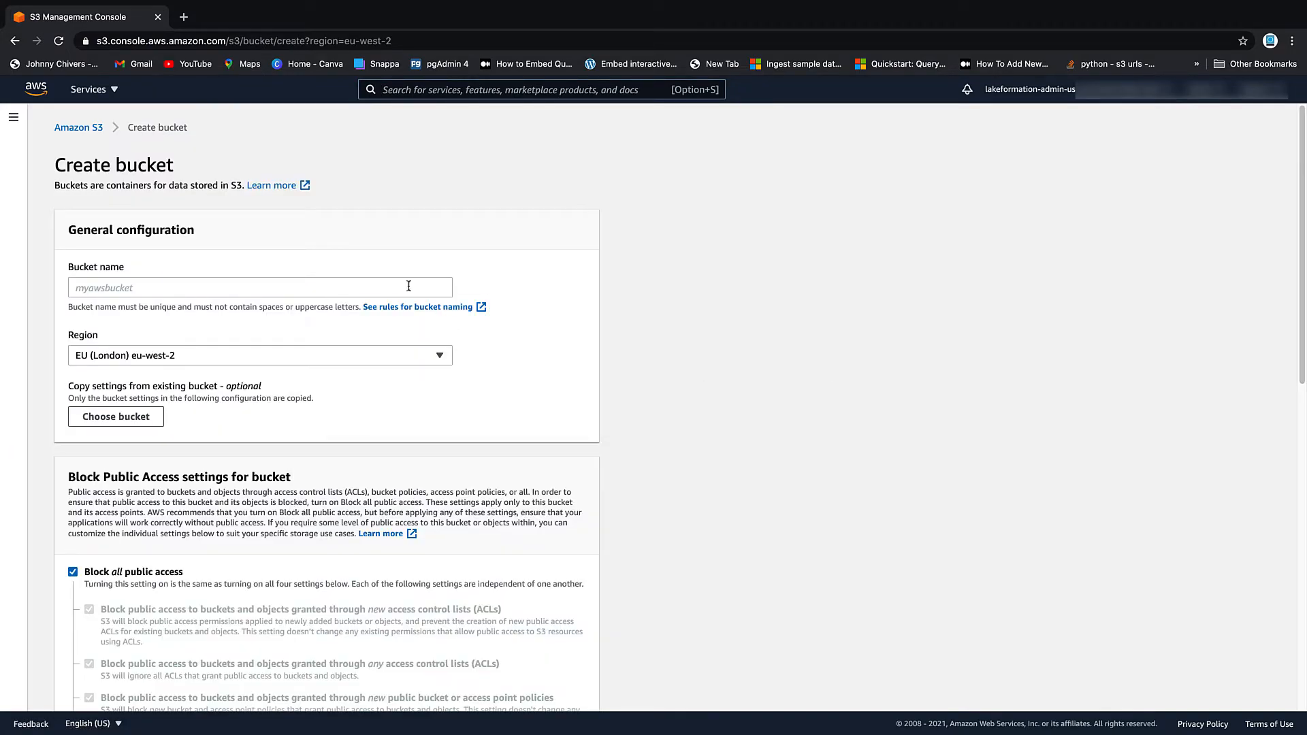
pyautogui.click(258, 287)
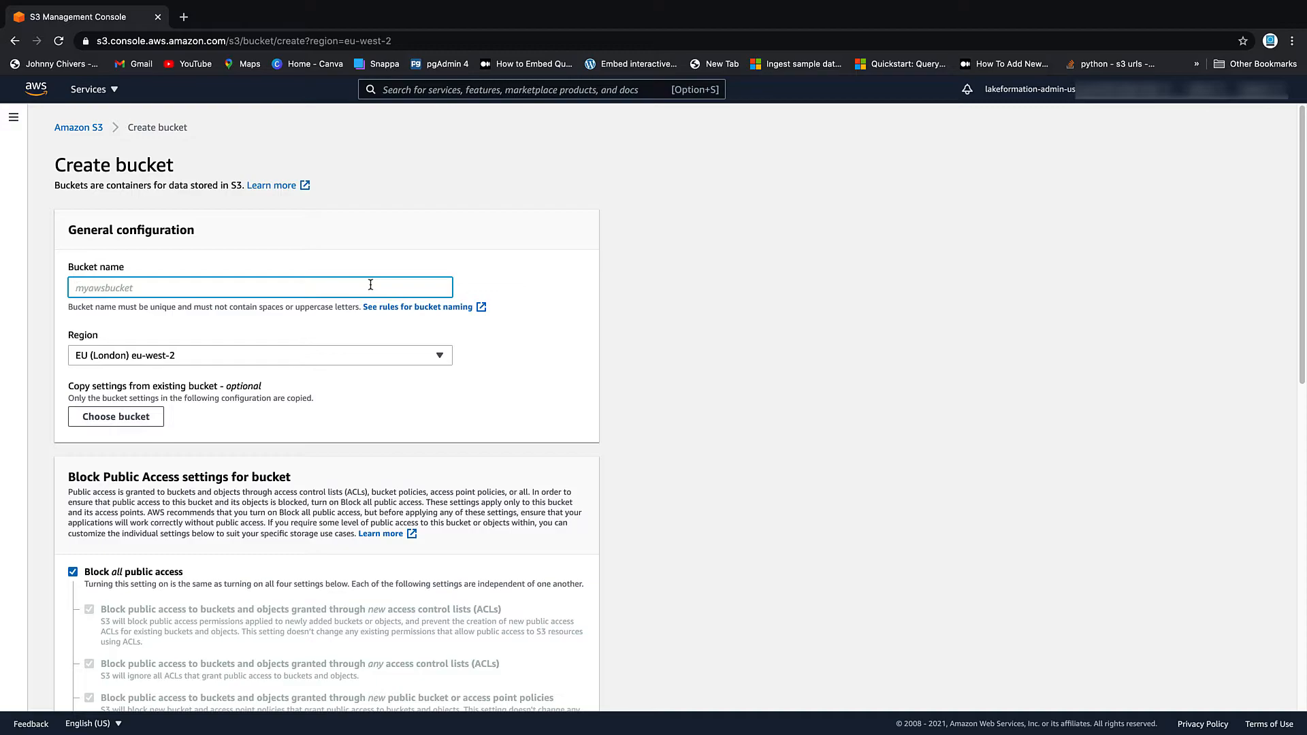
pyautogui.write('johnny')
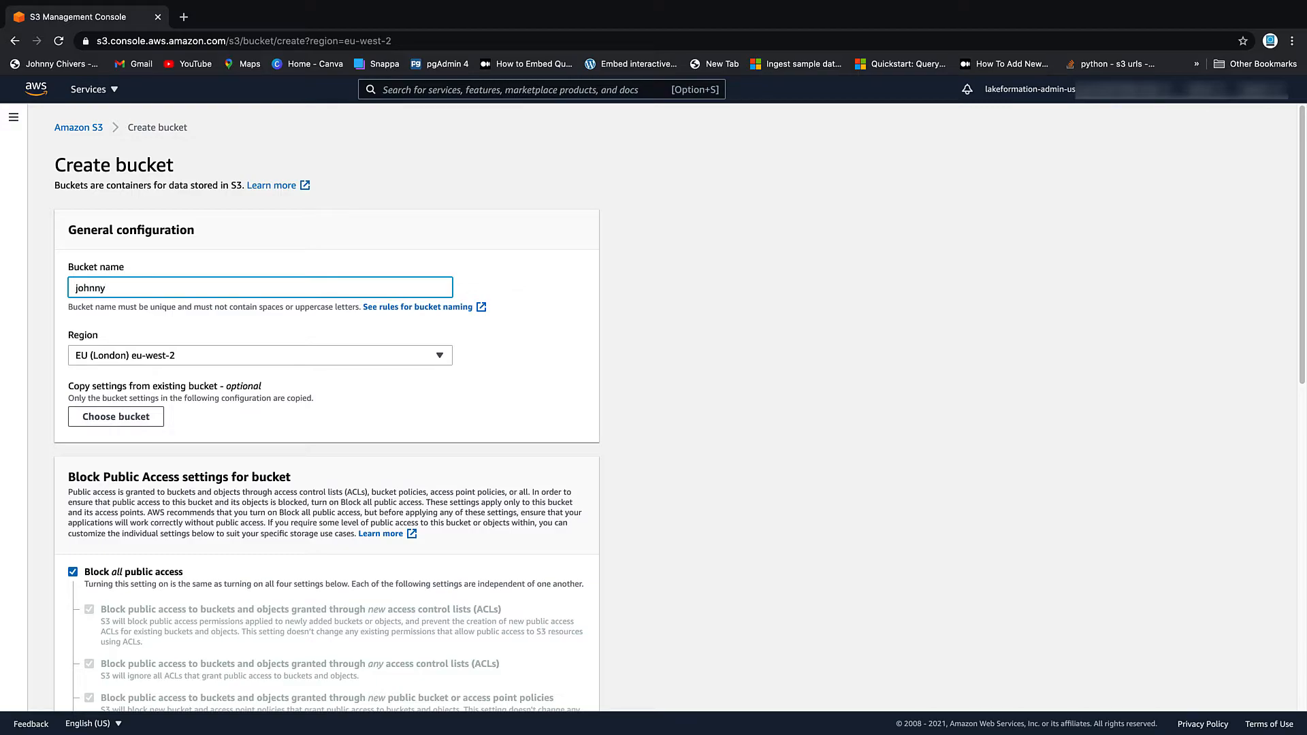
pyautogui.write('-chivers-dat')
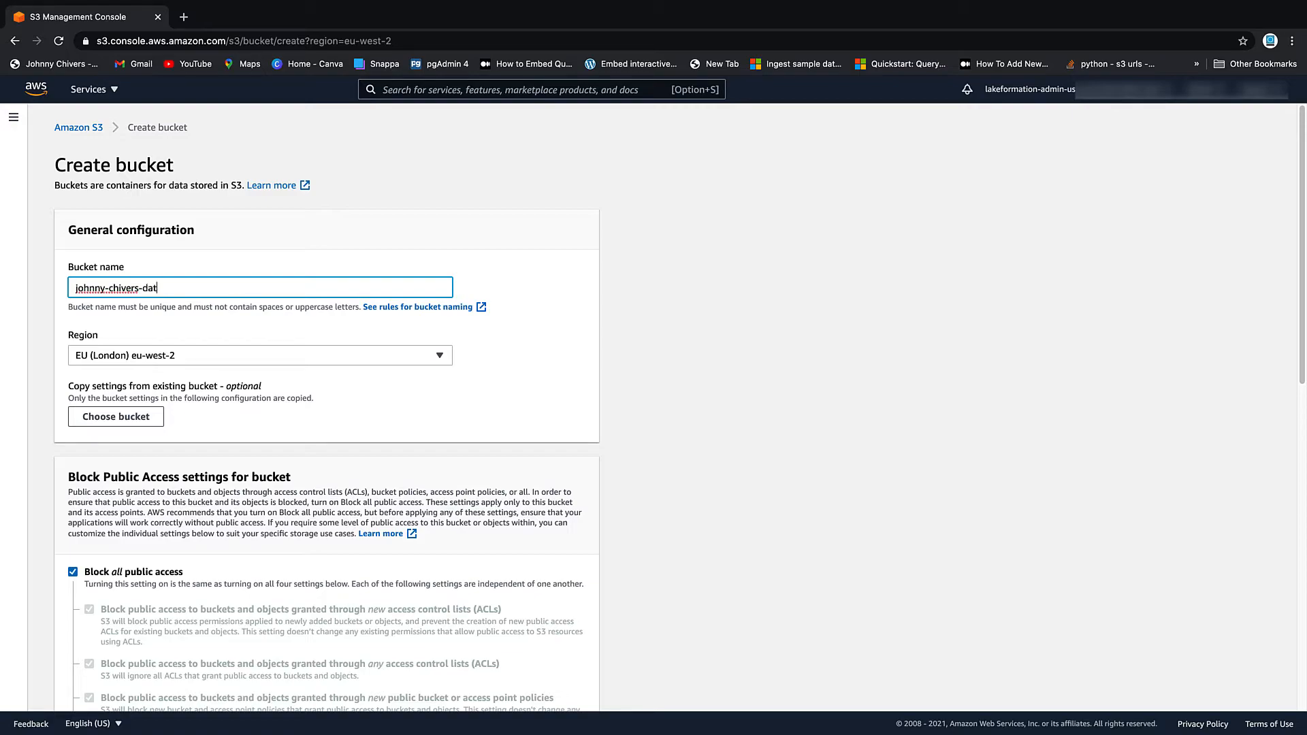
pyautogui.write('alake')
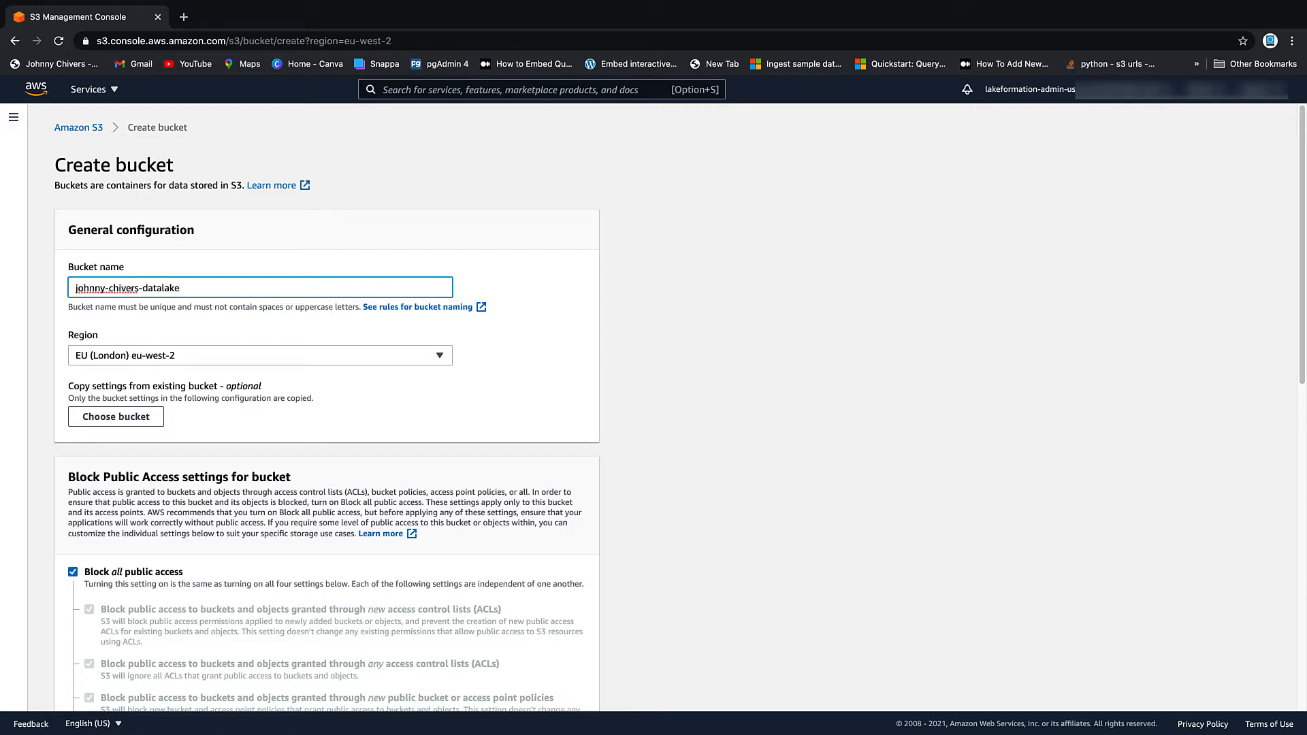
pyautogui.write('-demo')
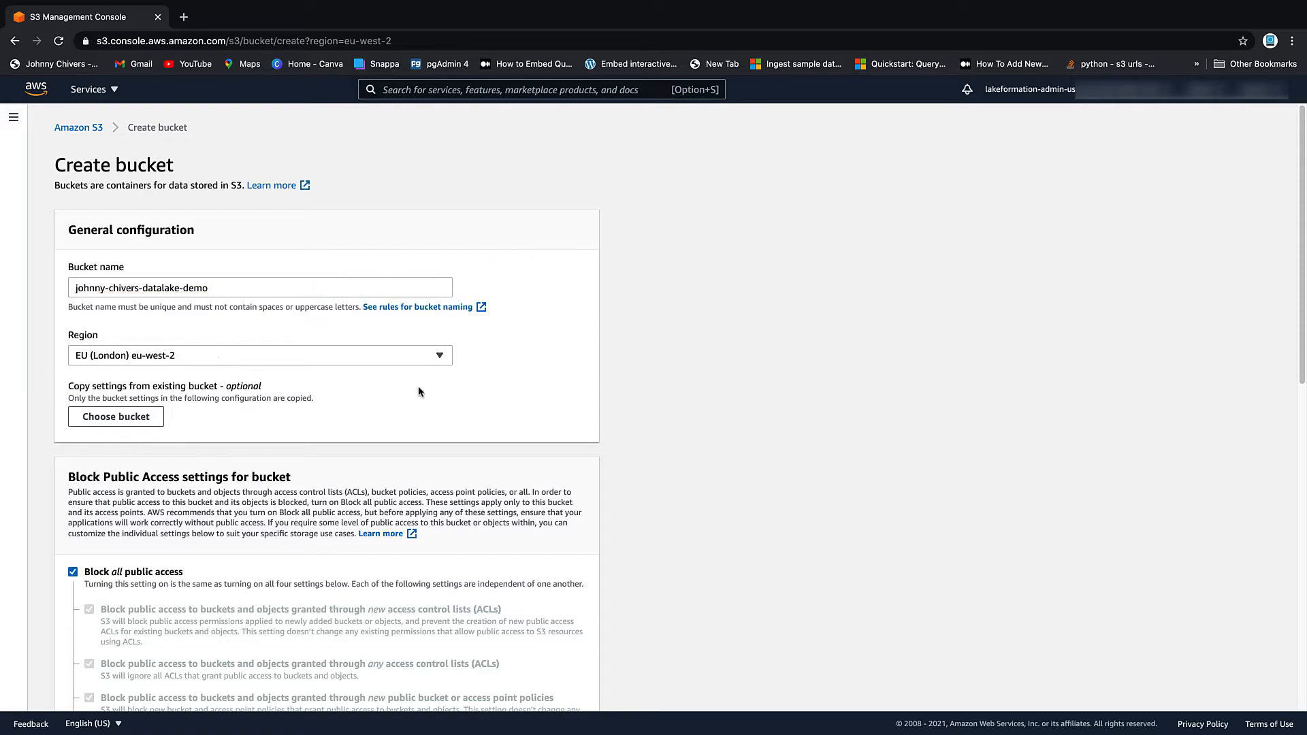
# Enable bucket versioning and create the bucket with default encryption in eu-west-2.
pyautogui.scroll(-3)
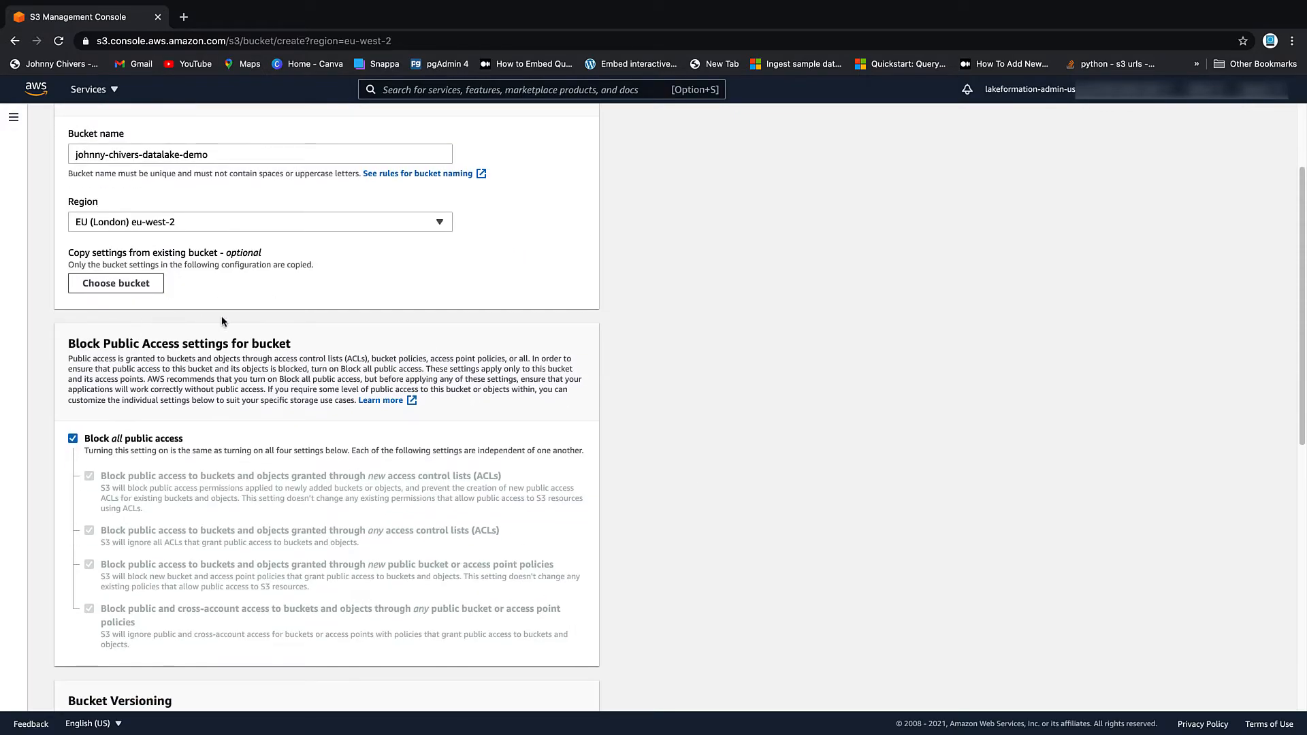
pyautogui.scroll(-3)
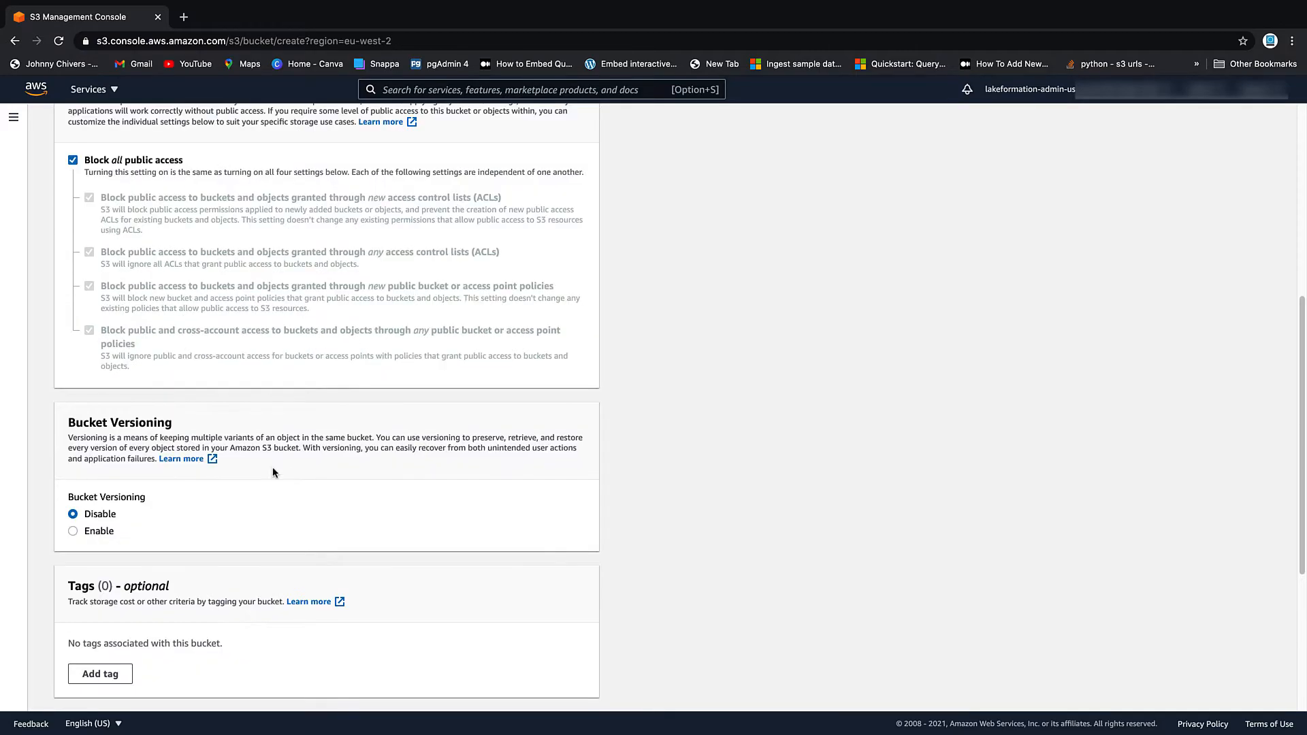
pyautogui.click(72, 531)
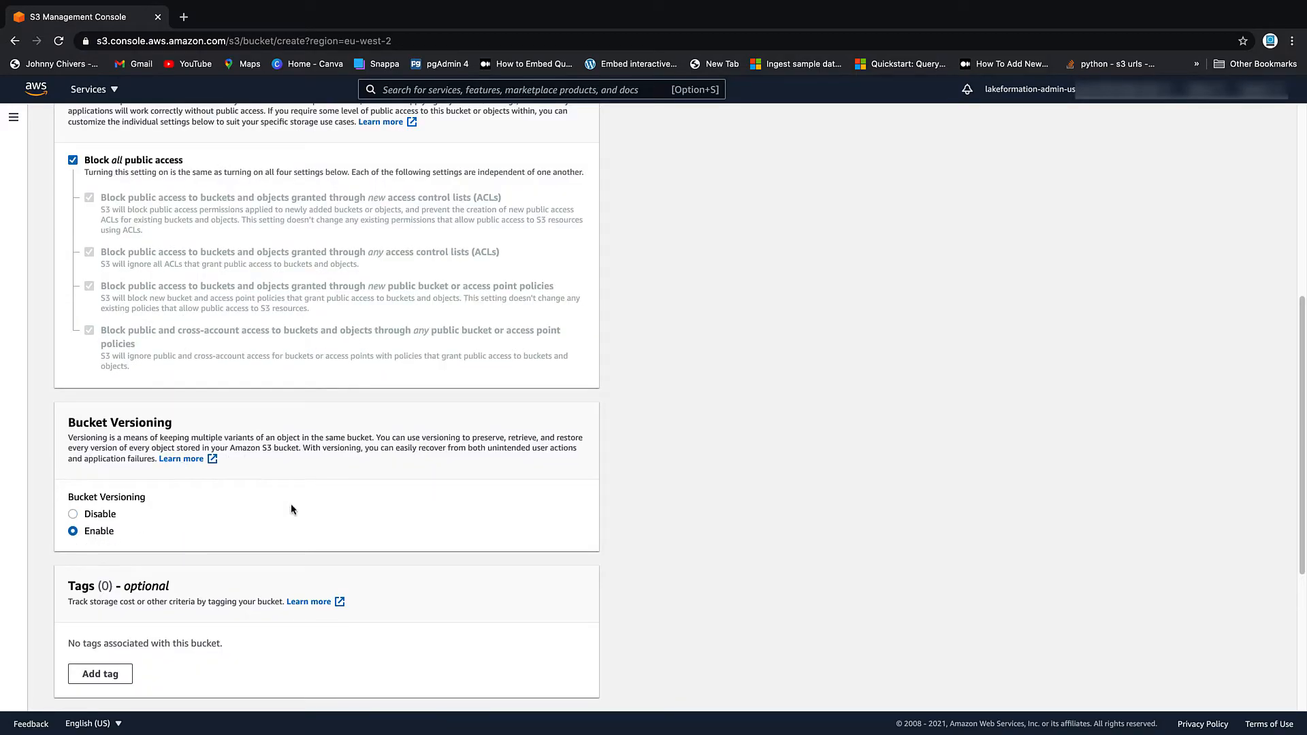
pyautogui.scroll(-3)
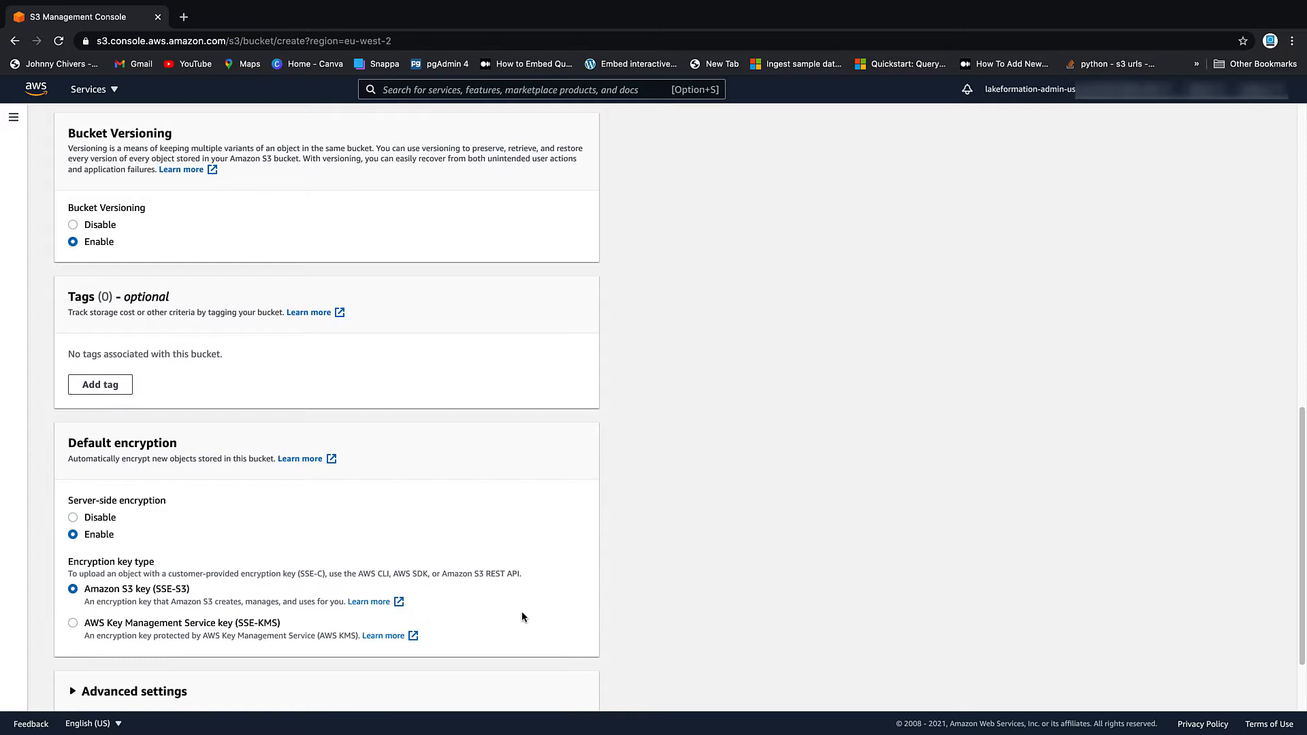
pyautogui.scroll(-3)
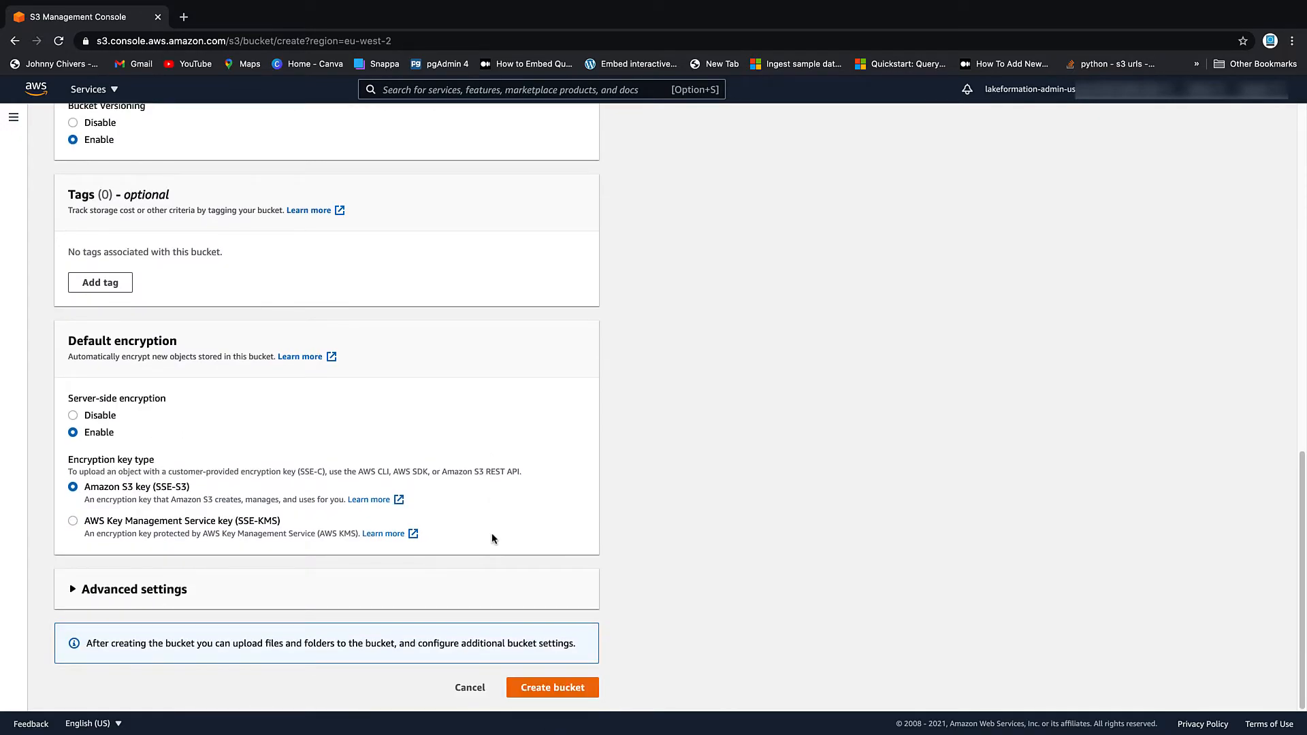
pyautogui.moveTo(573, 725)
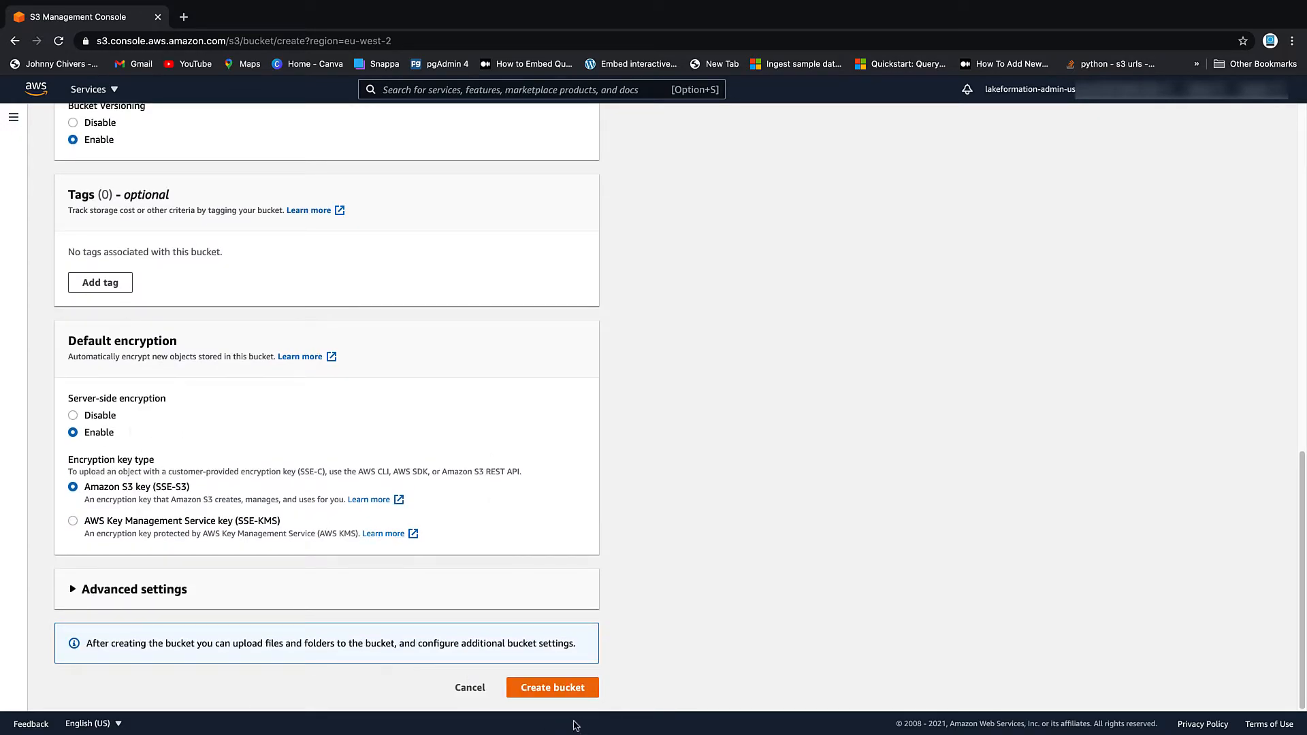
pyautogui.click(552, 687)
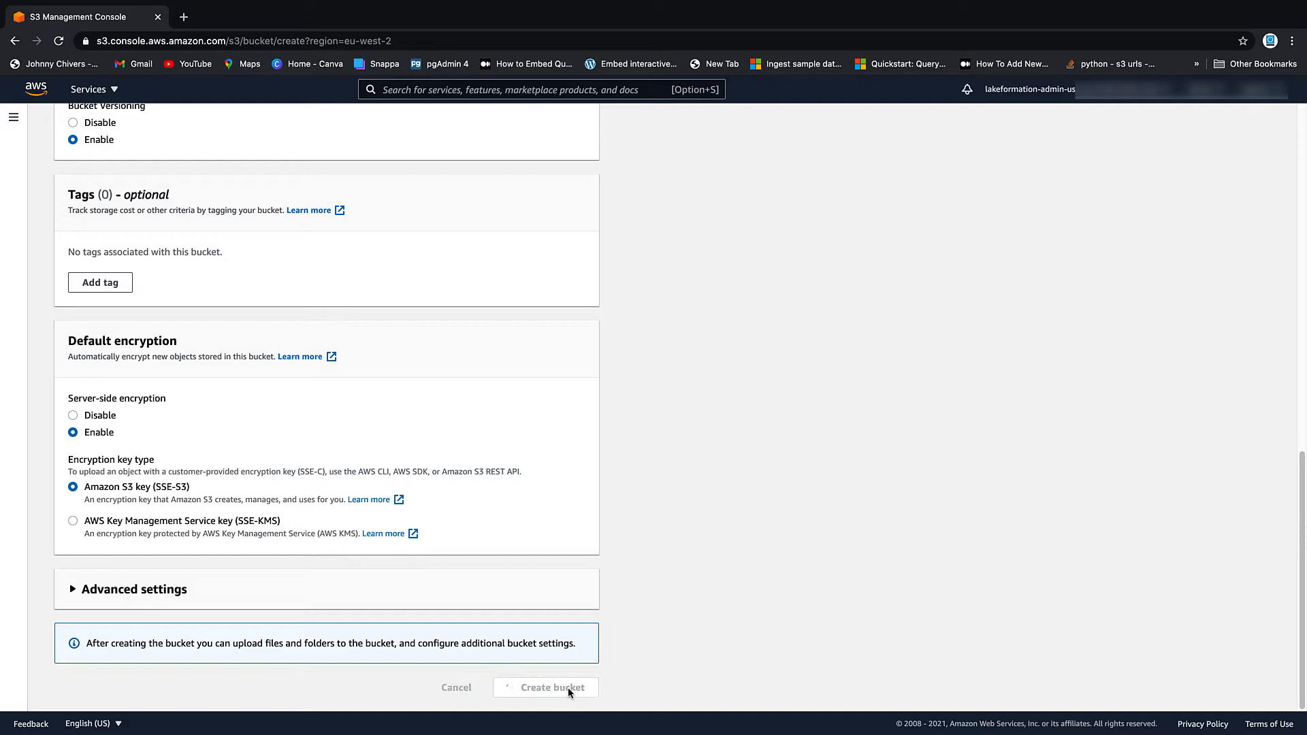
pyautogui.click(545, 686)
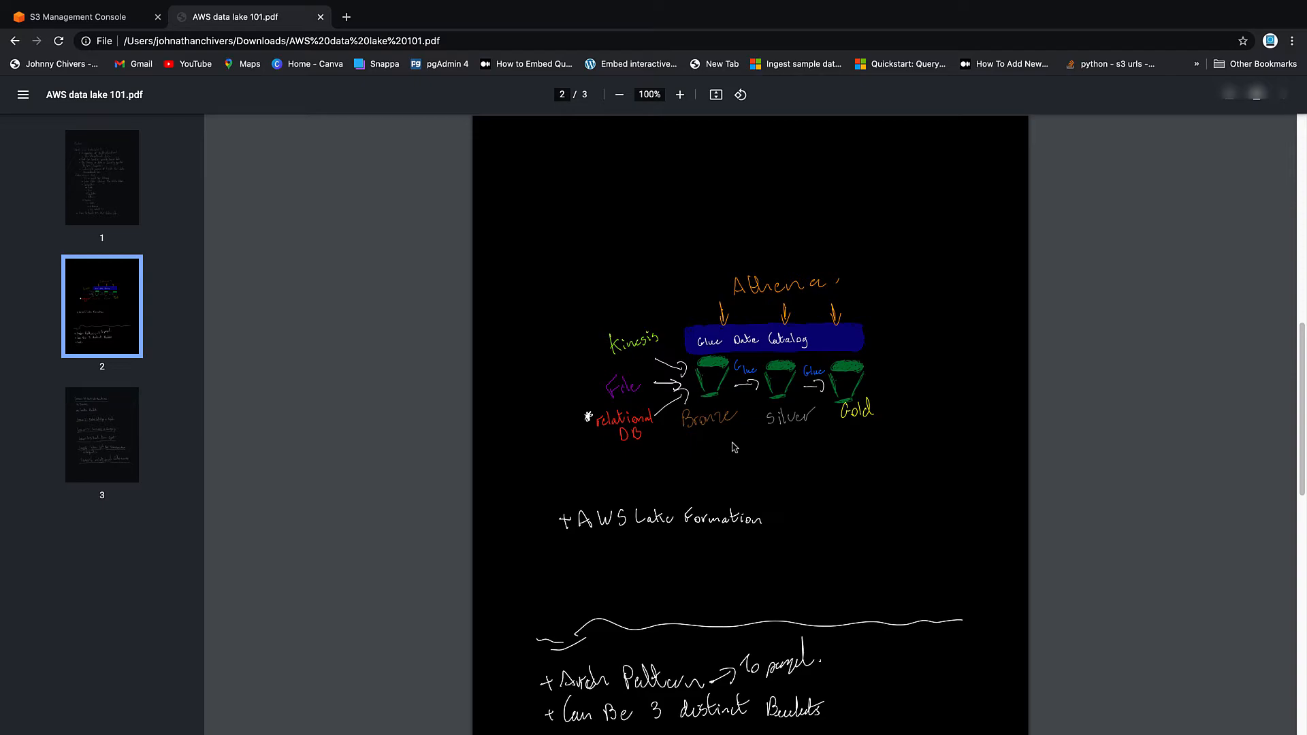
pyautogui.moveTo(889, 433)
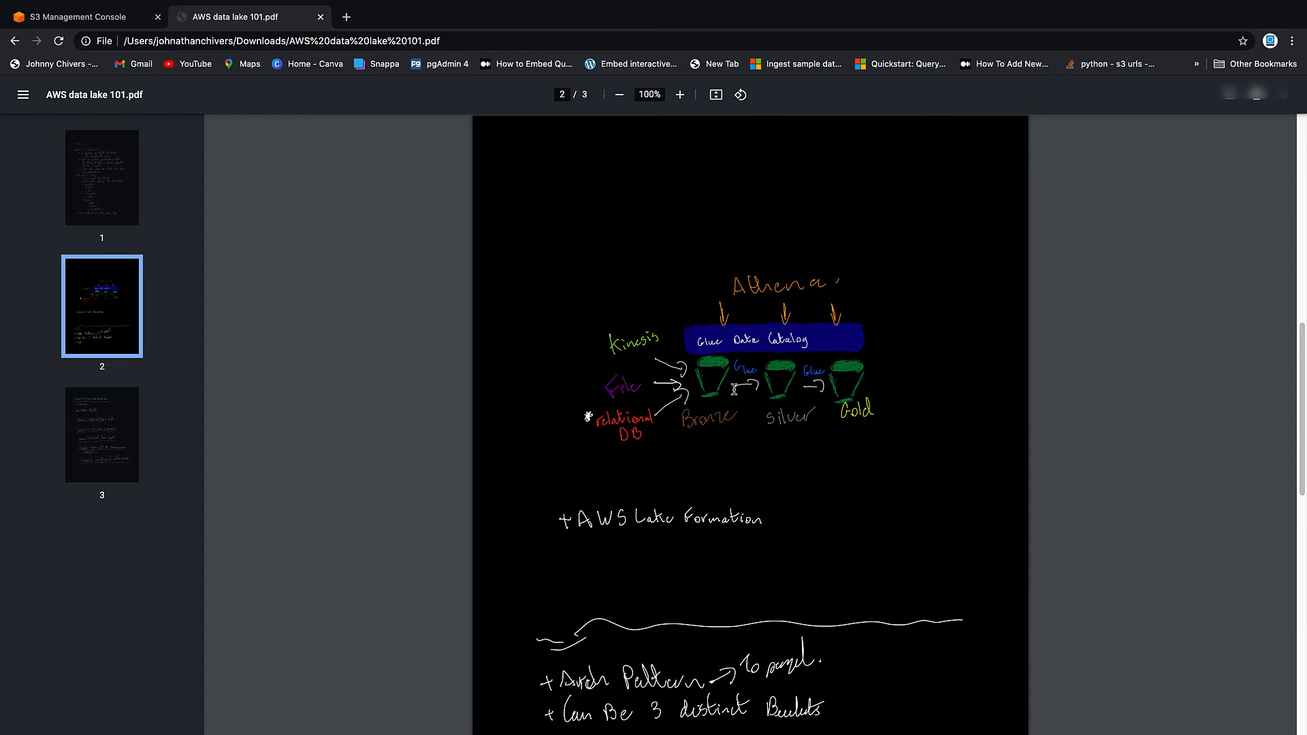
pyautogui.moveTo(892, 354)
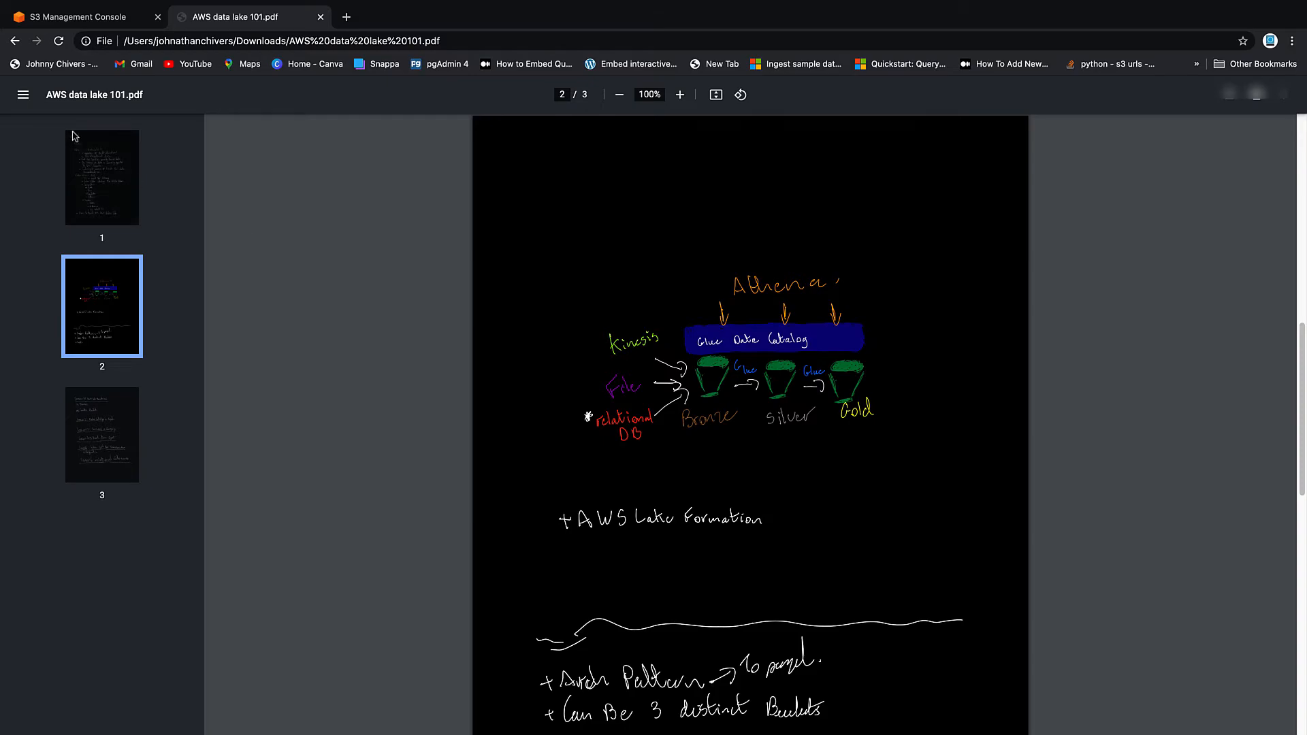
# Create the silver folder in the johnny-chivers-datalake-demo bucket.
pyautogui.click(79, 16)
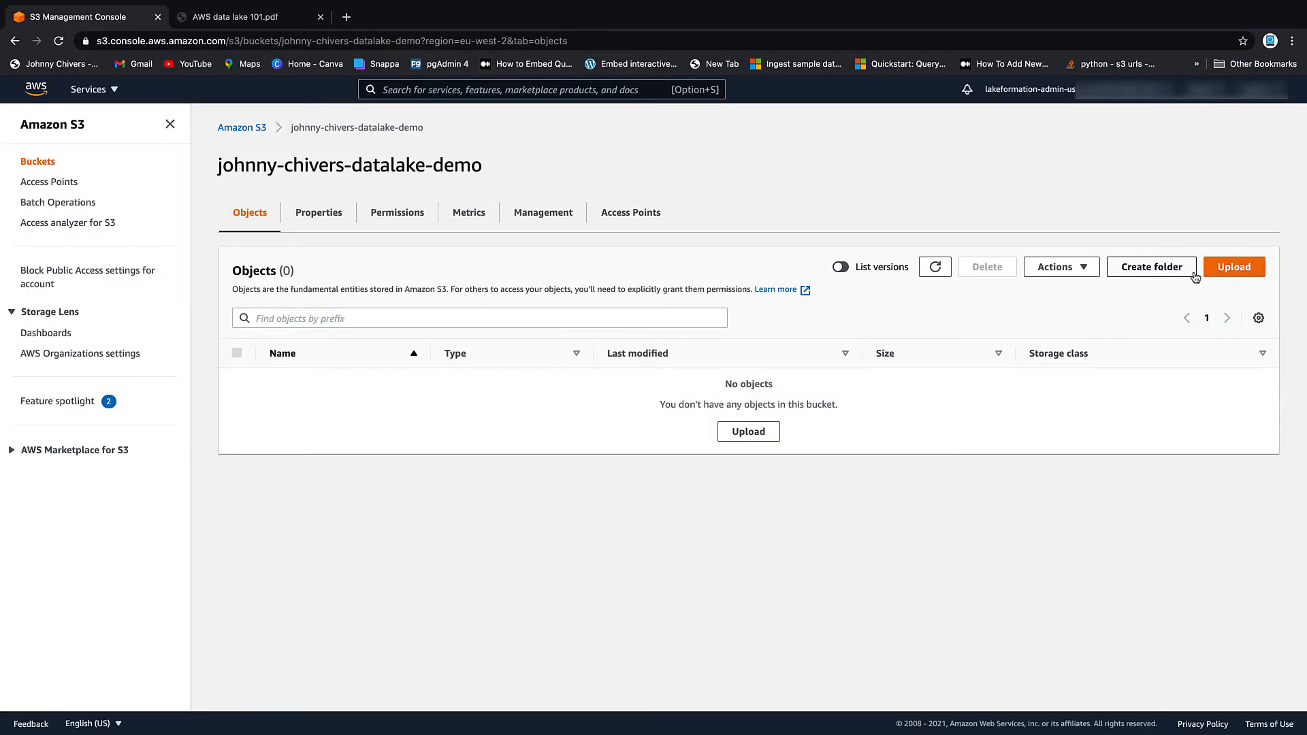
pyautogui.click(1150, 267)
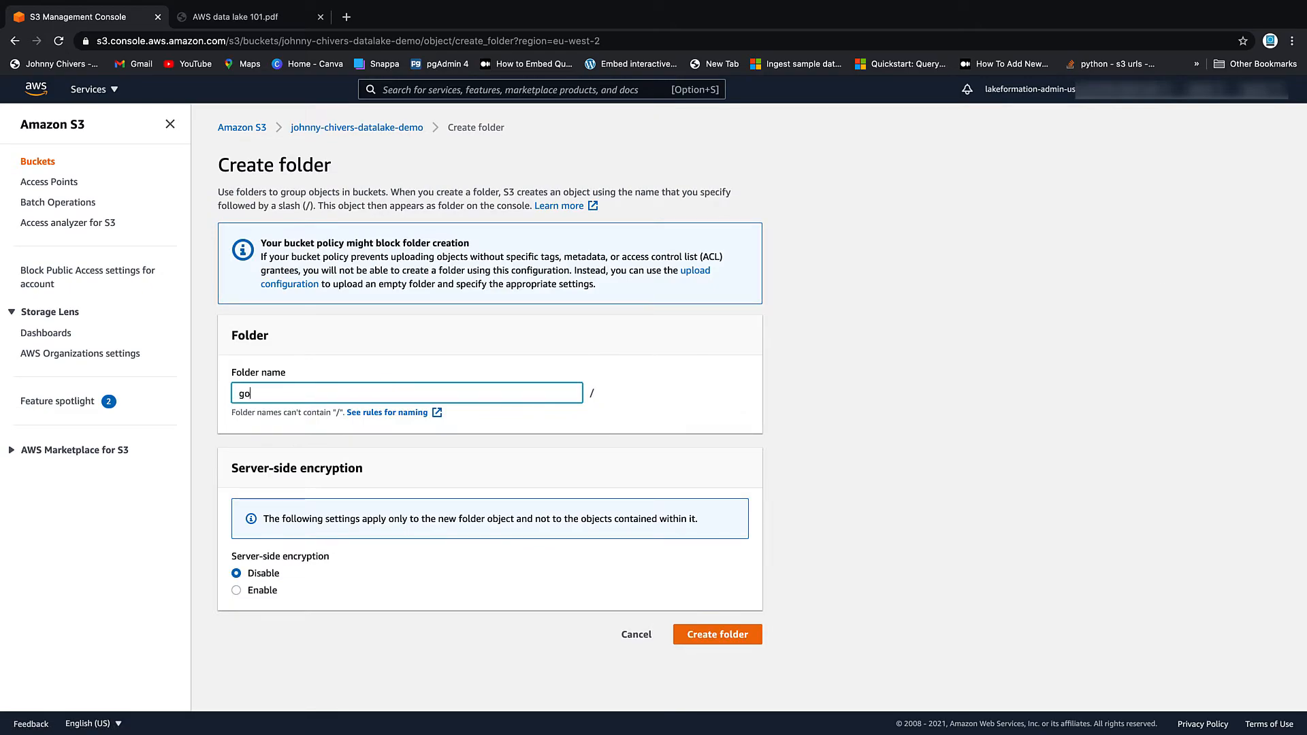
pyautogui.write('ld')
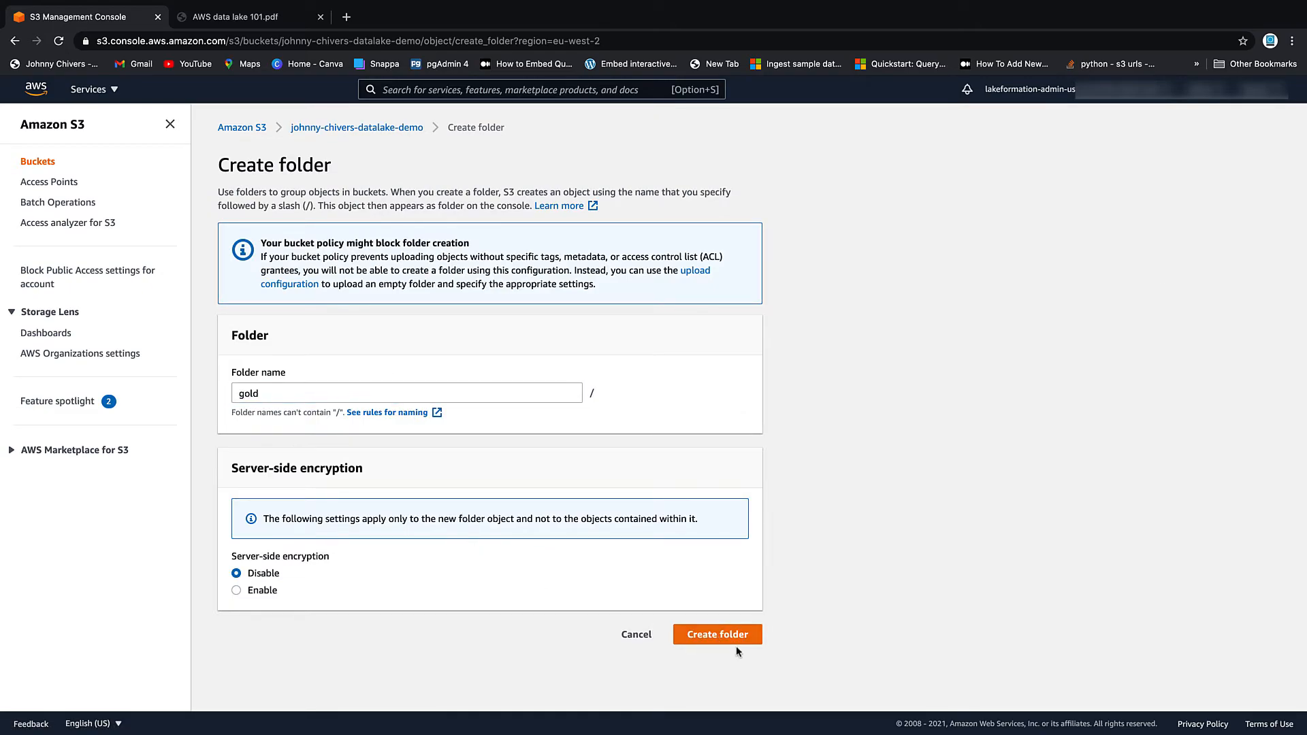
pyautogui.click(716, 635)
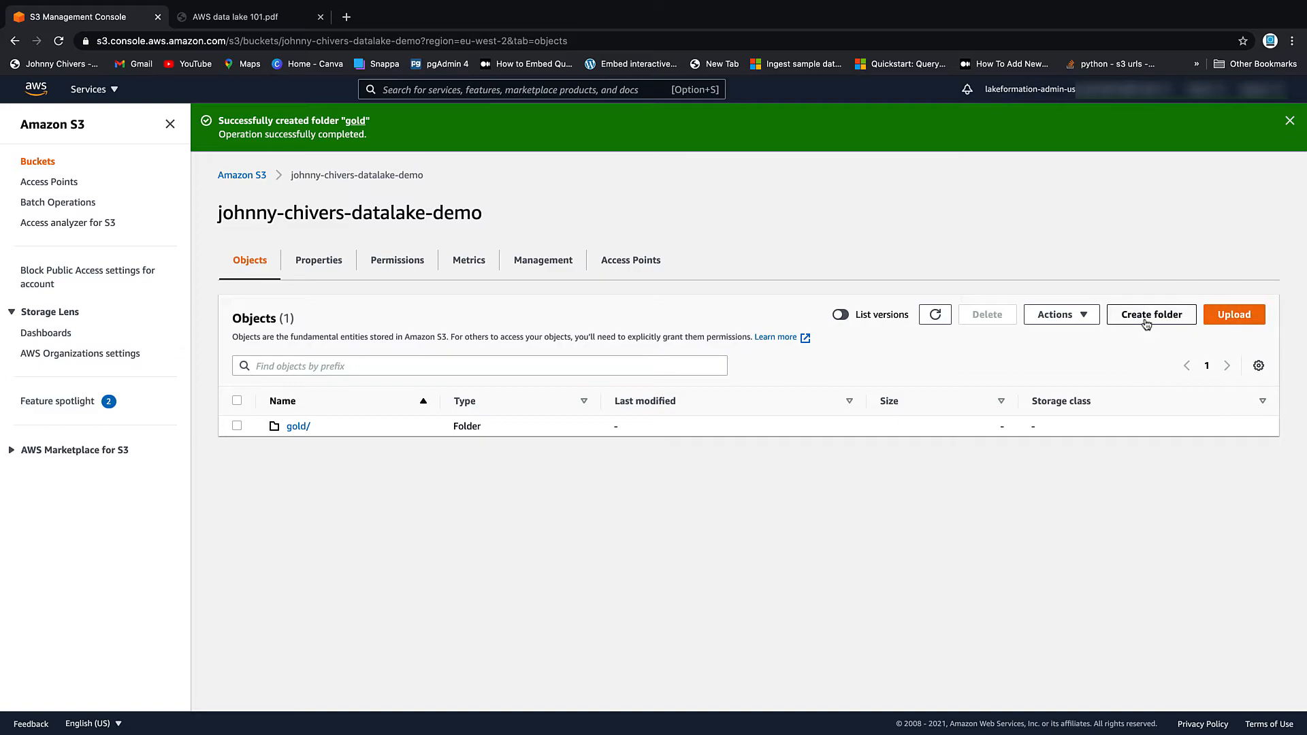
pyautogui.click(1150, 315)
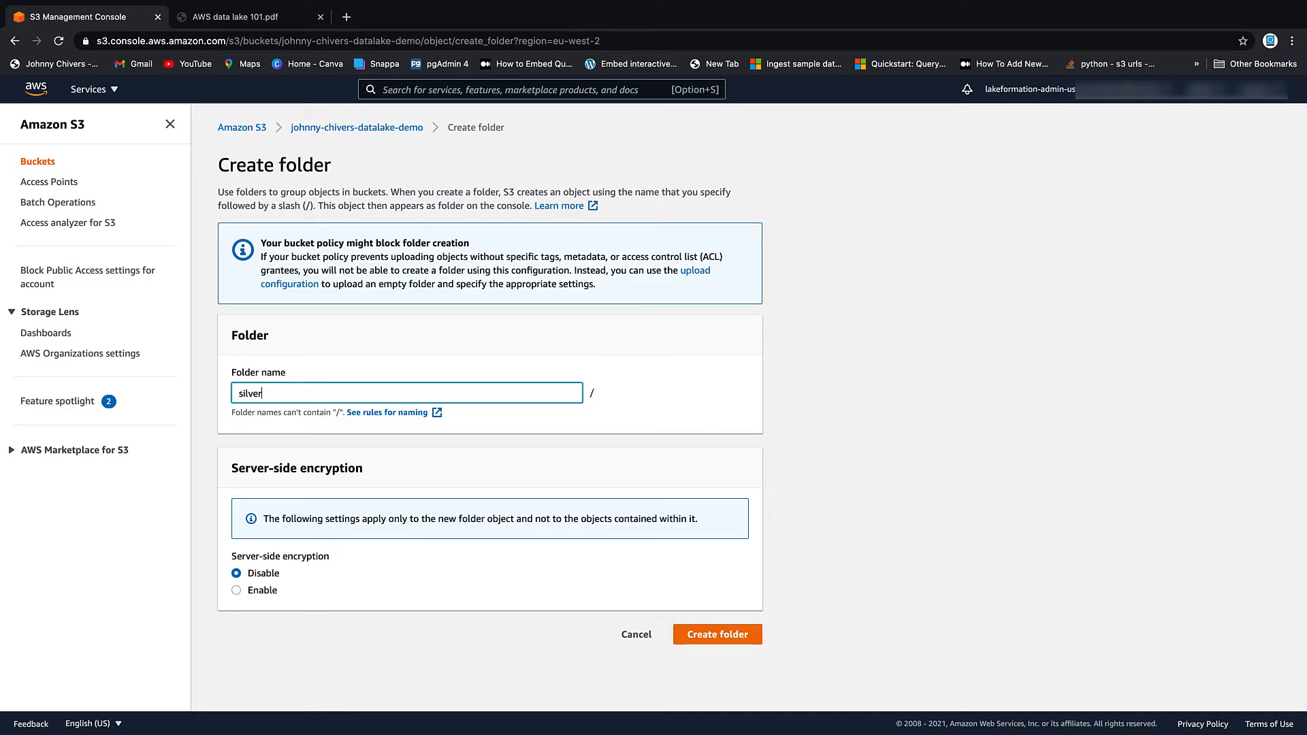
pyautogui.click(716, 634)
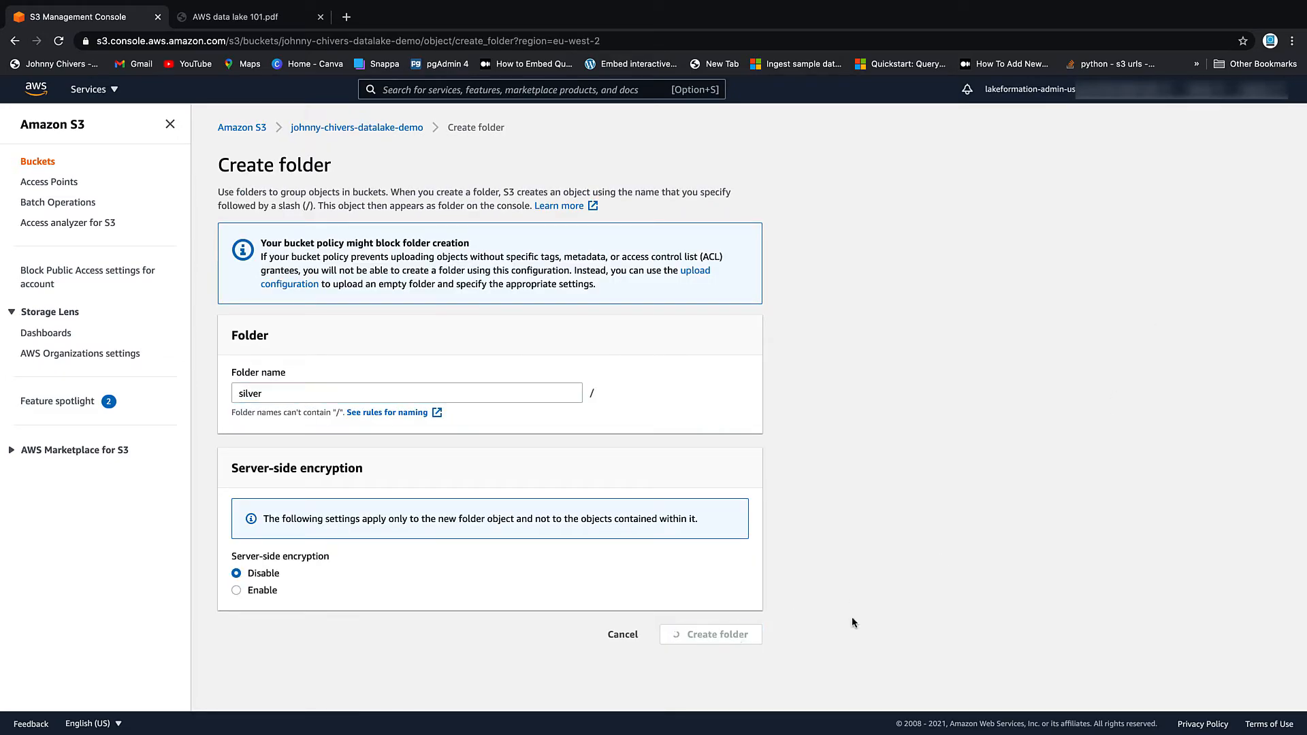
pyautogui.click(710, 635)
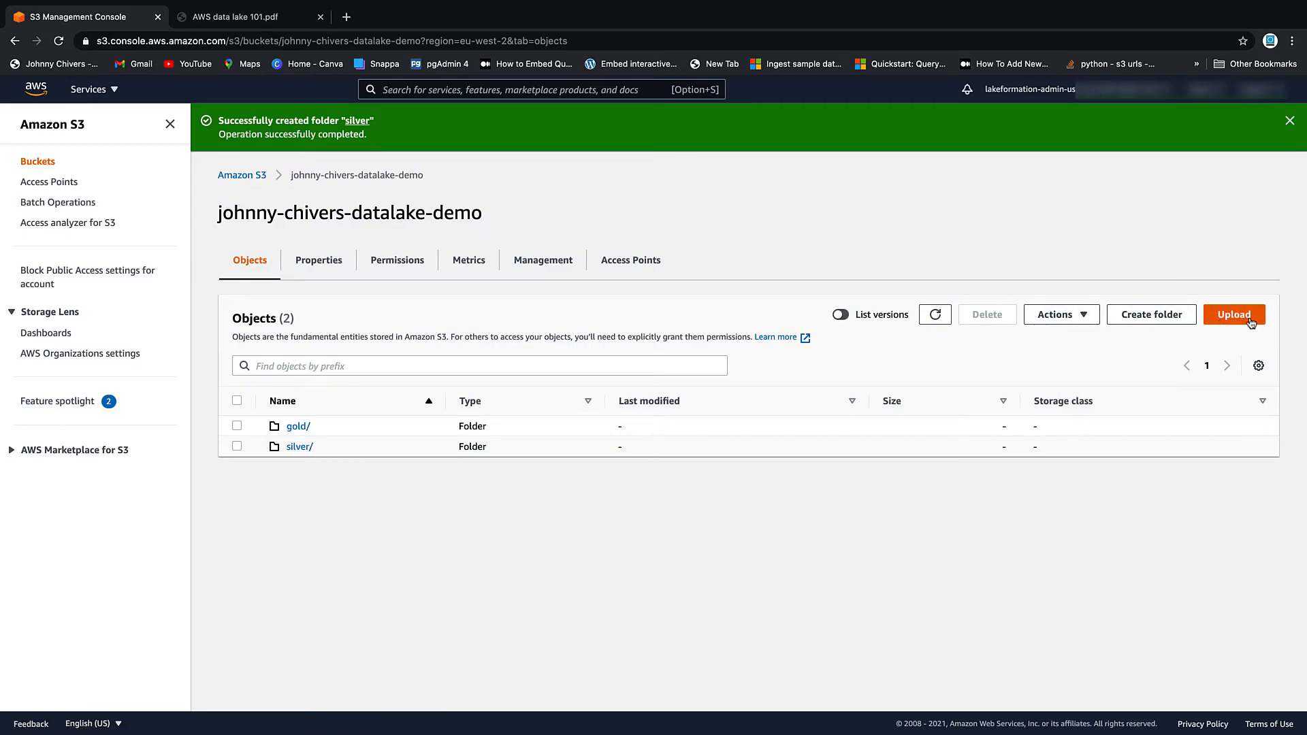
pyautogui.click(1235, 315)
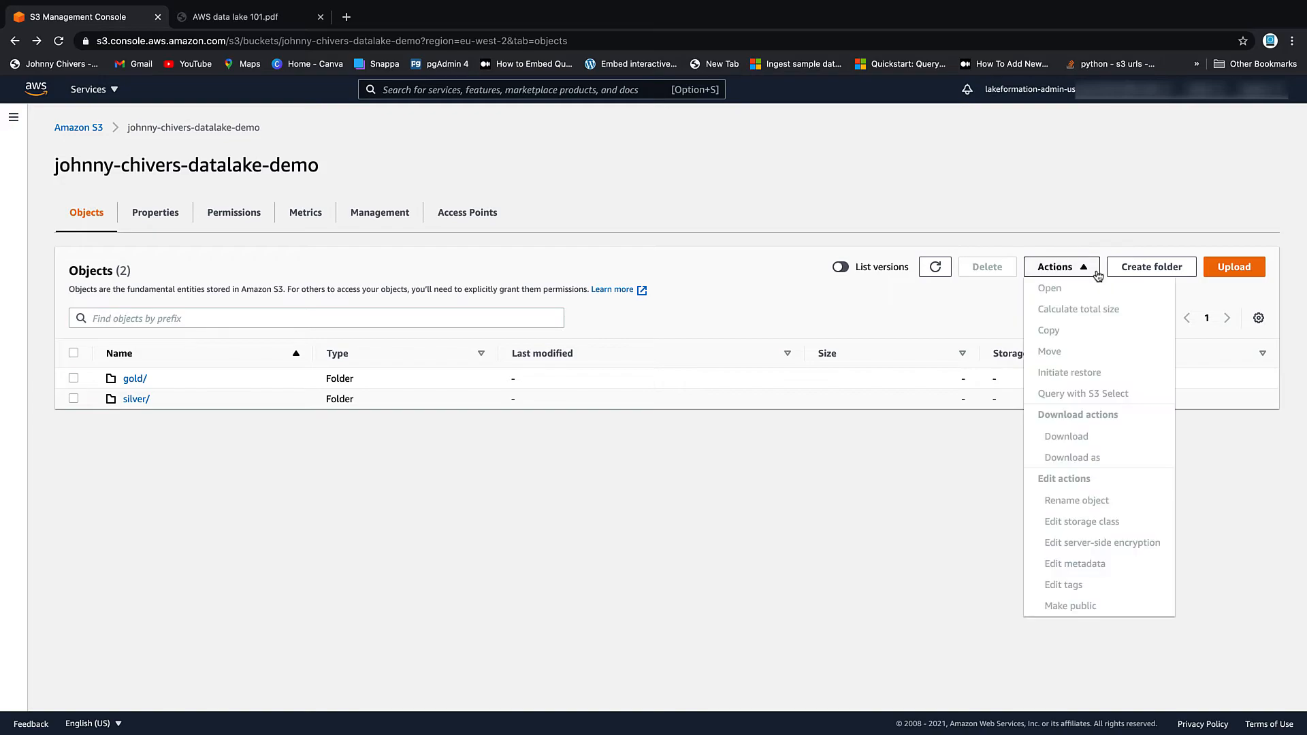
# Create the bronze folder so the bucket holds bronze, silver and gold.
pyautogui.click(1150, 266)
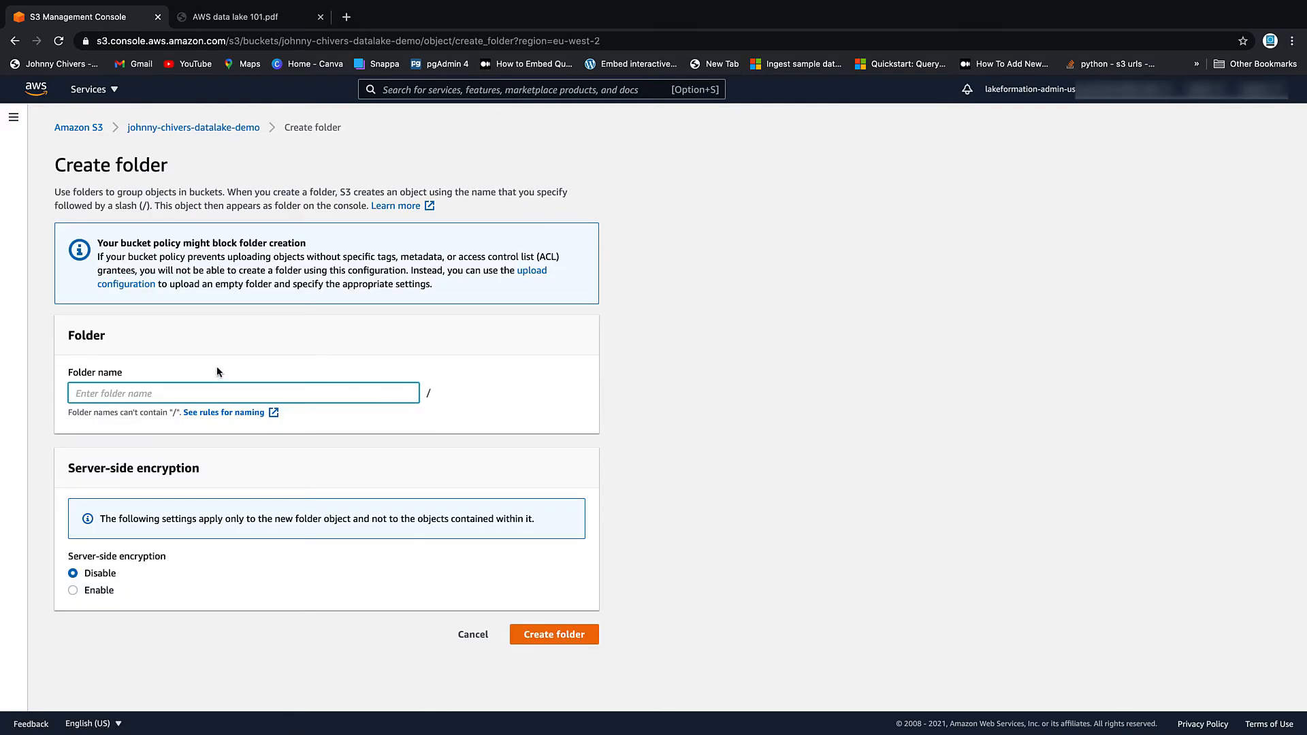
pyautogui.write('bronze')
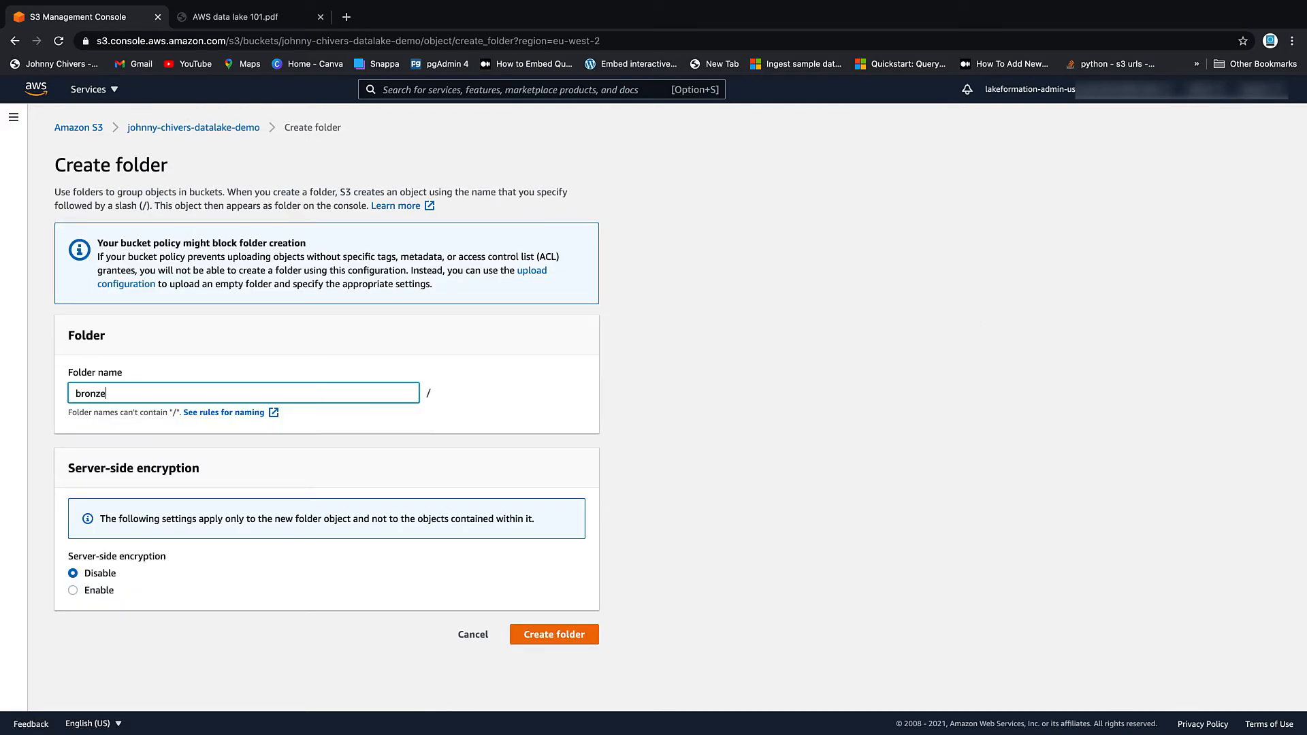
pyautogui.click(554, 635)
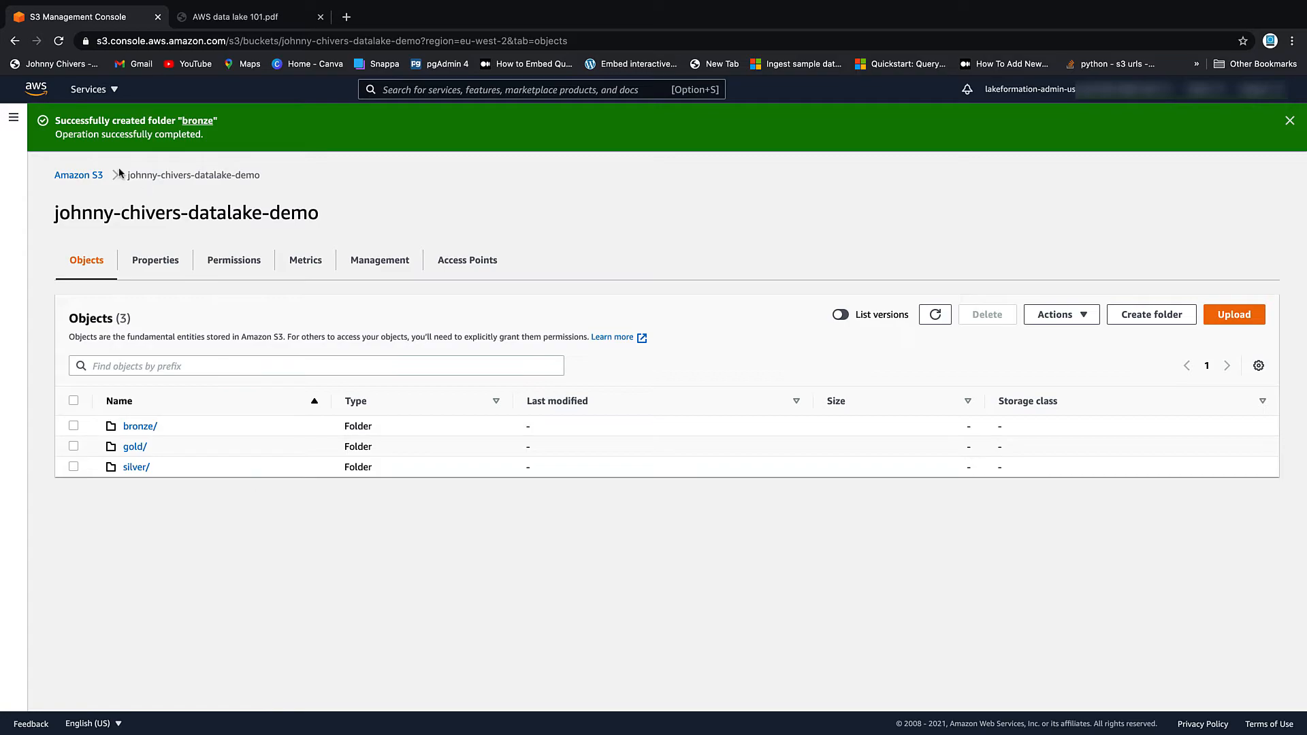
# Search the console services for 'lake Formation' and open AWS Lake Formation.
pyautogui.click(542, 90)
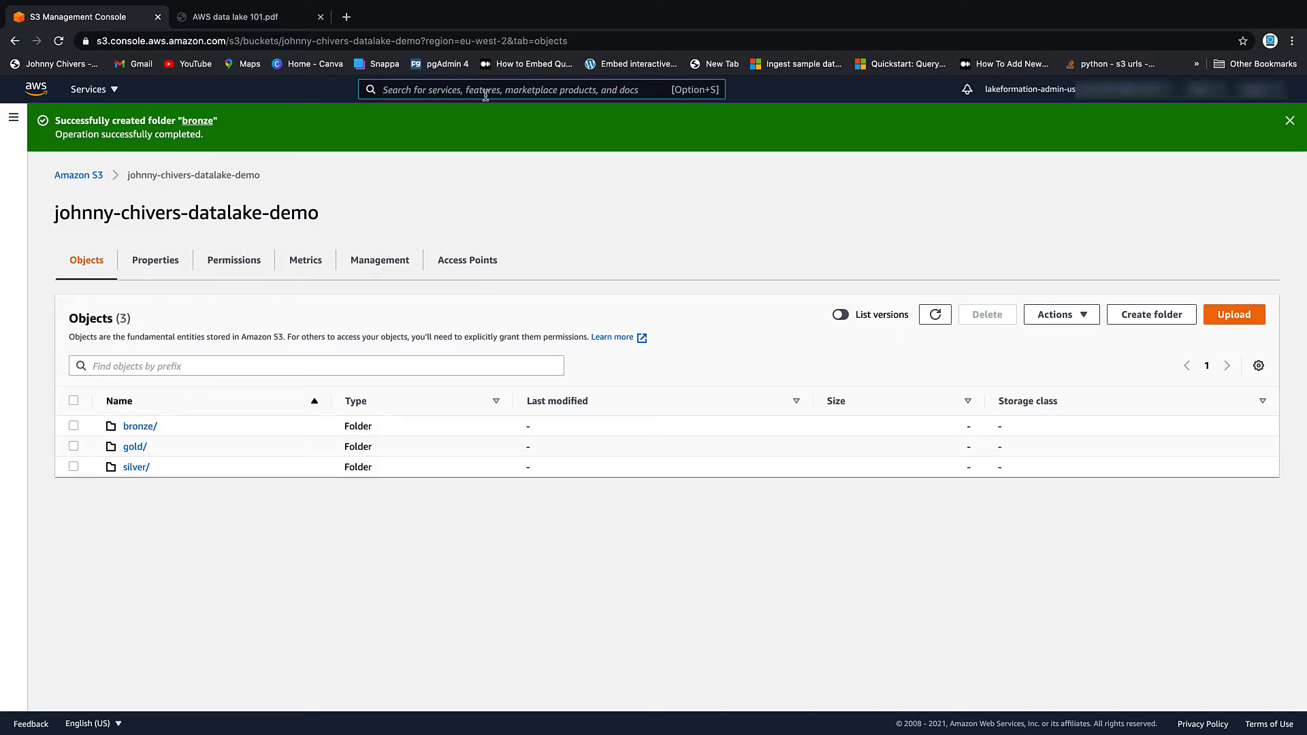
pyautogui.write('lake Formation')
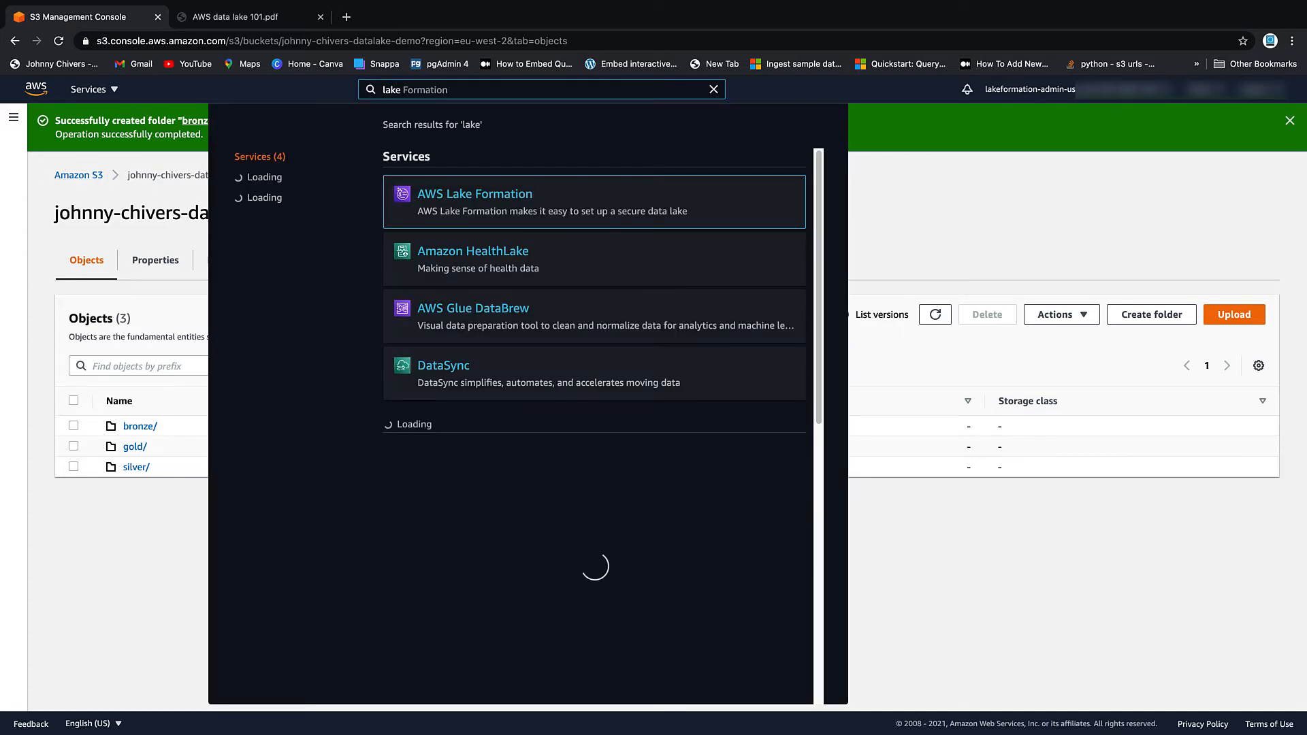
pyautogui.click(474, 193)
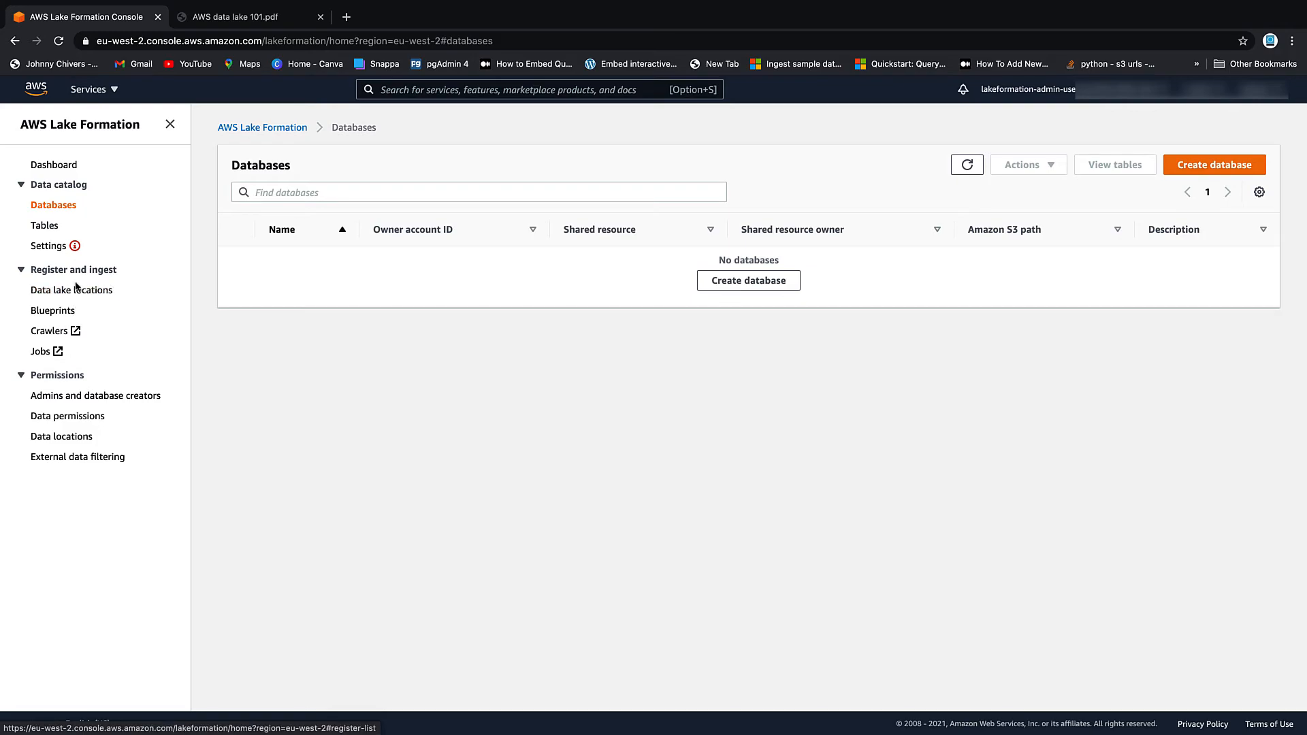
# Register s3://johnny-chivers-datalake-demo as a data lake location with the service-linked role.
pyautogui.click(71, 289)
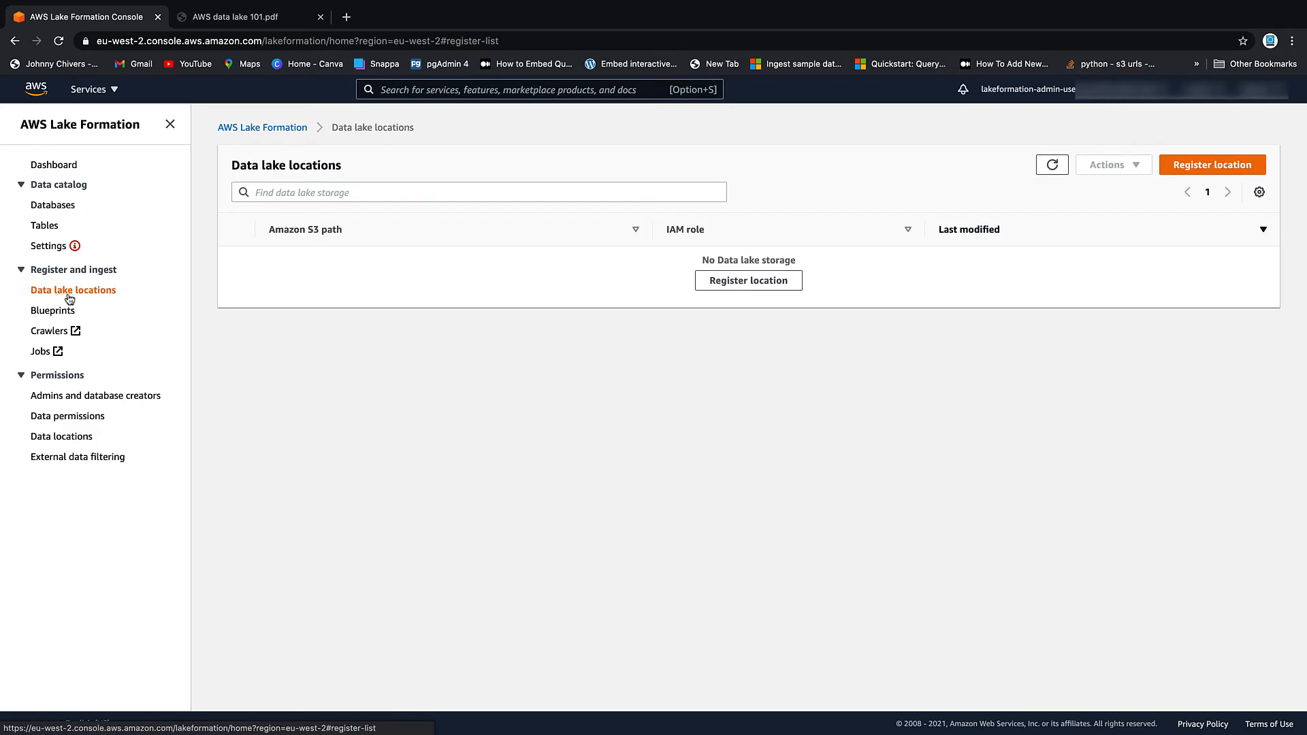
pyautogui.click(1211, 165)
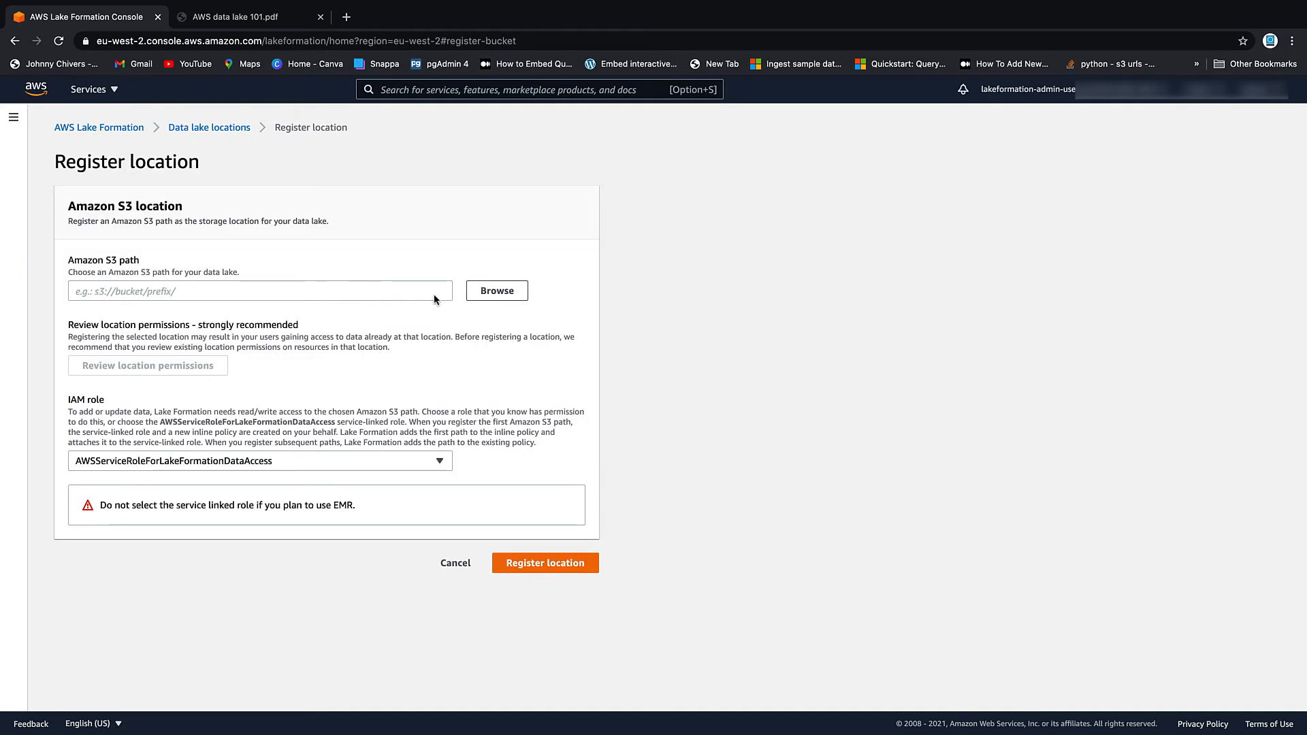
pyautogui.click(496, 290)
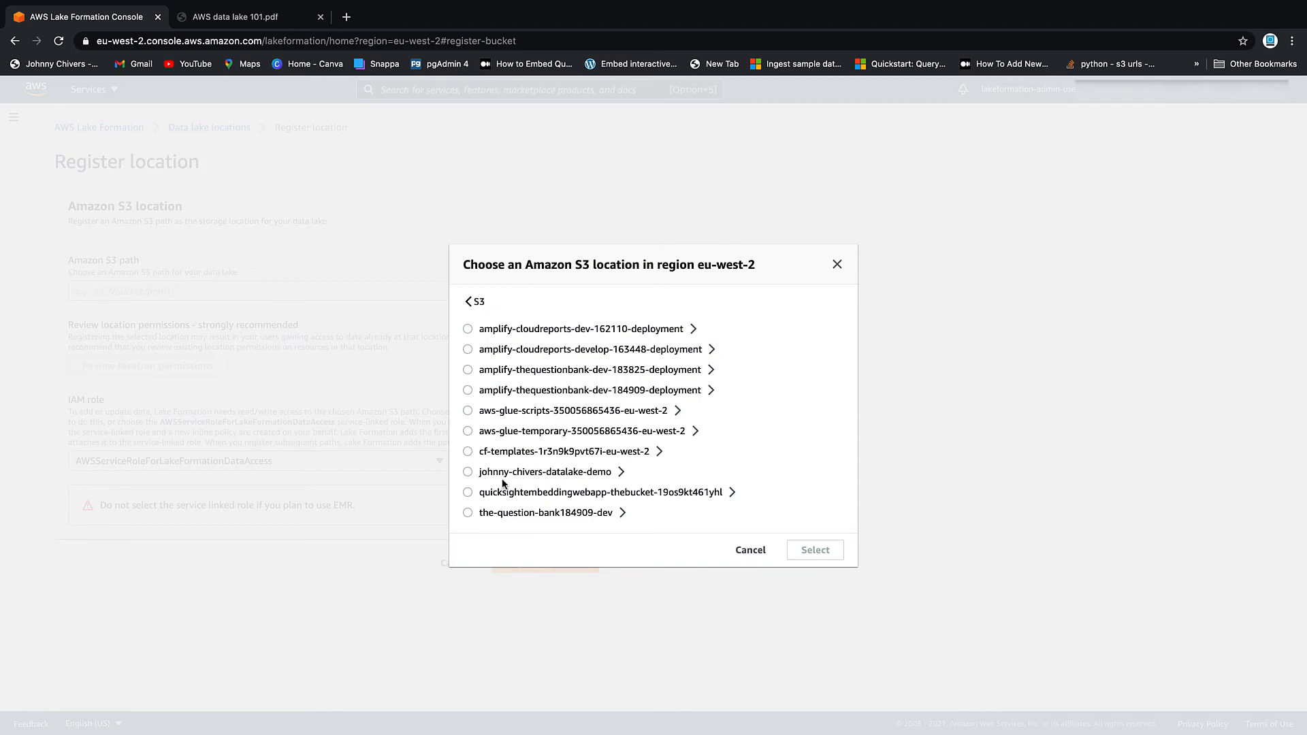
pyautogui.click(814, 549)
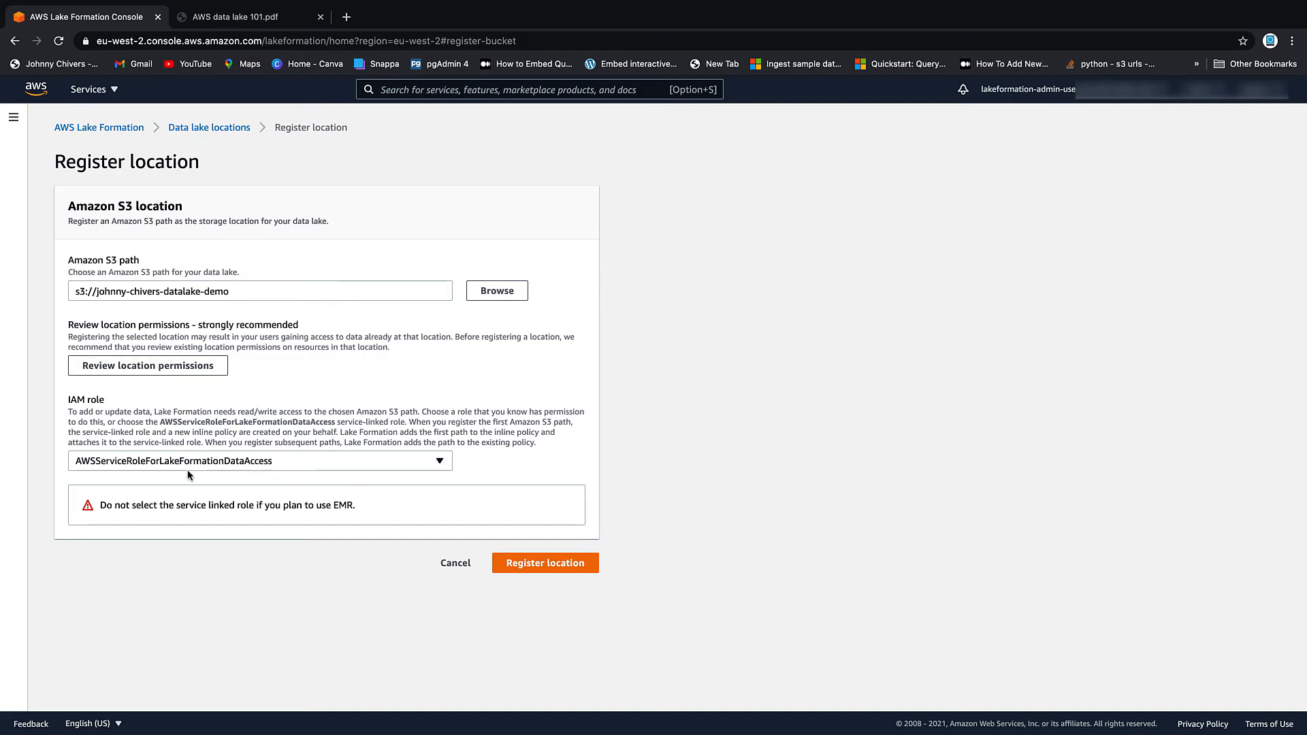
pyautogui.moveTo(317, 466)
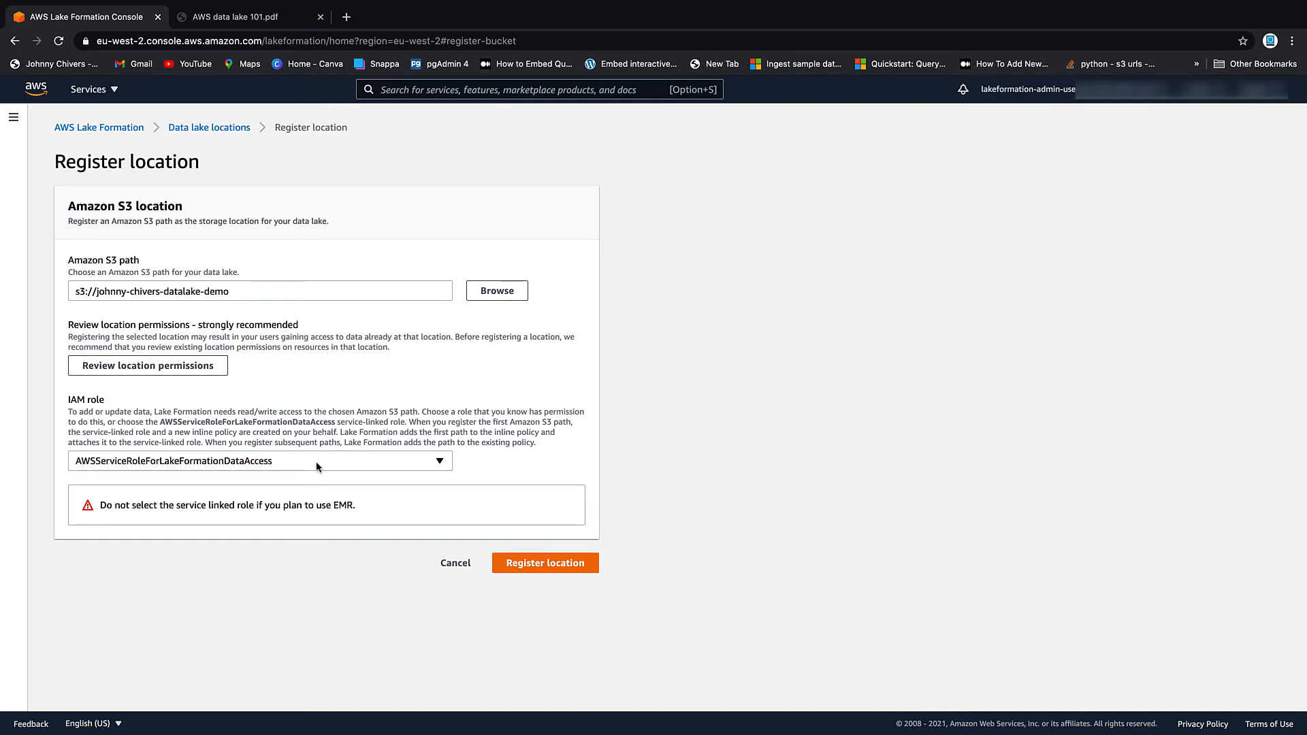
pyautogui.click(545, 562)
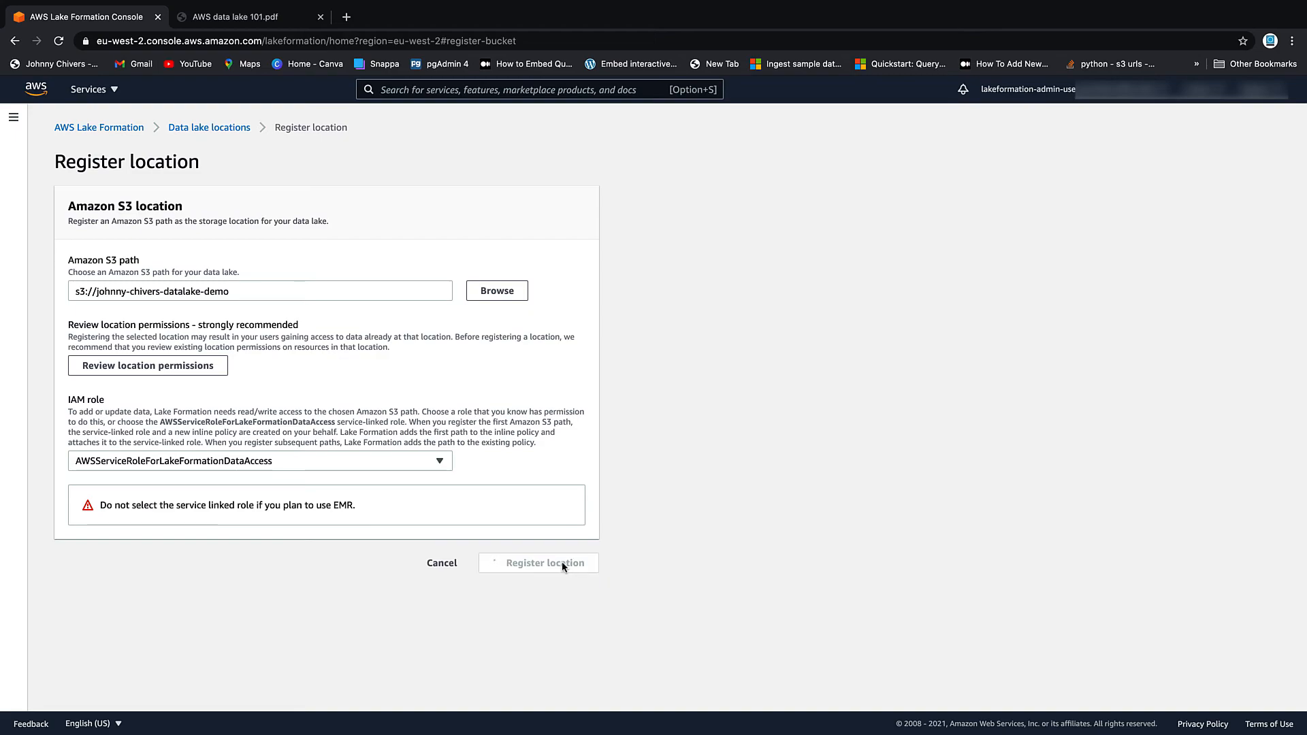
pyautogui.click(539, 562)
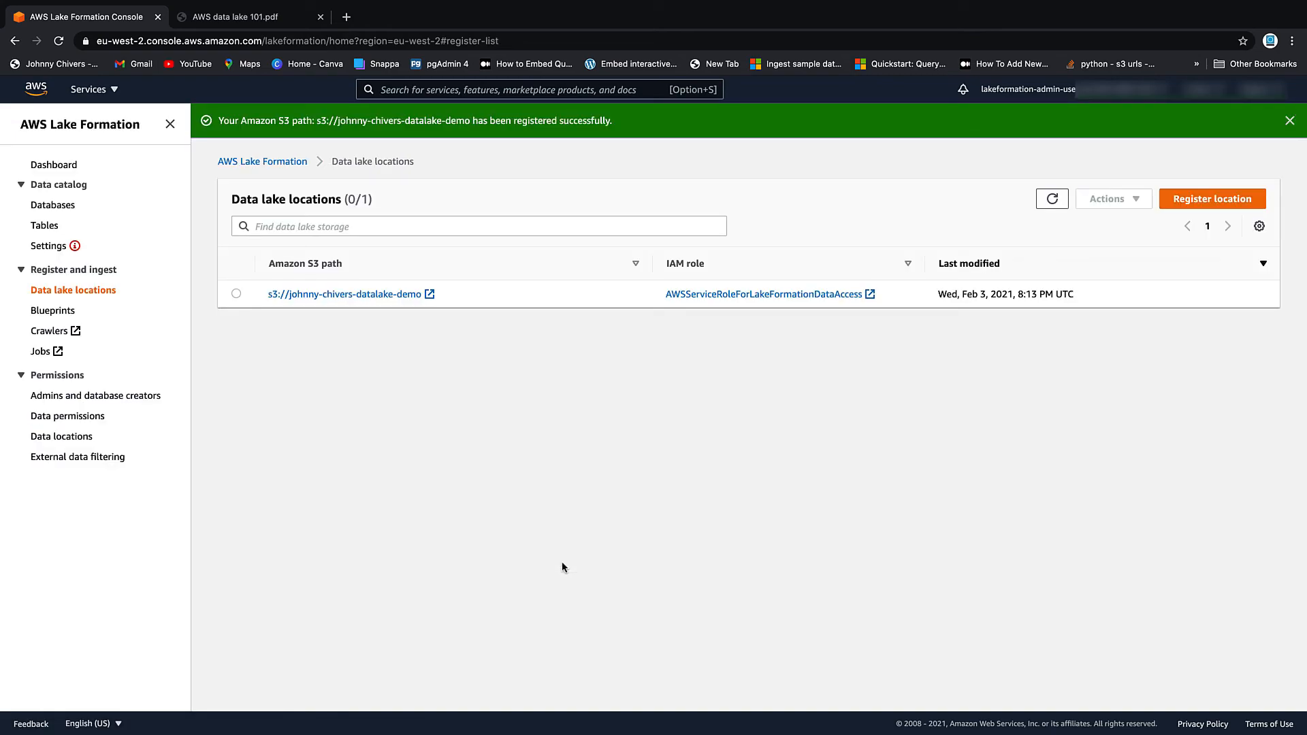
pyautogui.moveTo(174, 409)
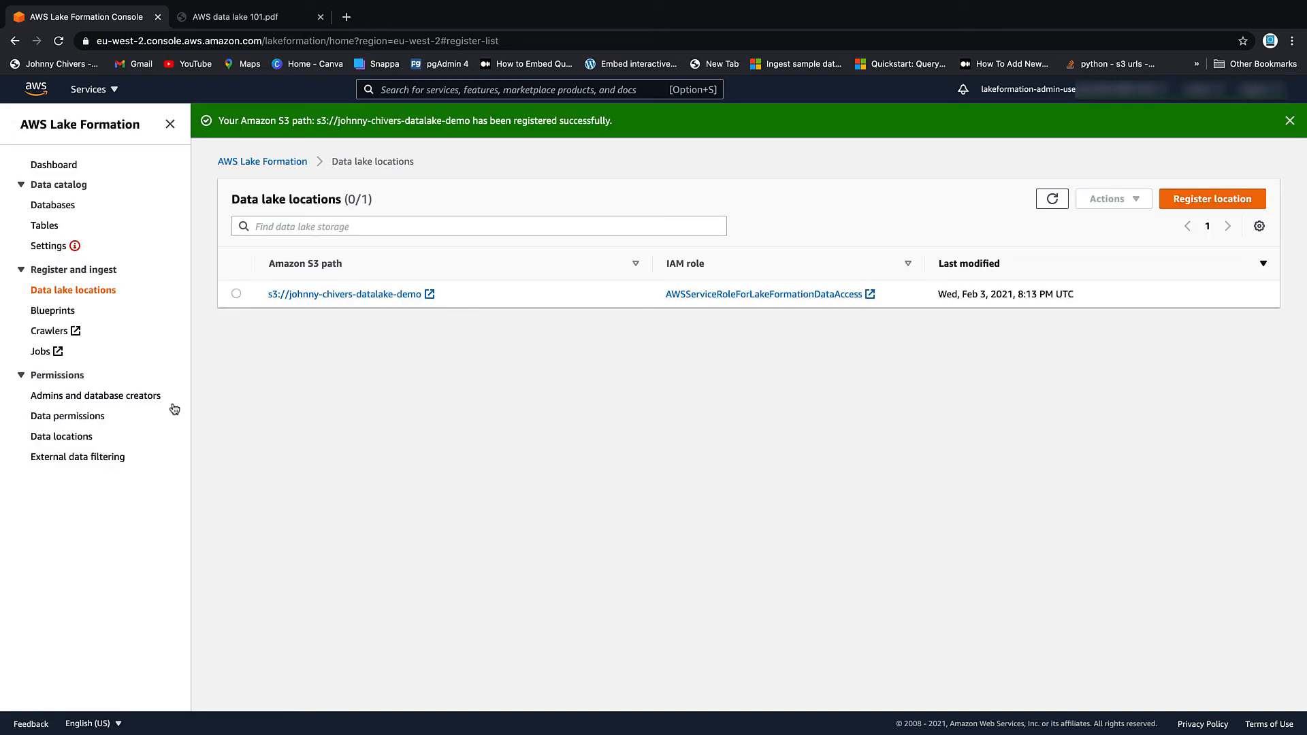
pyautogui.moveTo(538, 342)
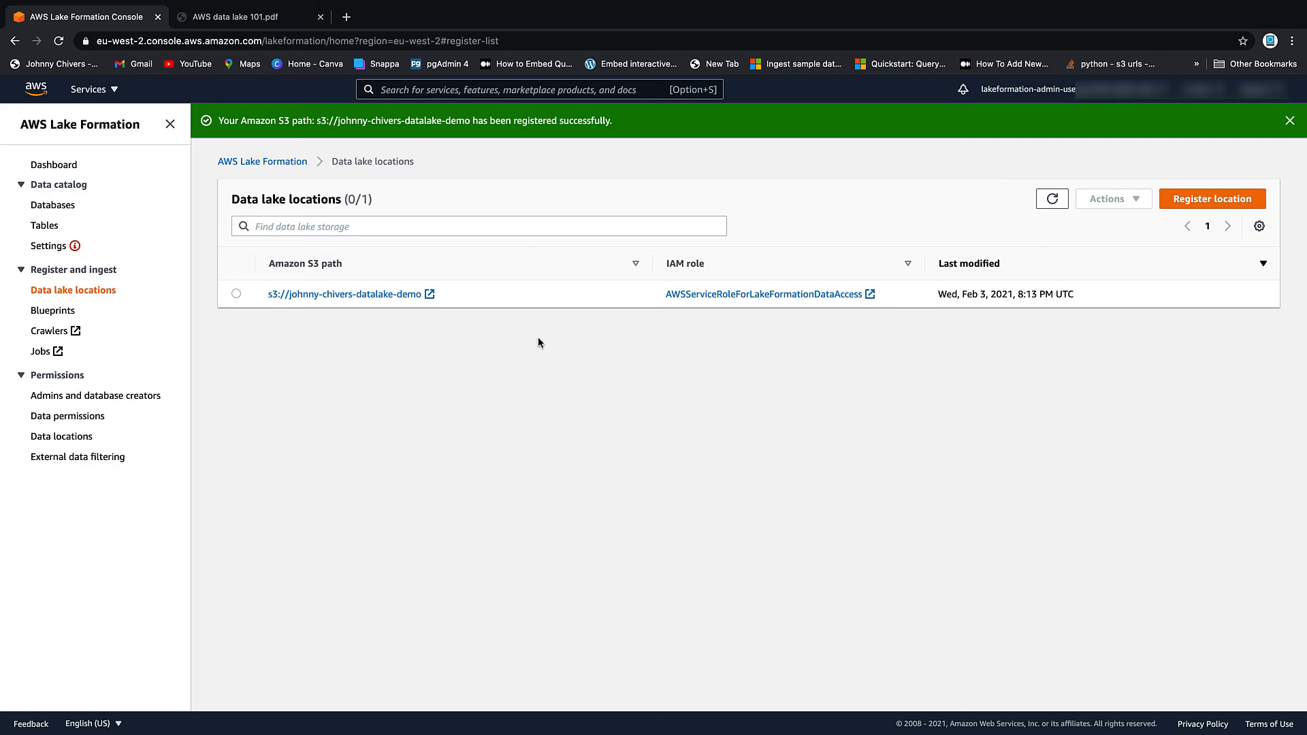
# Dismiss the registration success banner, check the data lake notes PDF and return to Lake Formation.
pyautogui.click(1293, 120)
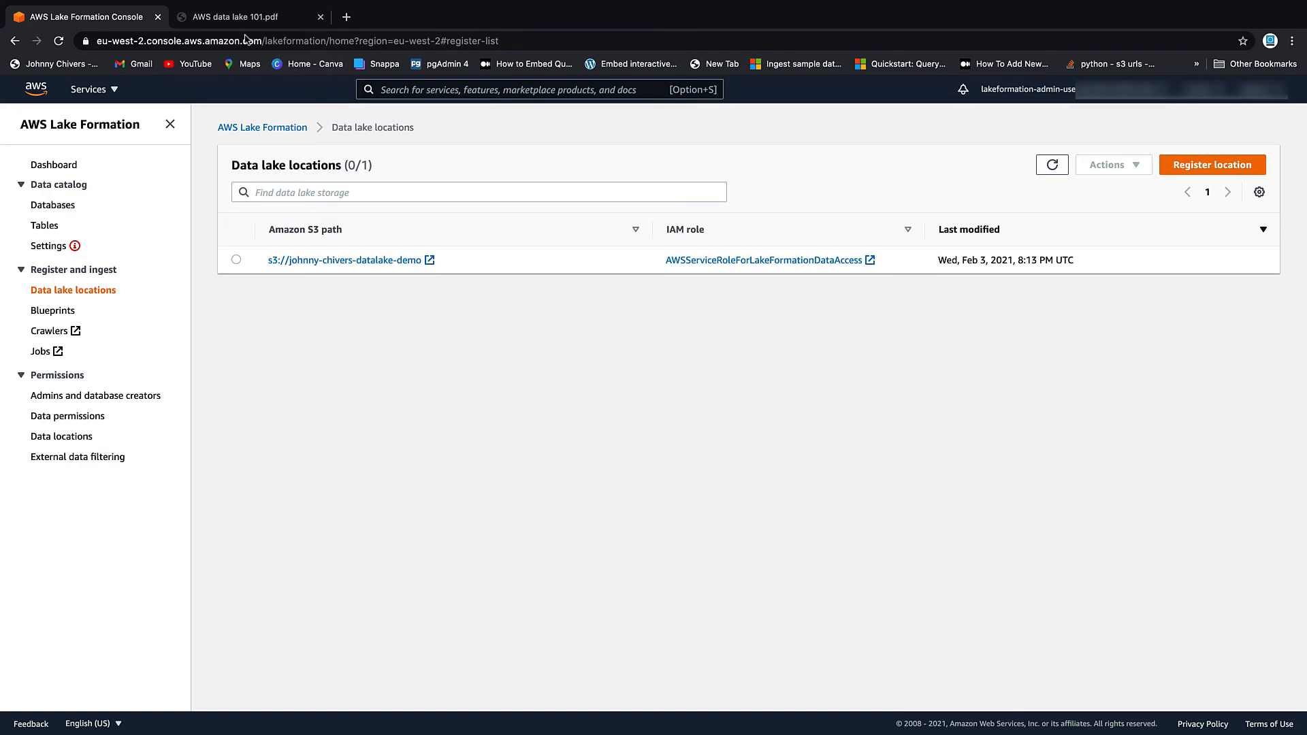
pyautogui.click(242, 16)
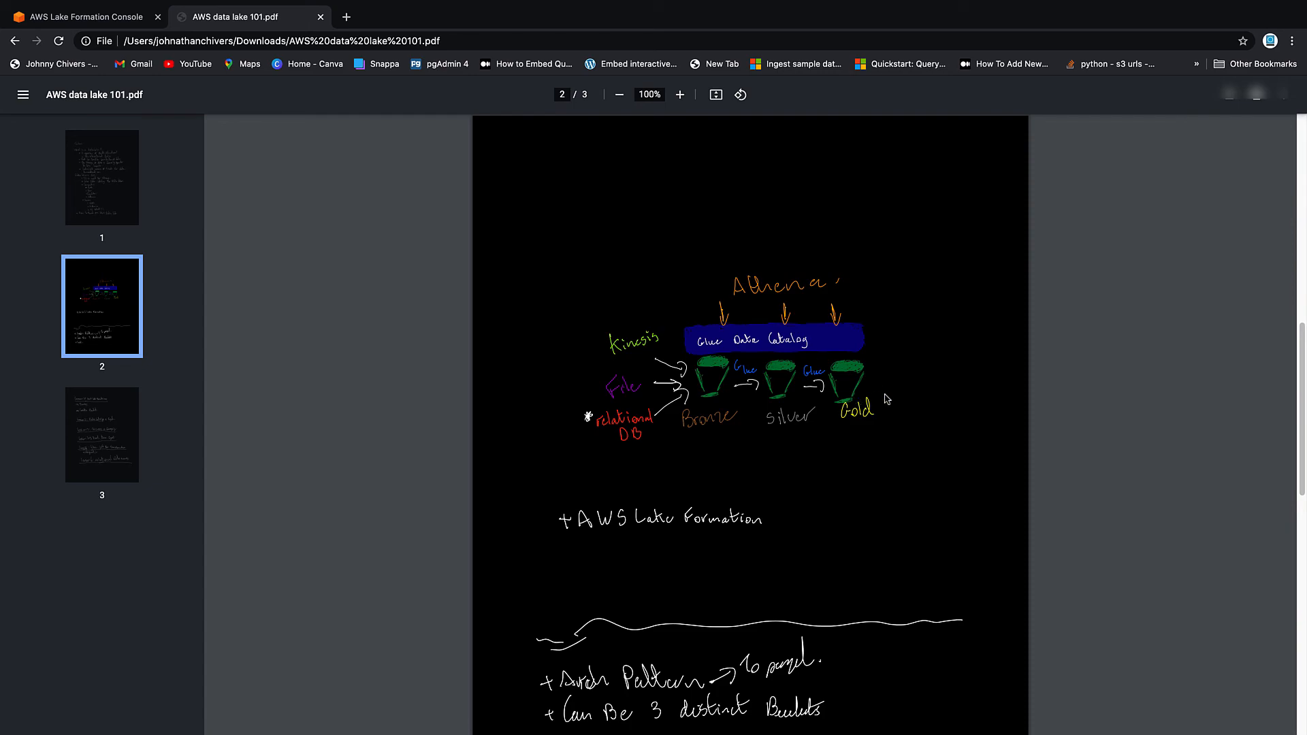
pyautogui.click(83, 16)
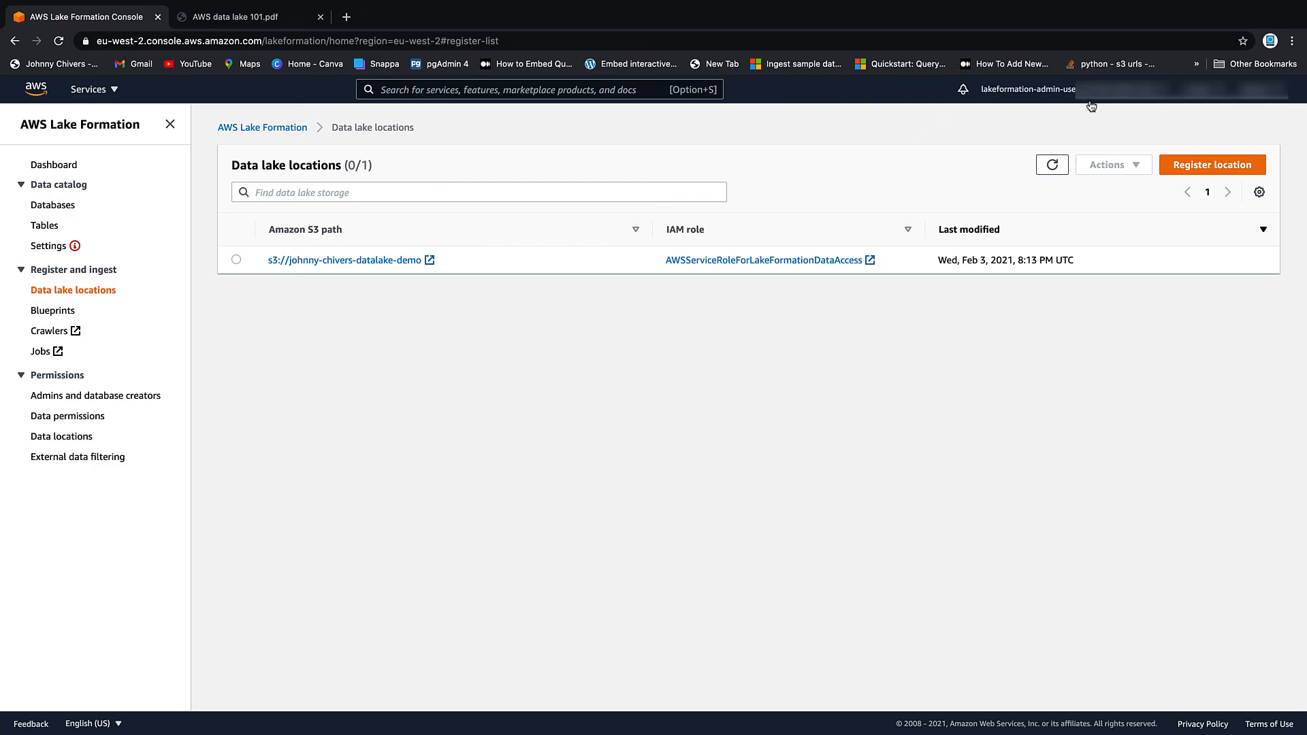
pyautogui.moveTo(371, 390)
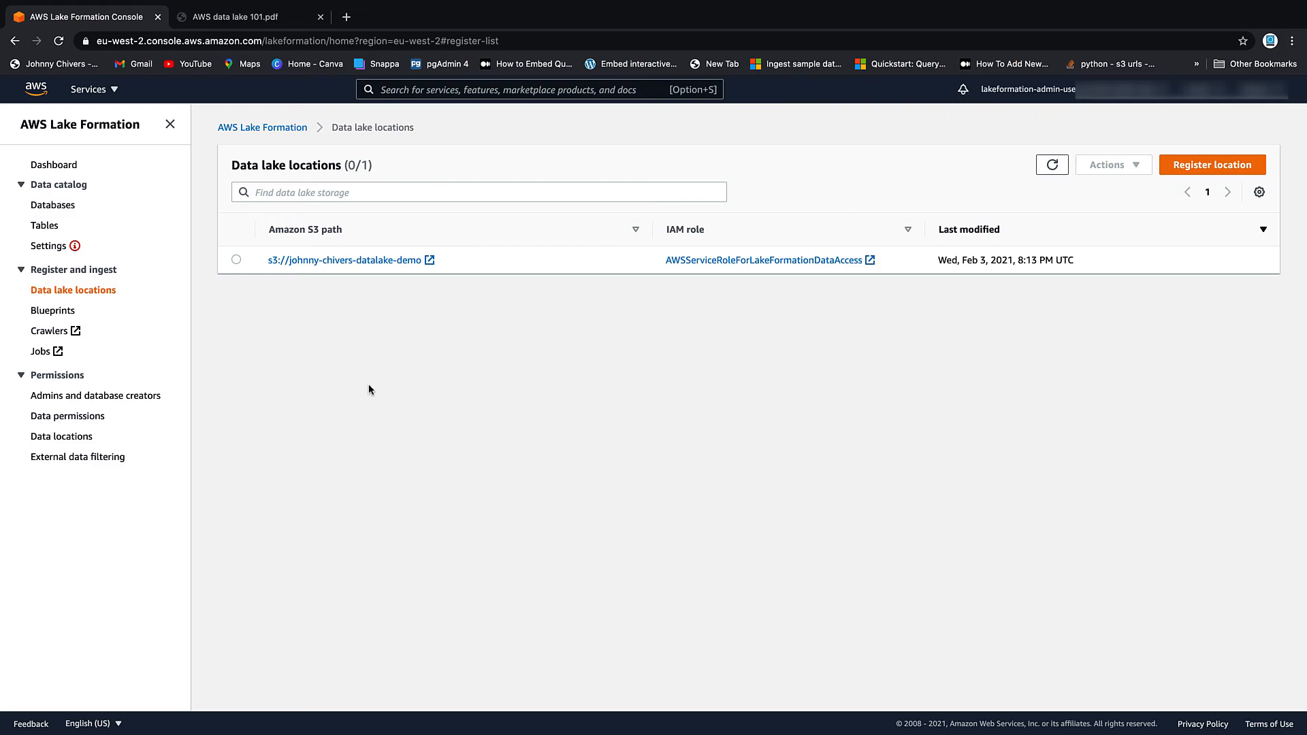